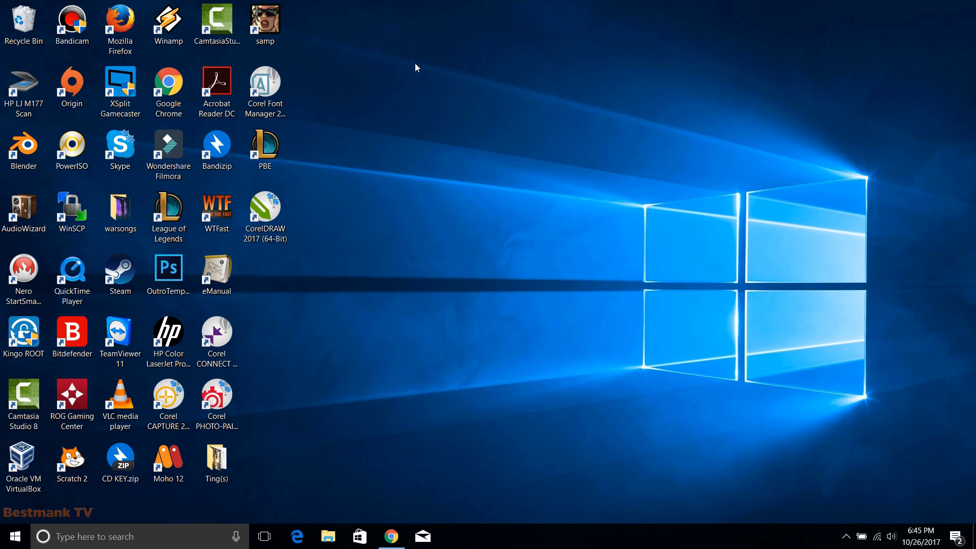
pyautogui.moveTo(523, 116)
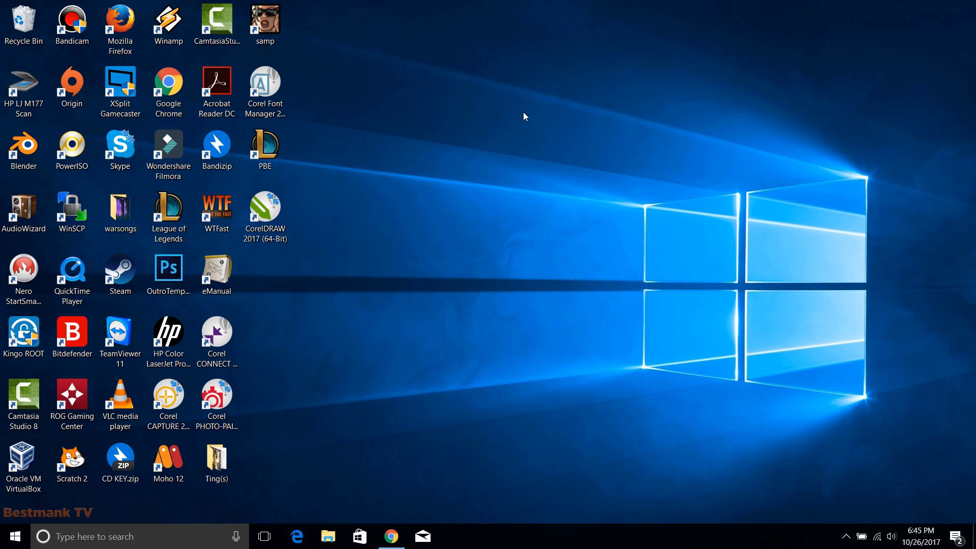
pyautogui.moveTo(538, 209)
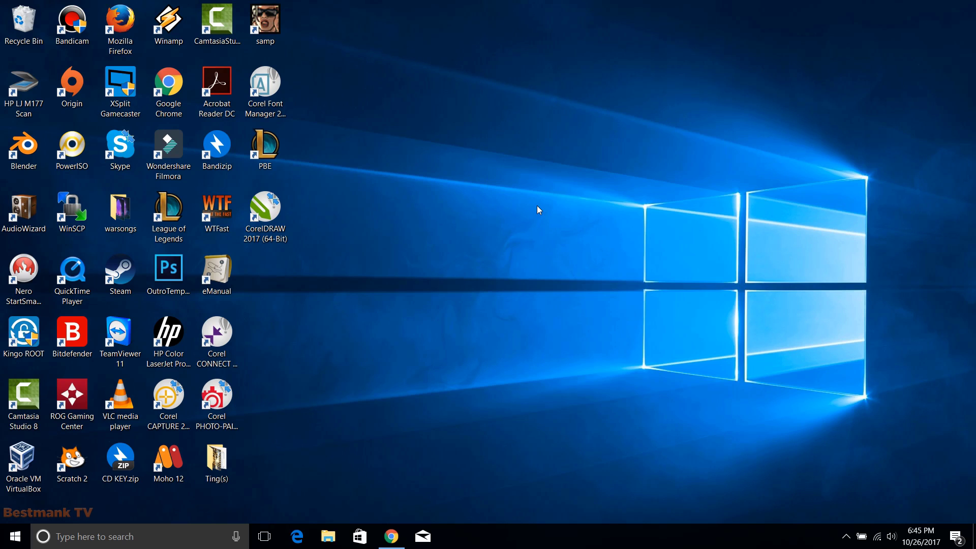
pyautogui.moveTo(459, 208)
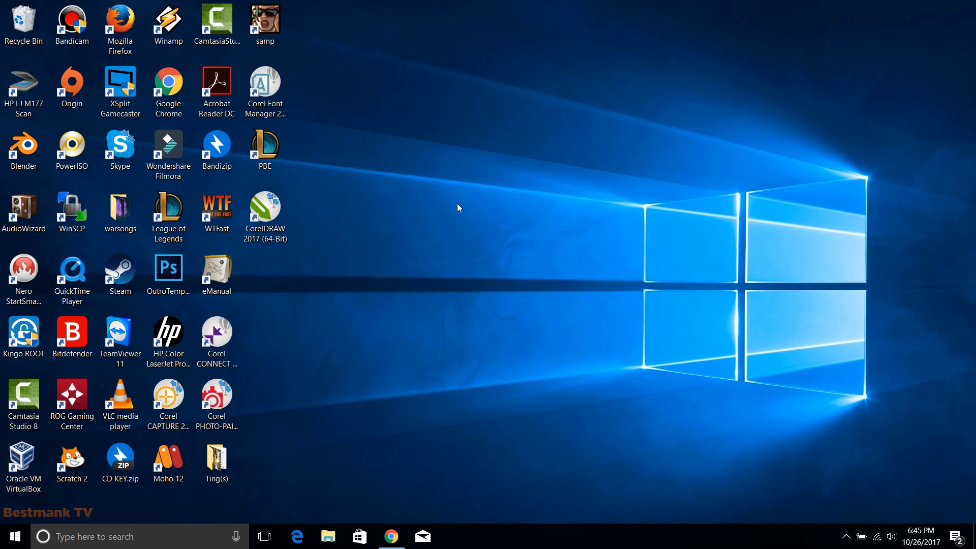
pyautogui.moveTo(452, 221)
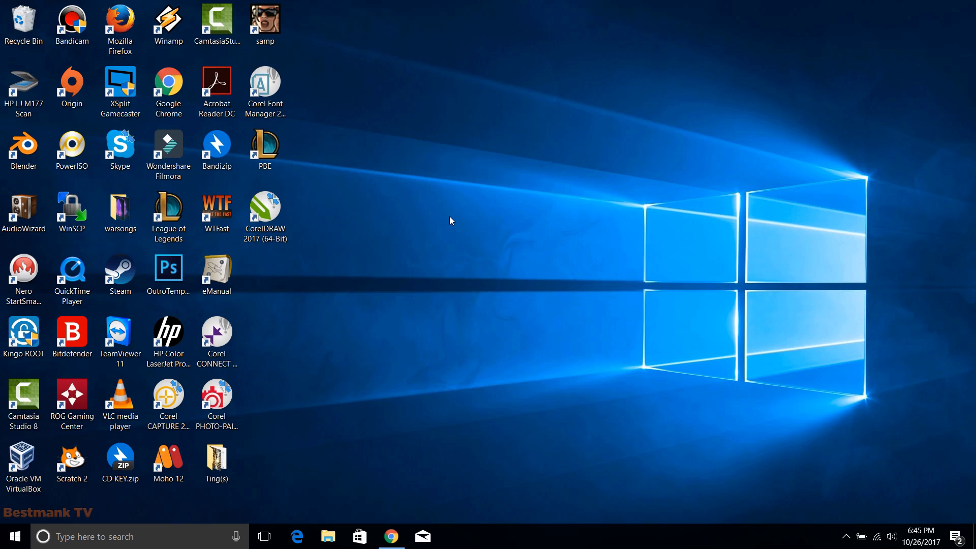
pyautogui.moveTo(375, 17)
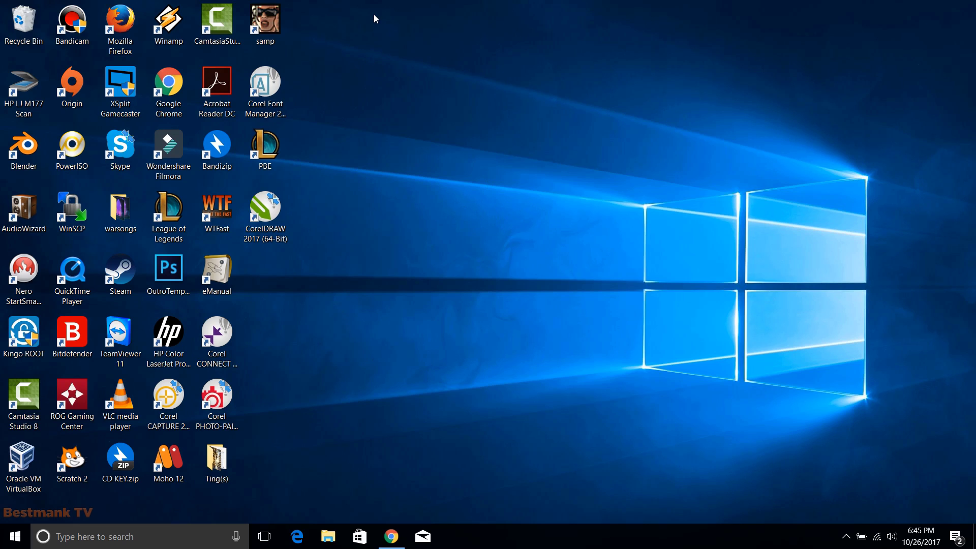
pyautogui.moveTo(379, 22)
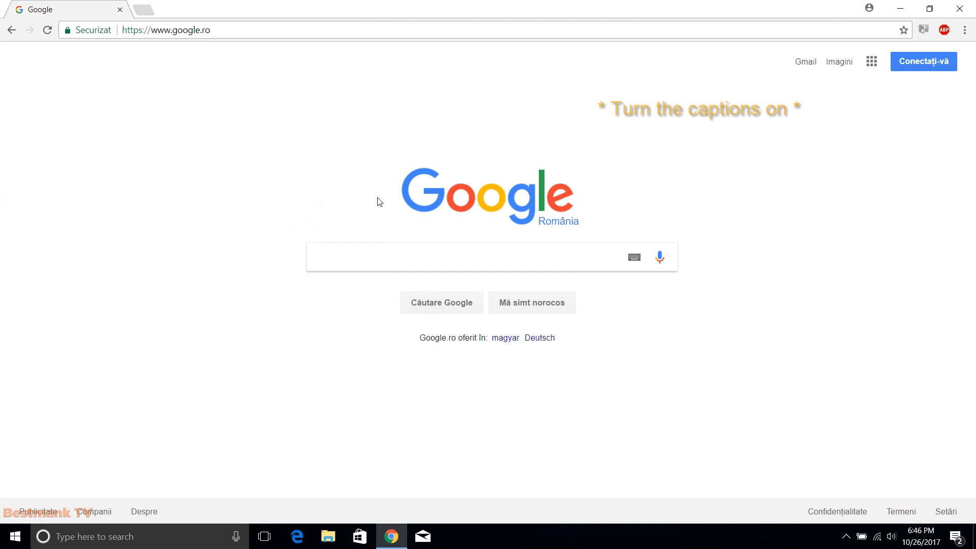
# - Run a Google search for 'kali os' to list Kali Linux pages
pyautogui.click(383, 257)
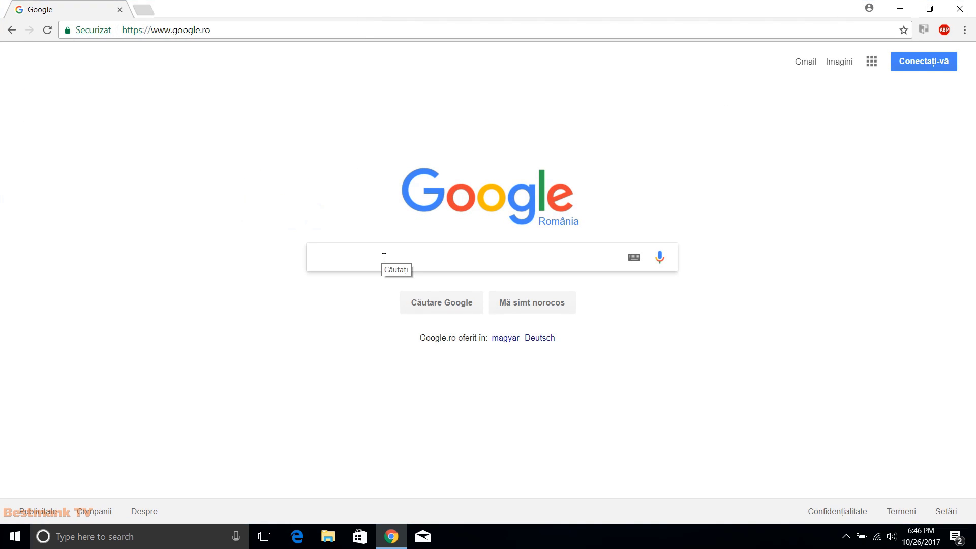
pyautogui.click(384, 257)
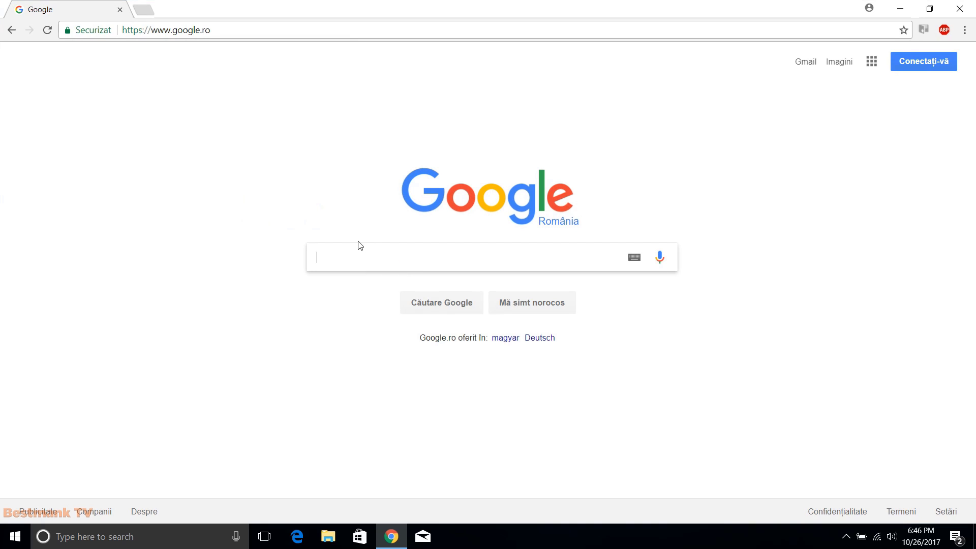
pyautogui.write('kali')
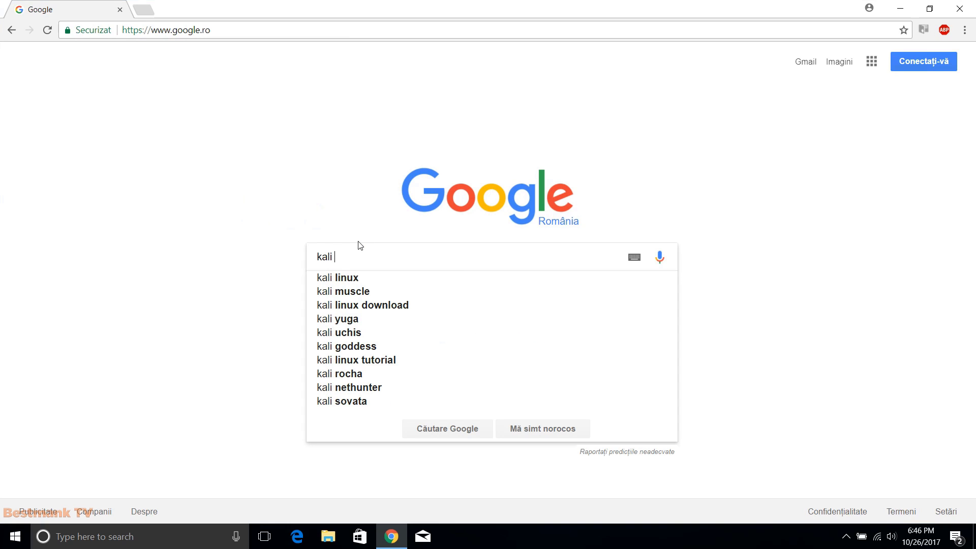
pyautogui.write('os')
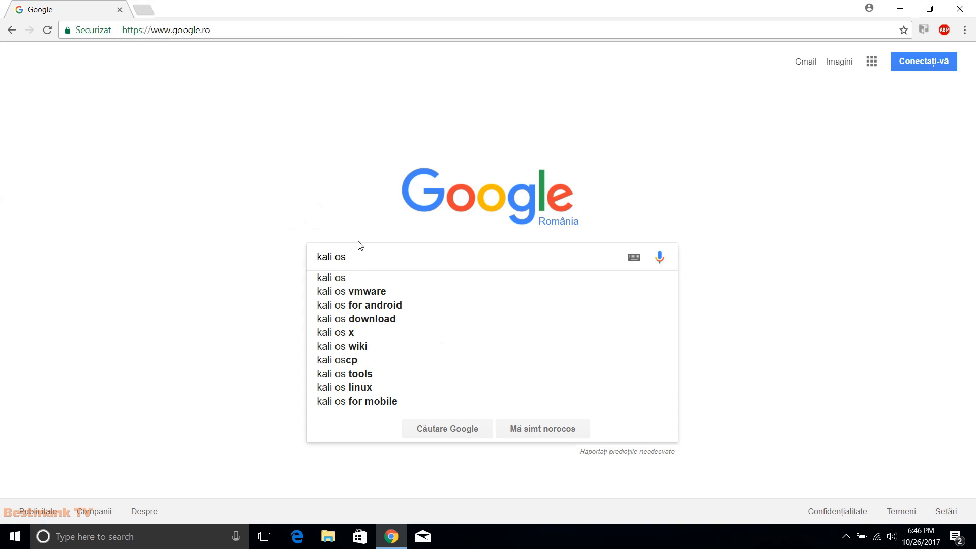
pyautogui.press('Enter')
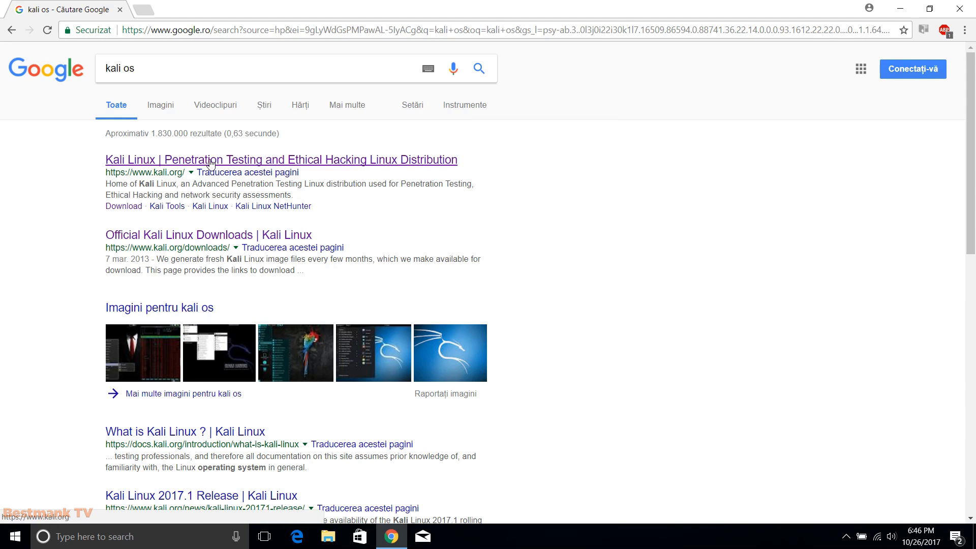
# - From the Kali Linux downloads, reach Offensive Security's VMware images and download the 64-bit torrent
pyautogui.click(321, 157)
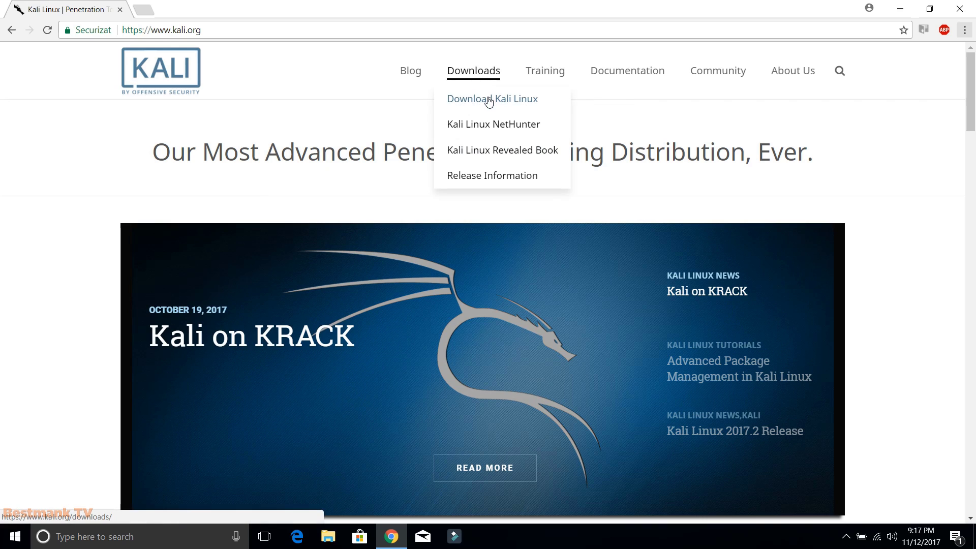
pyautogui.click(492, 98)
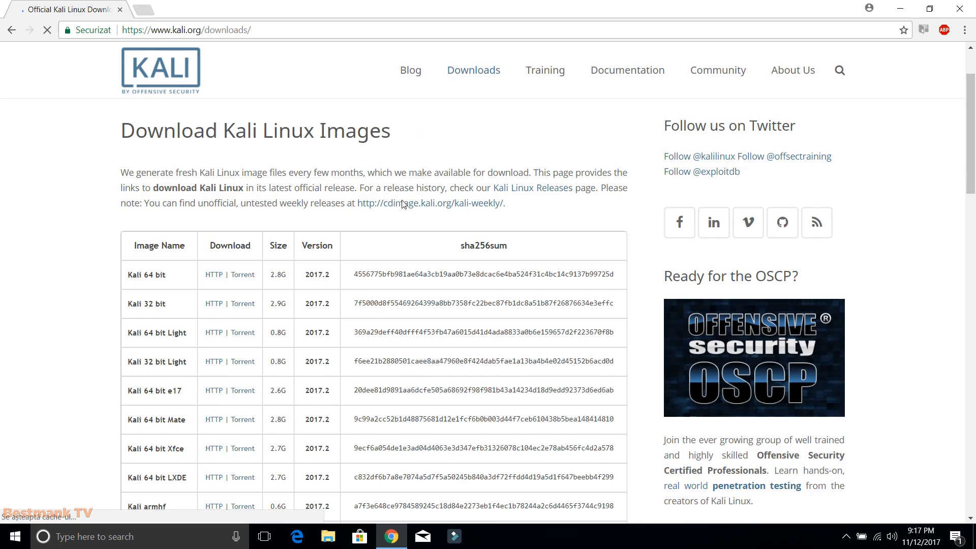
pyautogui.scroll(-3)
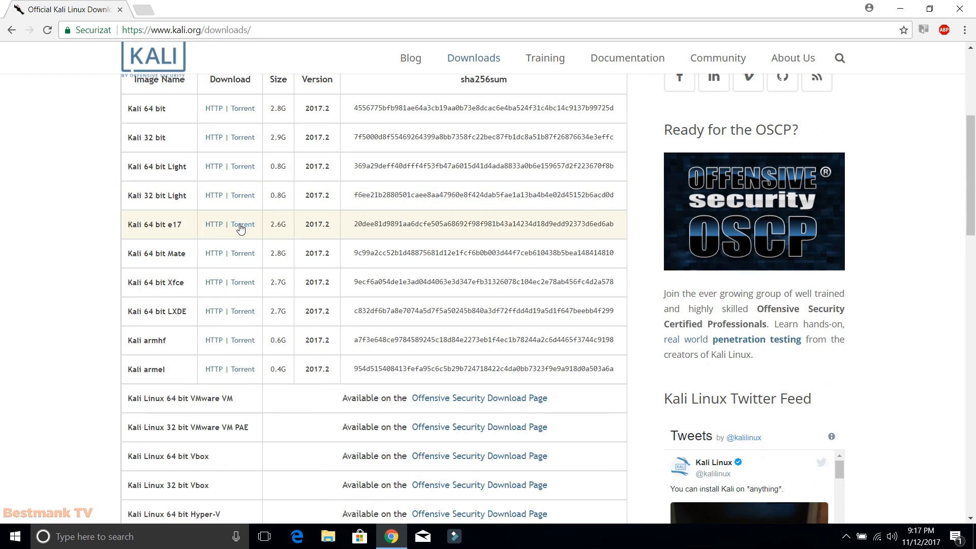
pyautogui.scroll(-3)
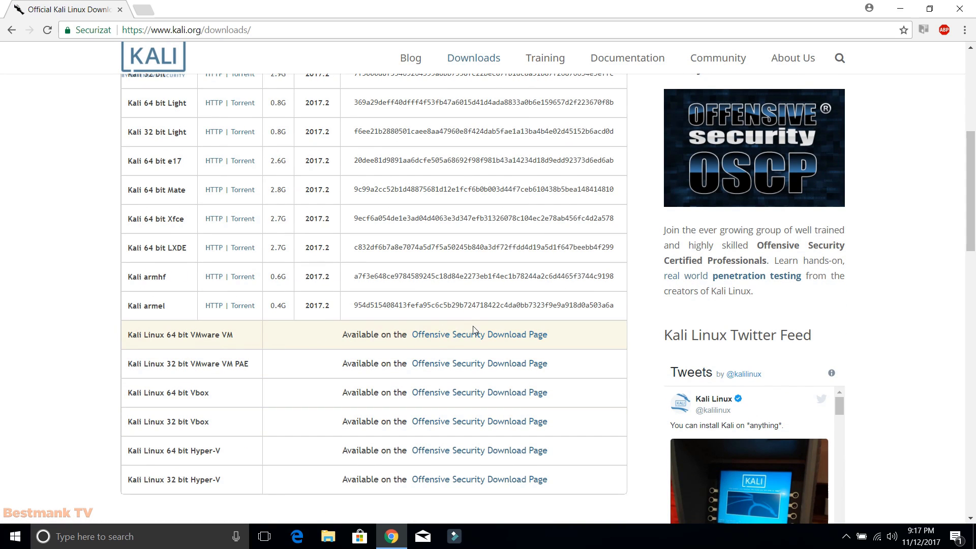
pyautogui.click(479, 334)
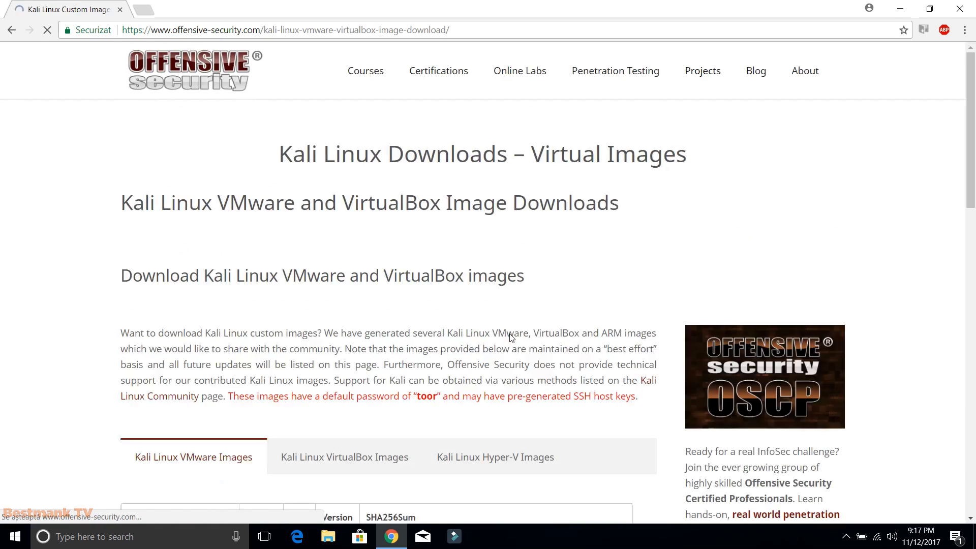
pyautogui.scroll(-3)
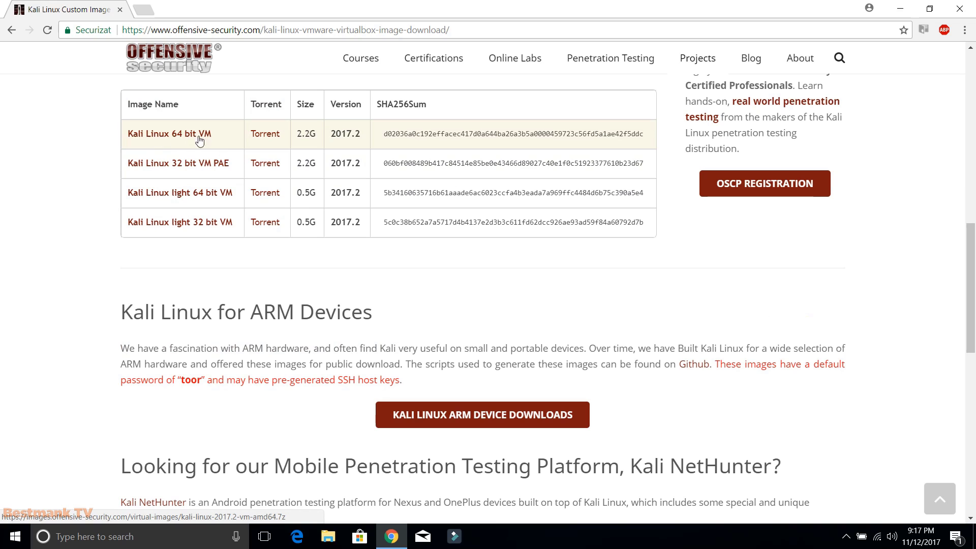
pyautogui.click(270, 135)
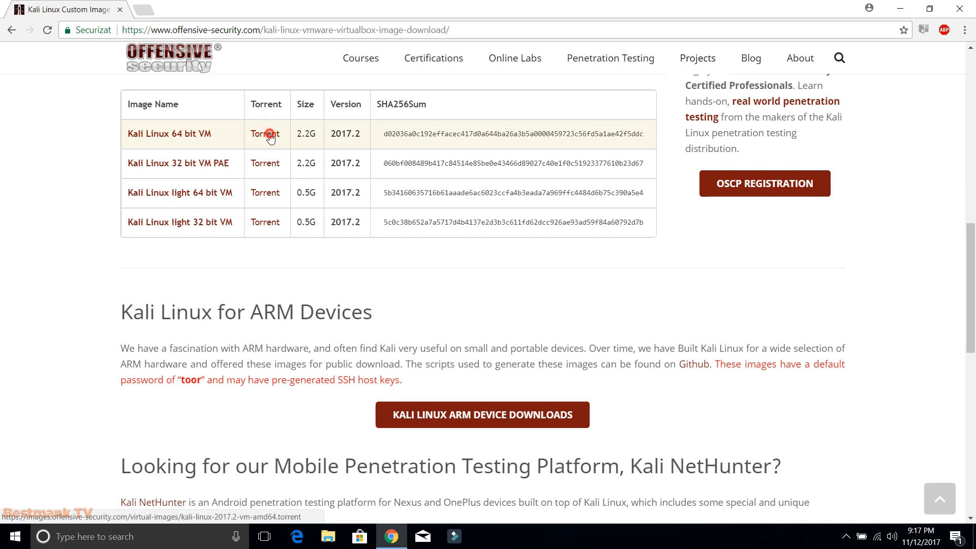
# - Add the 2.12 GB Kali-Linux-2017.2-vm-amd64 torrent to uTorrent, saving to Downloads
pyautogui.click(267, 134)
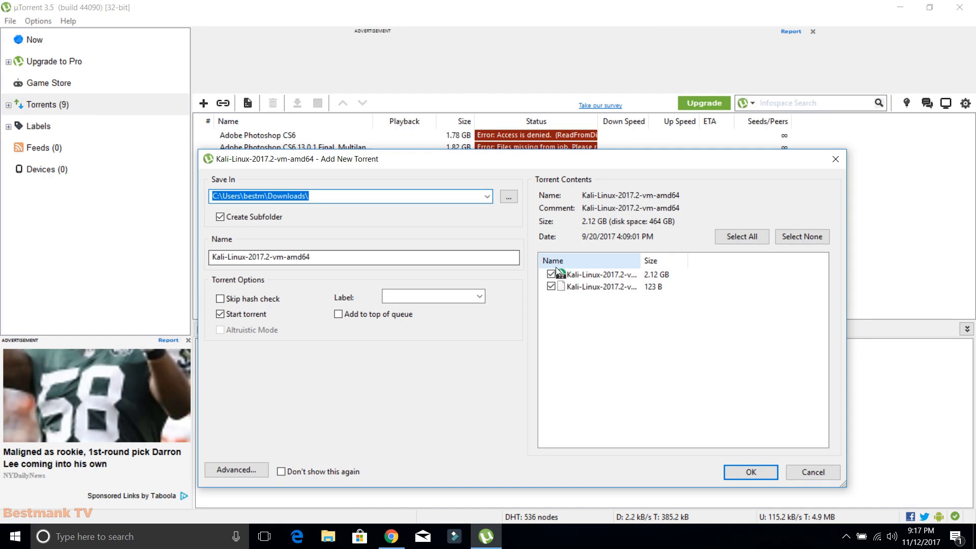
pyautogui.click(751, 473)
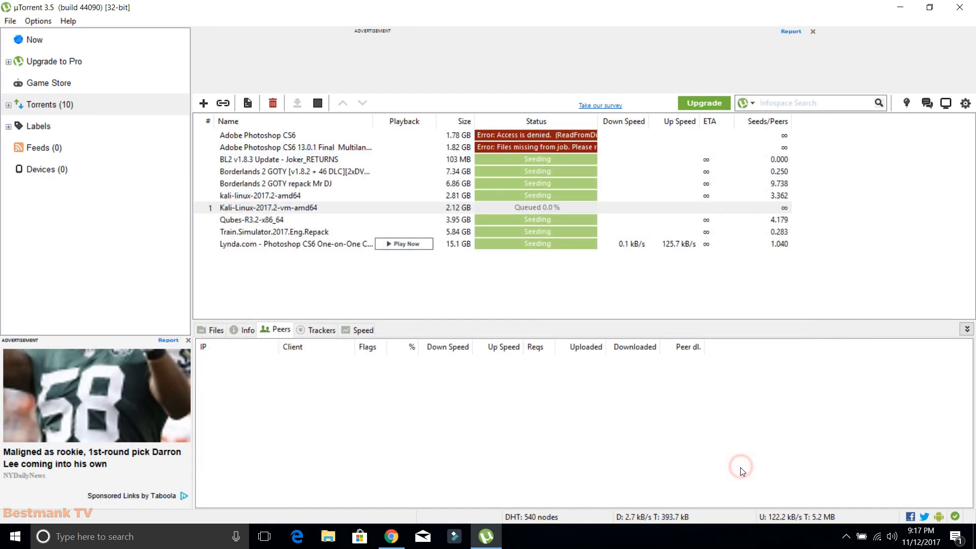
# - Search Google for 'tunnel bear' and open the TunnelBear: Secure VPN Service result
pyautogui.click(391, 536)
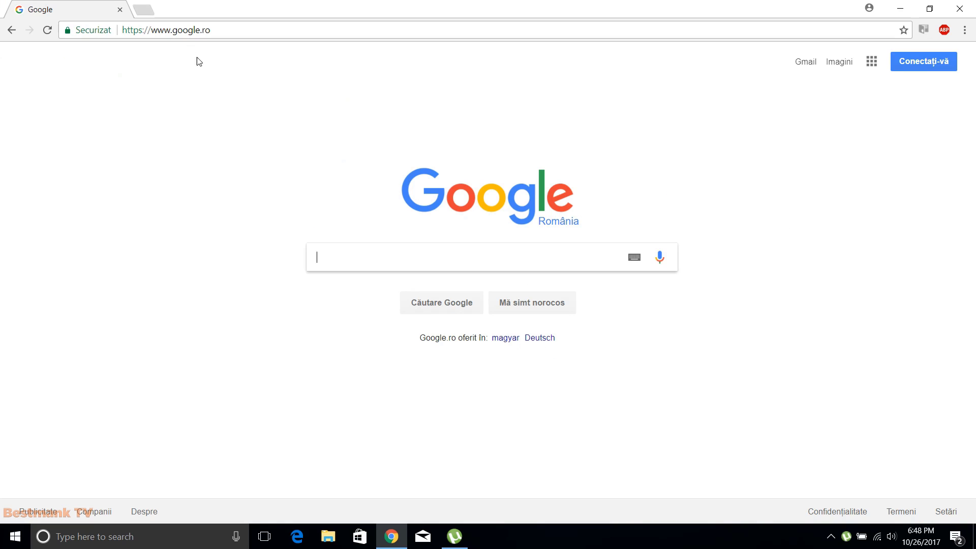
pyautogui.moveTo(337, 251)
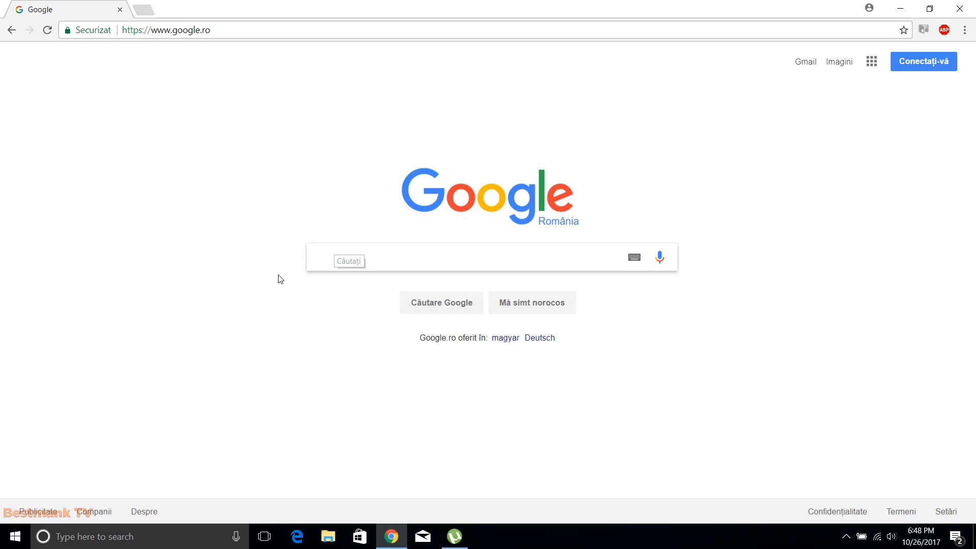
pyautogui.write('tunn')
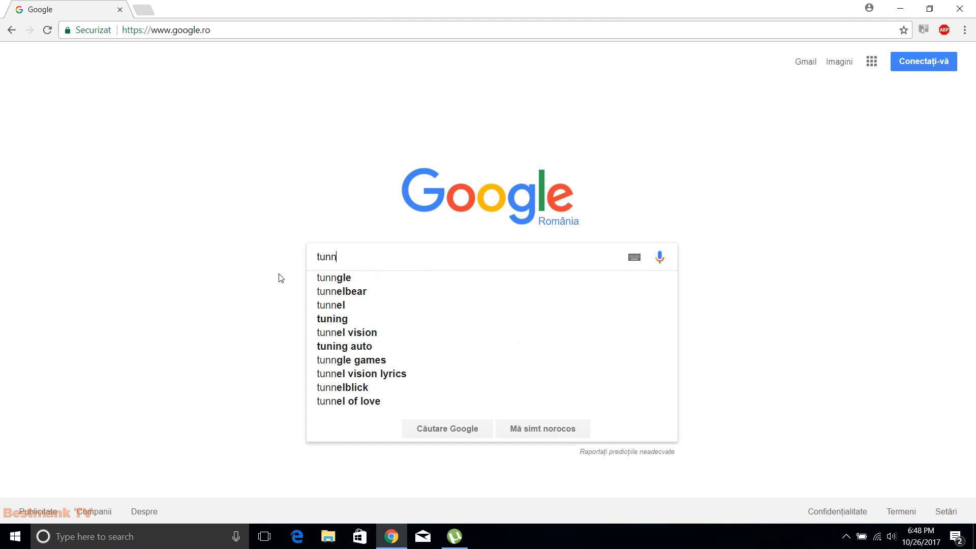
pyautogui.click(341, 291)
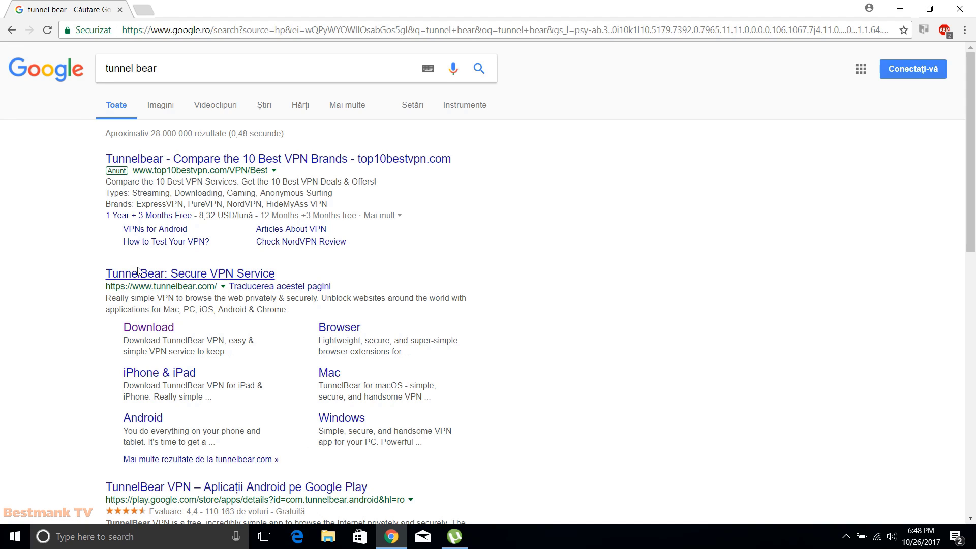
pyautogui.moveTo(120, 279)
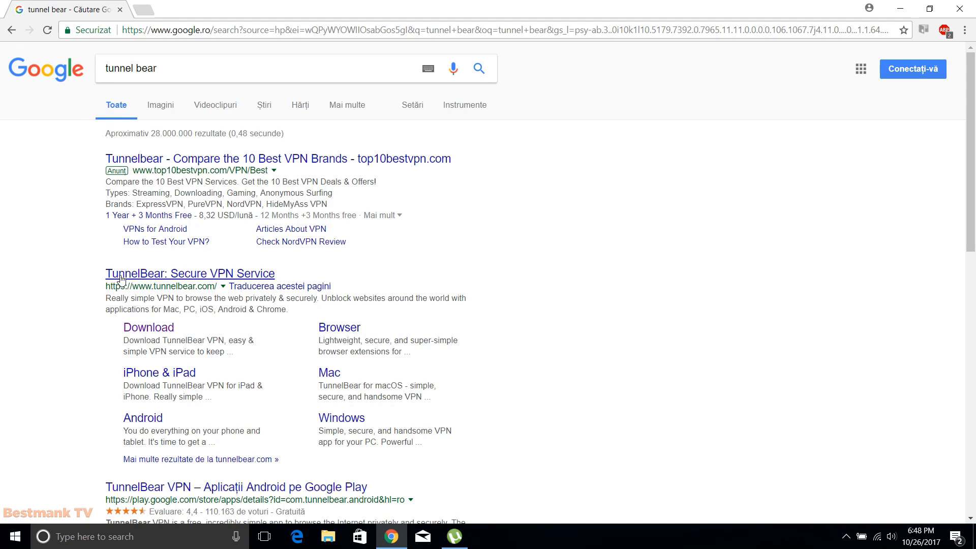
pyautogui.click(189, 274)
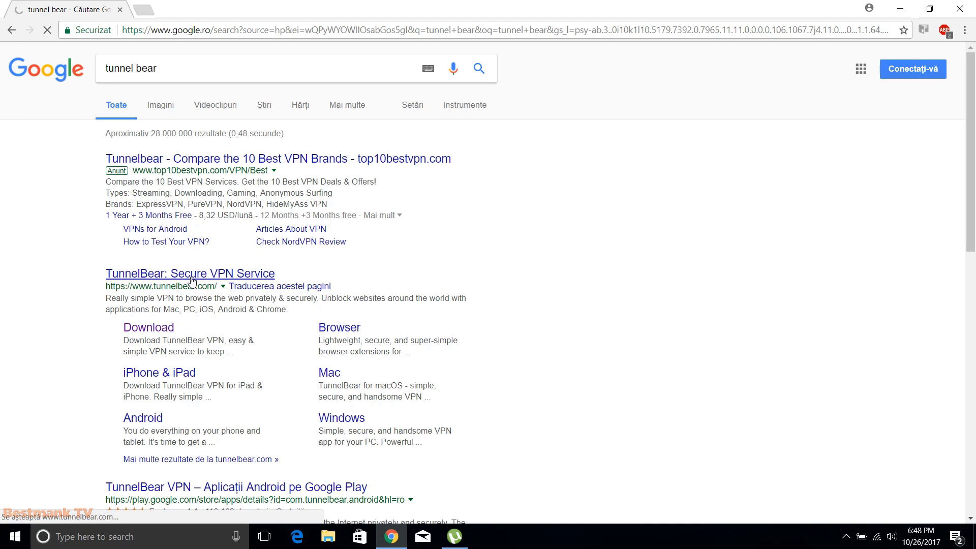
pyautogui.click(190, 273)
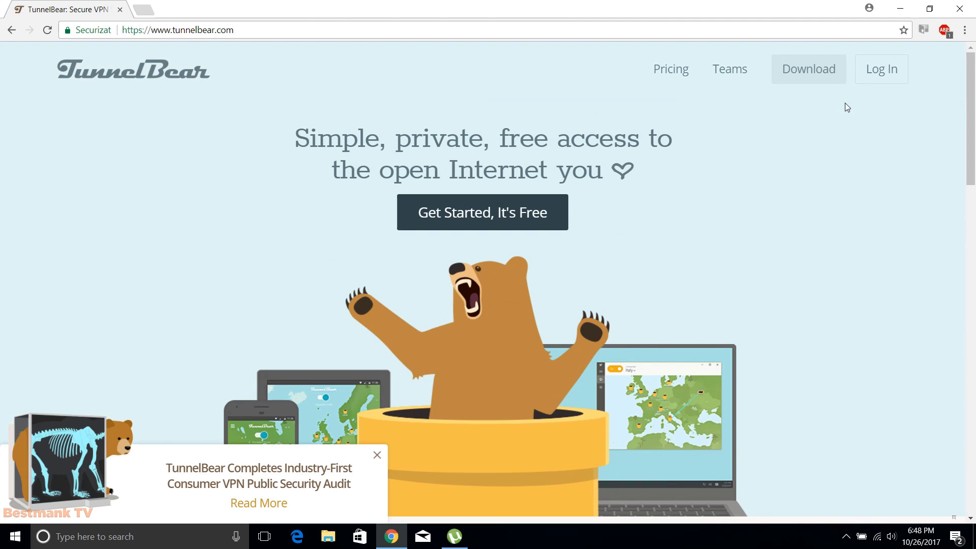
# - Sign up for a TunnelBear account with a Gmail address and password, starting the installer download
pyautogui.click(882, 69)
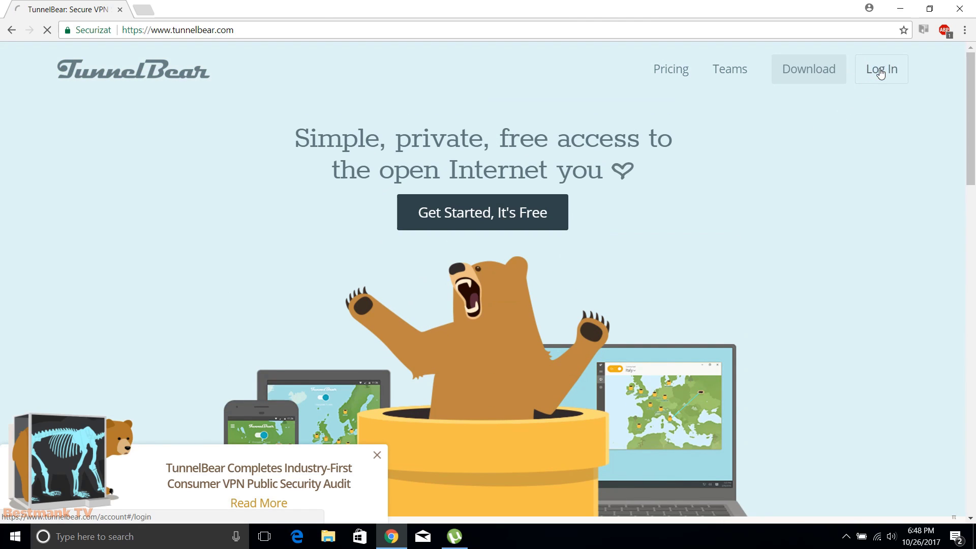
pyautogui.click(881, 68)
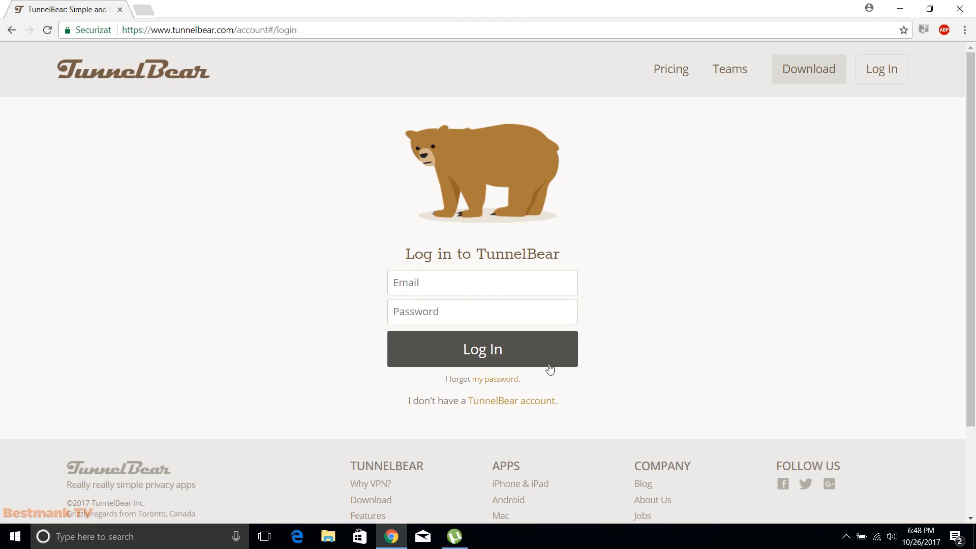
pyautogui.moveTo(513, 401)
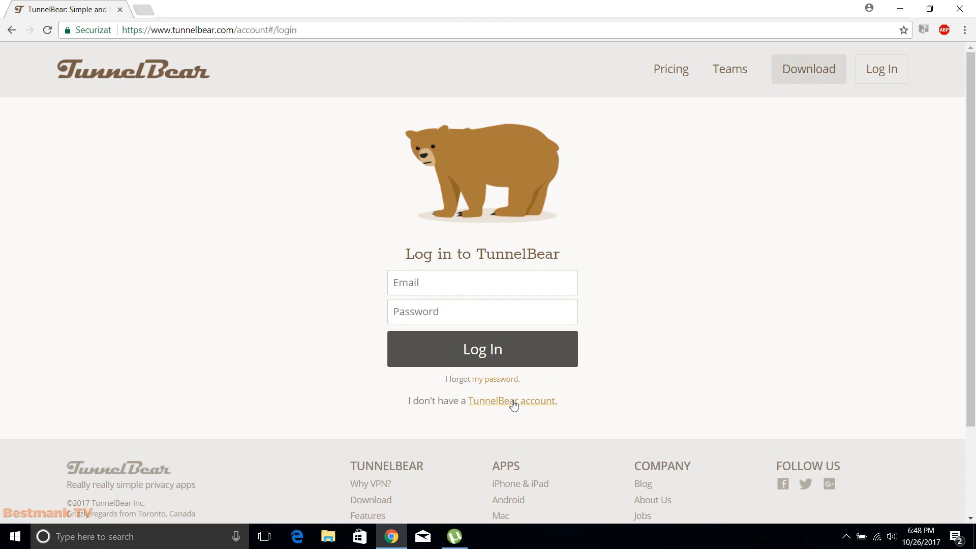
pyautogui.click(513, 400)
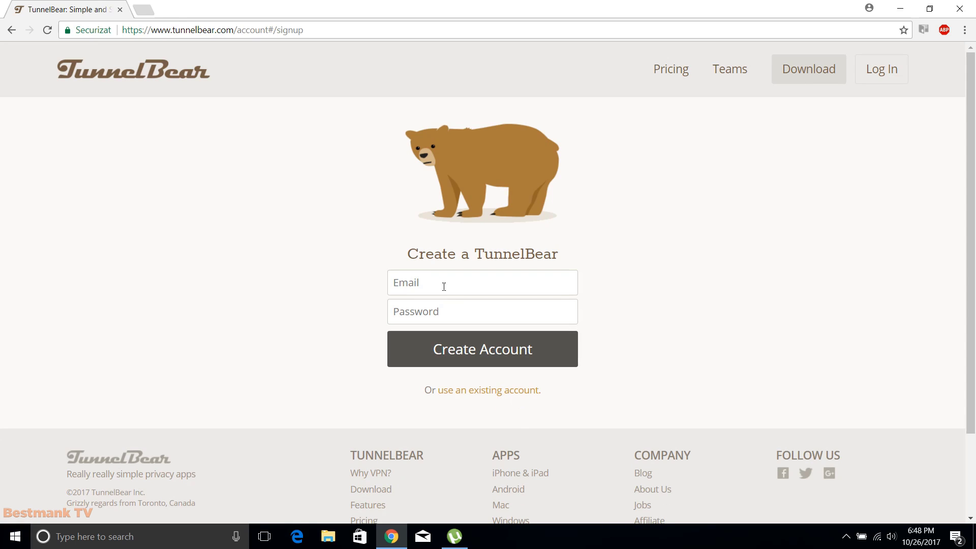
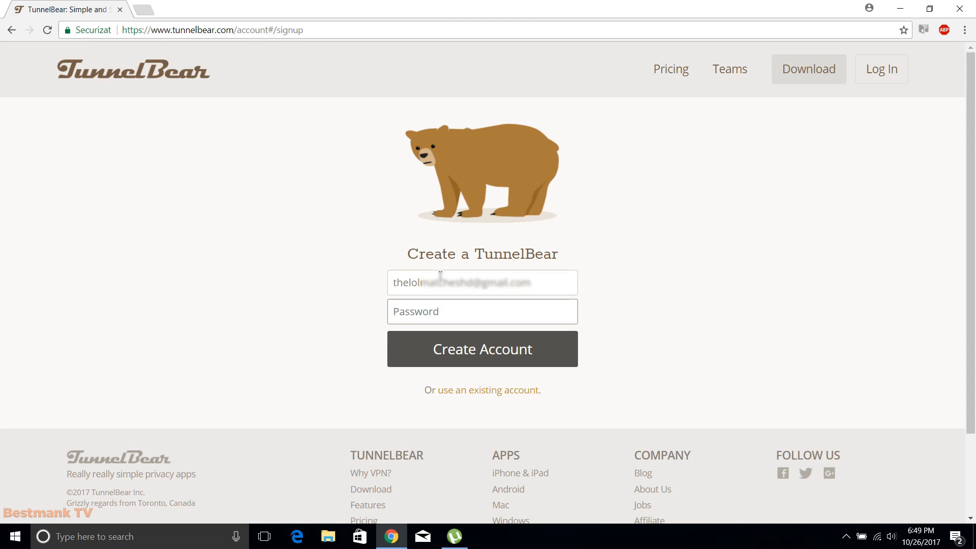
pyautogui.write('•••')
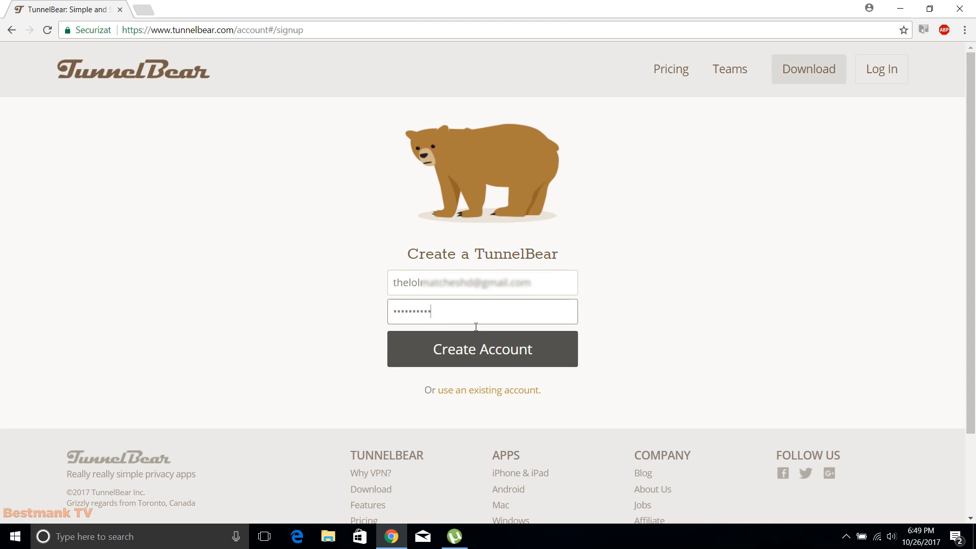
pyautogui.click(467, 349)
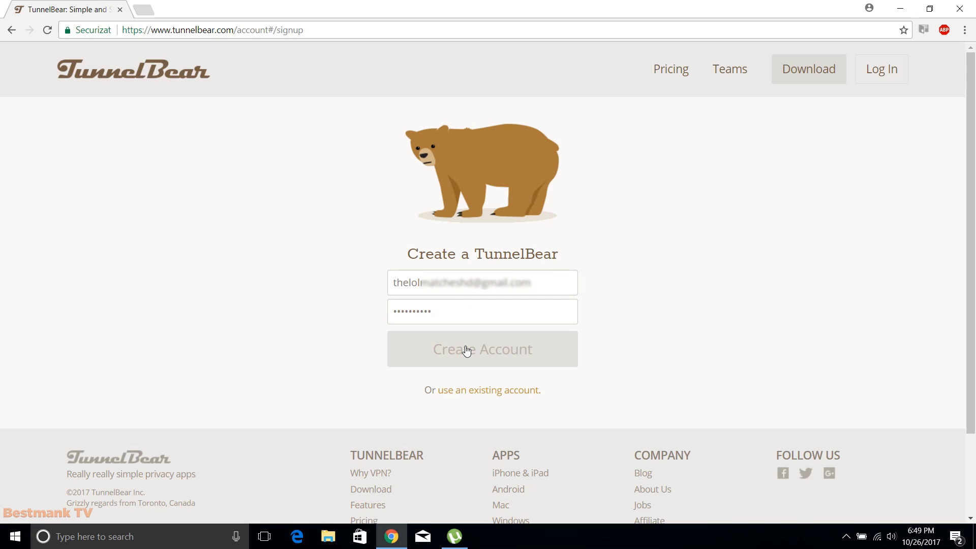
pyautogui.click(467, 349)
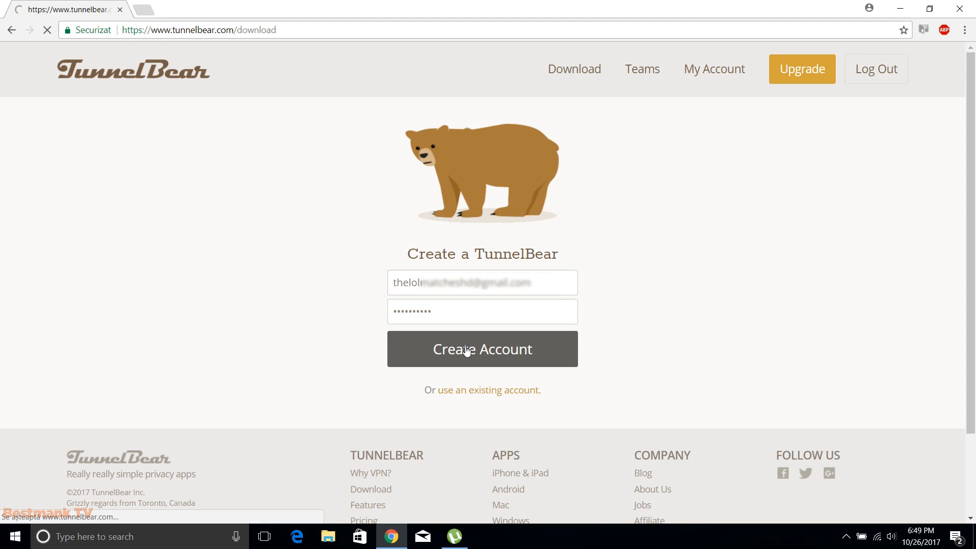
pyautogui.click(483, 348)
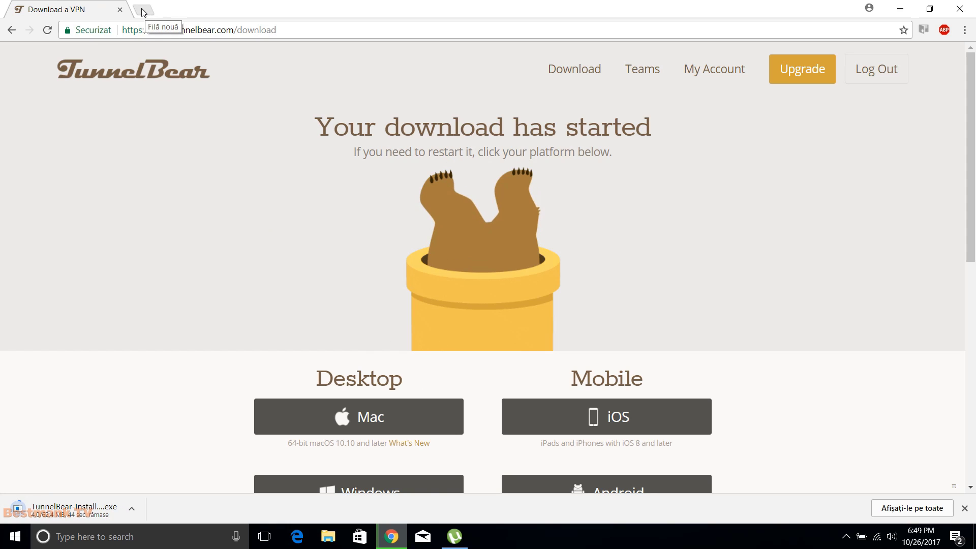
# - Sign into Gmail in a new tab and open the TunnelBear email confirmation message
pyautogui.click(143, 10)
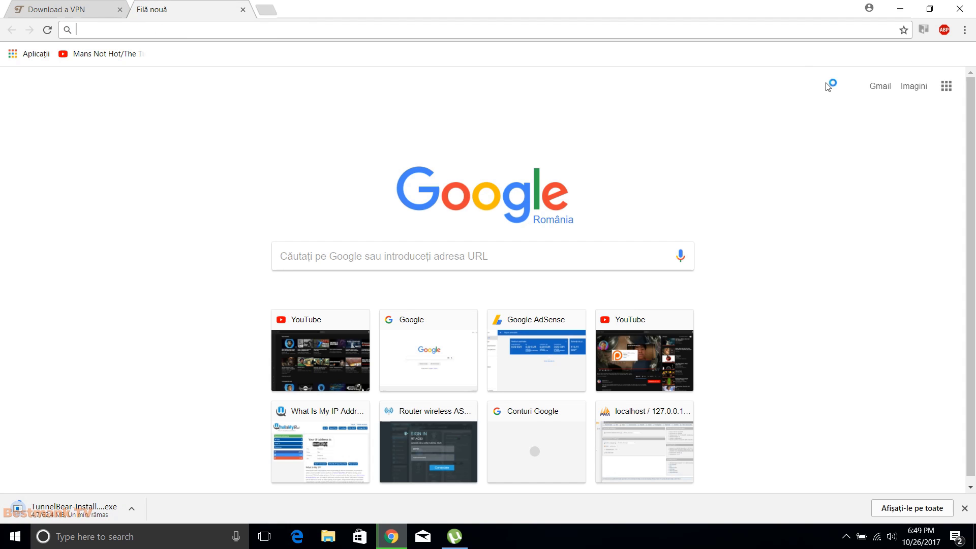
pyautogui.click(879, 85)
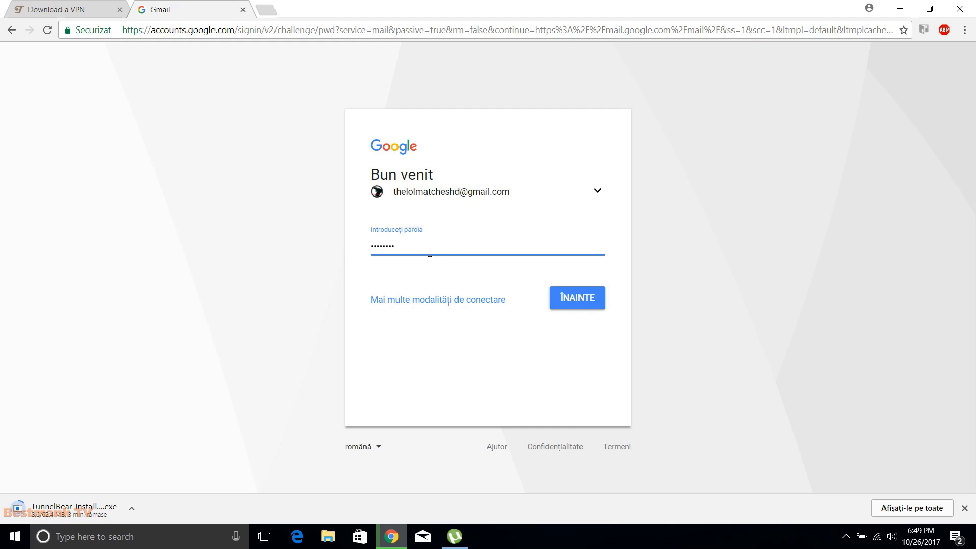
pyautogui.click(577, 297)
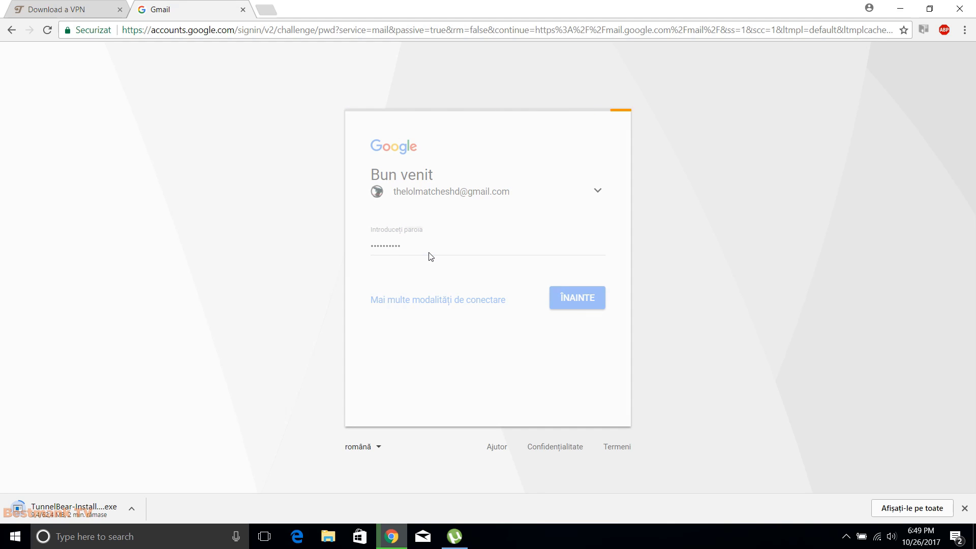
pyautogui.click(576, 297)
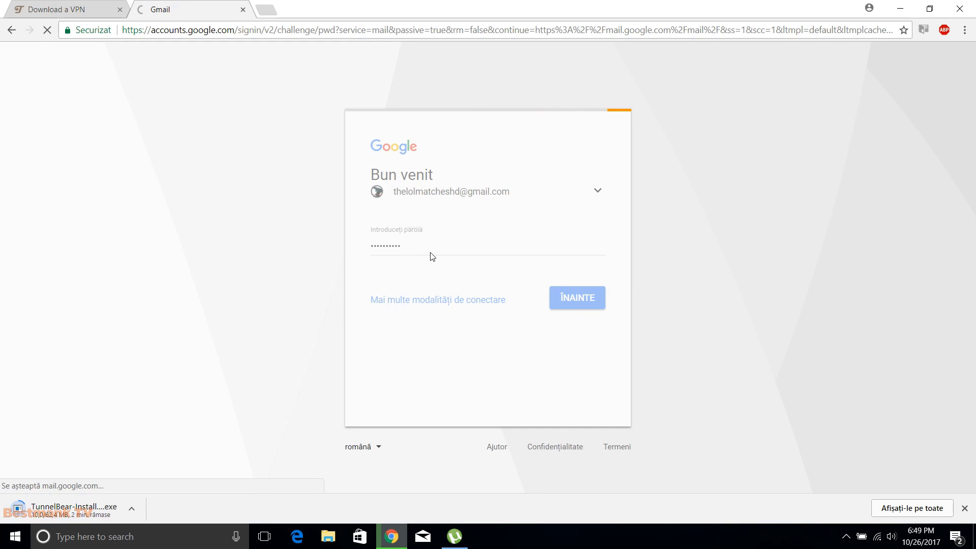
pyautogui.click(577, 298)
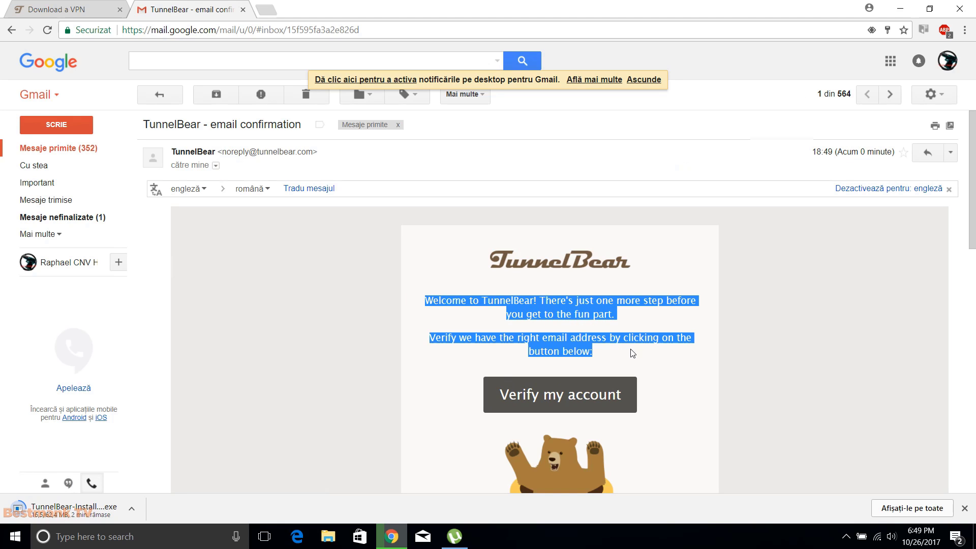
# - Verify the TunnelBear account via the email, then launch TunnelBear-Installer.exe from the download bar
pyautogui.click(560, 394)
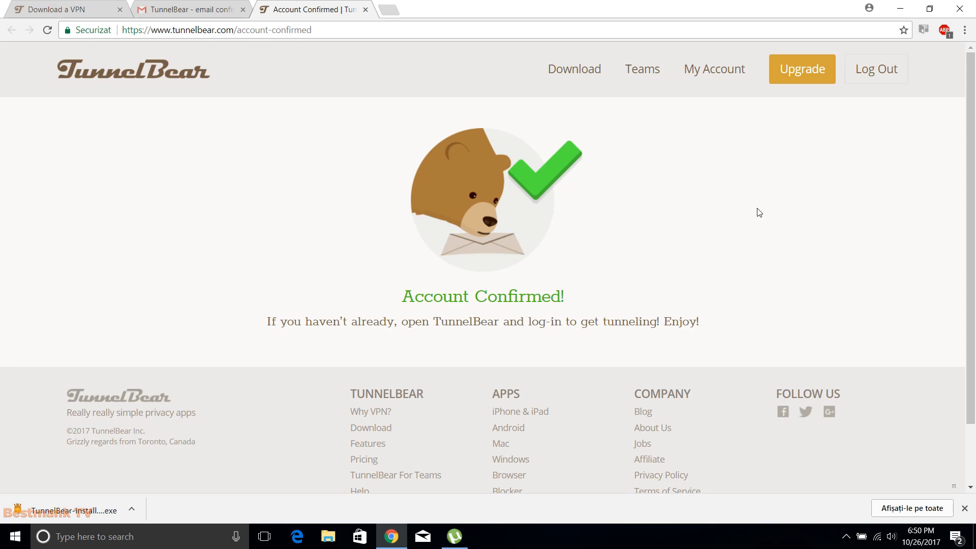
pyautogui.moveTo(82, 513)
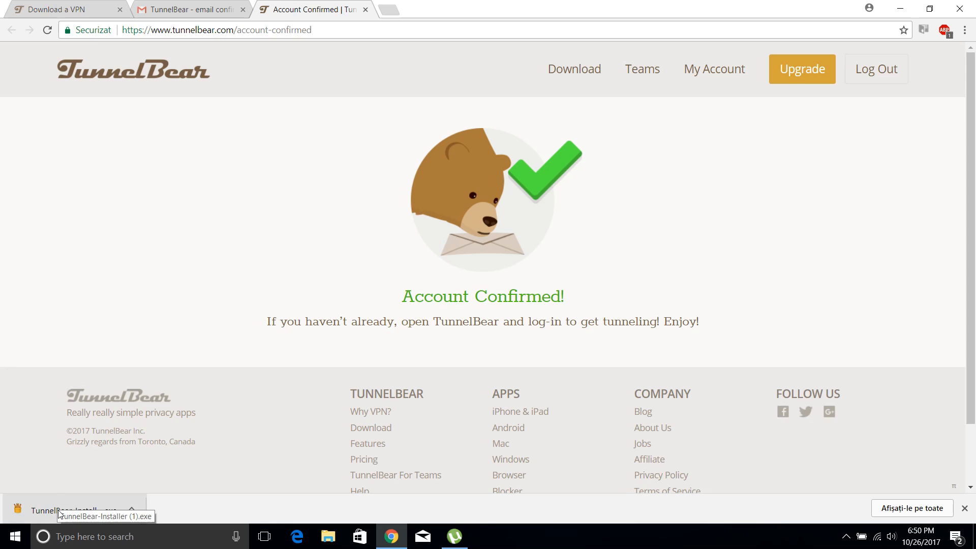
pyautogui.click(64, 511)
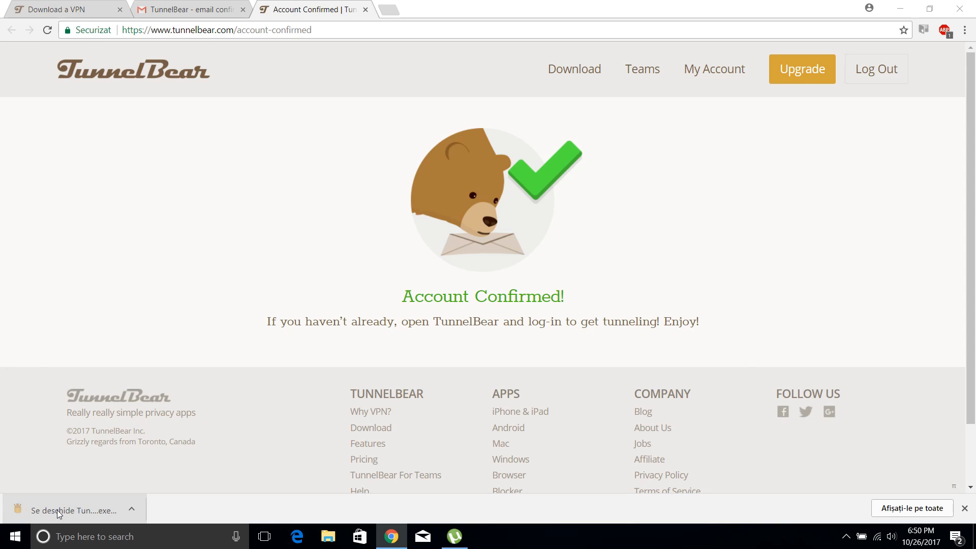
# - Agree to TunnelBear's terms and install it into the default Program Files folder
pyautogui.click(73, 510)
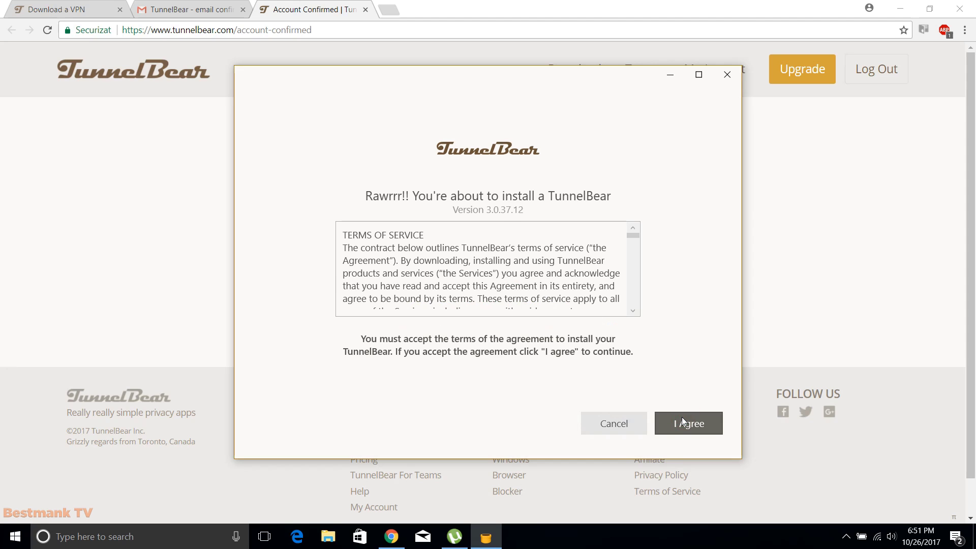
pyautogui.click(688, 423)
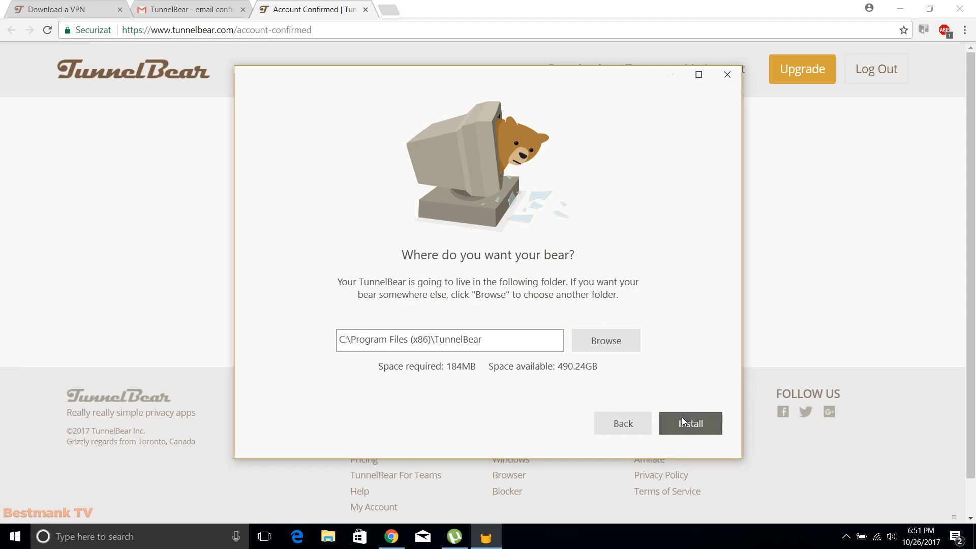
pyautogui.click(690, 422)
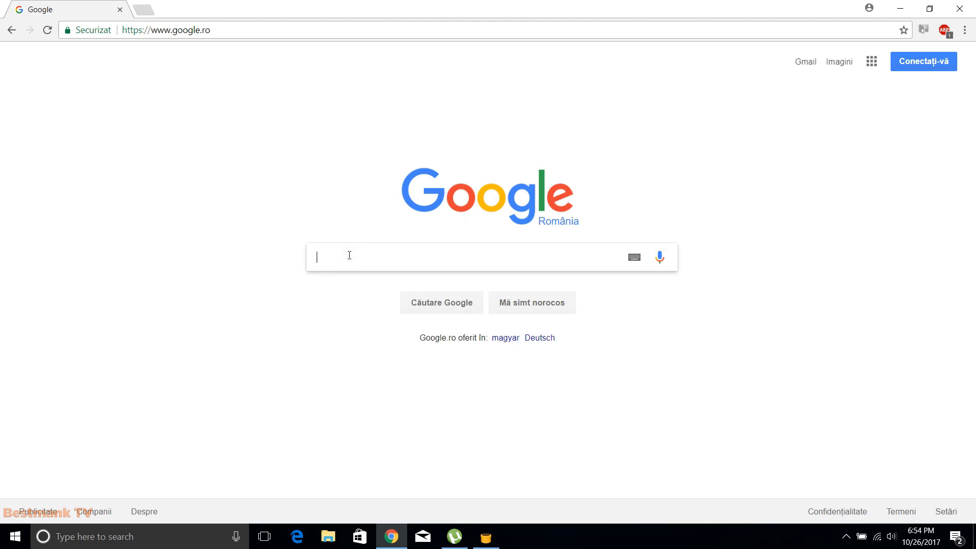
# - Search Google for 'vmware workstation free download'
pyautogui.write('vmware')
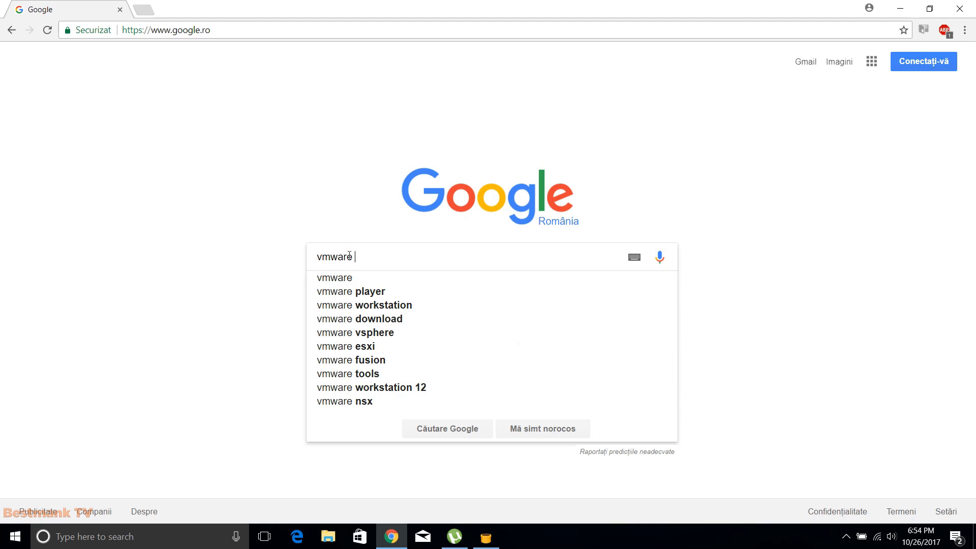
pyautogui.write('pla')
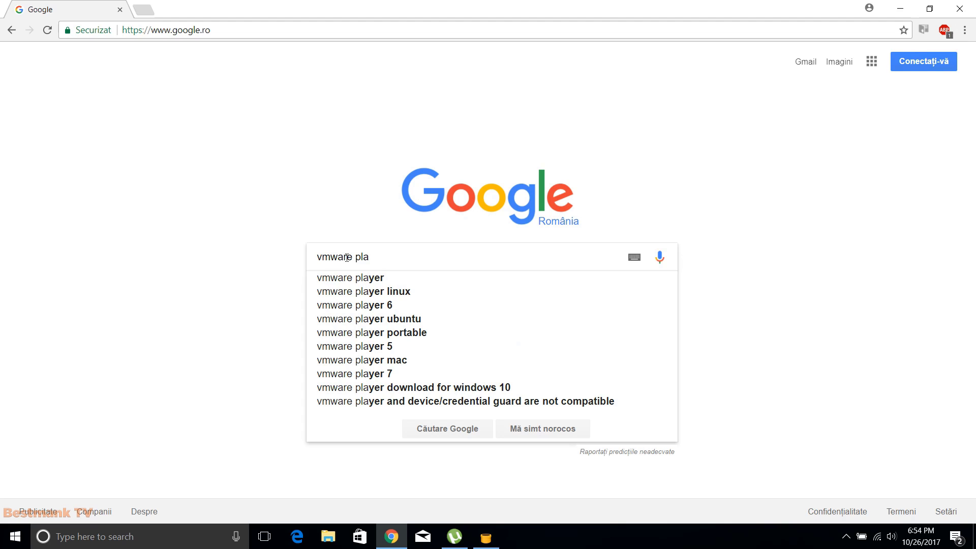
pyautogui.press('Backspace')
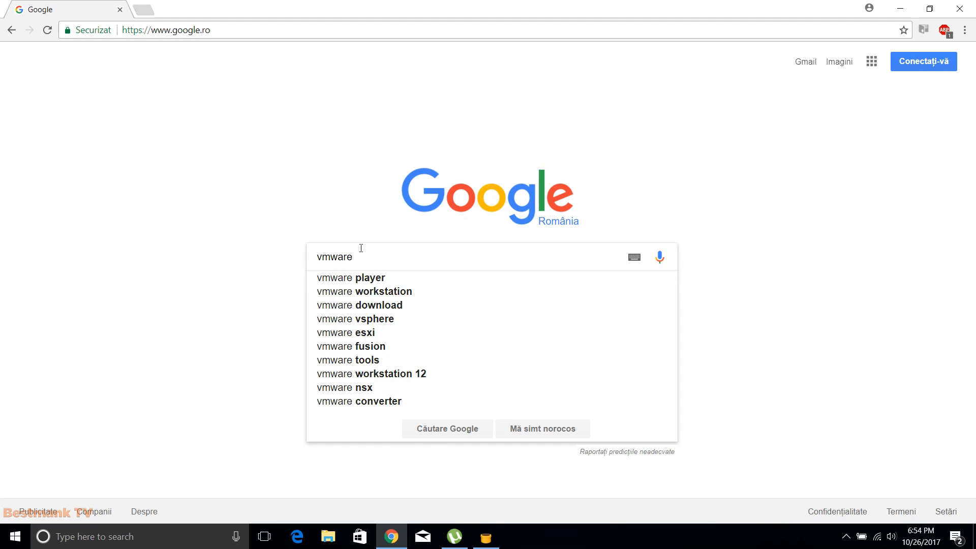
pyautogui.write('workstation free download')
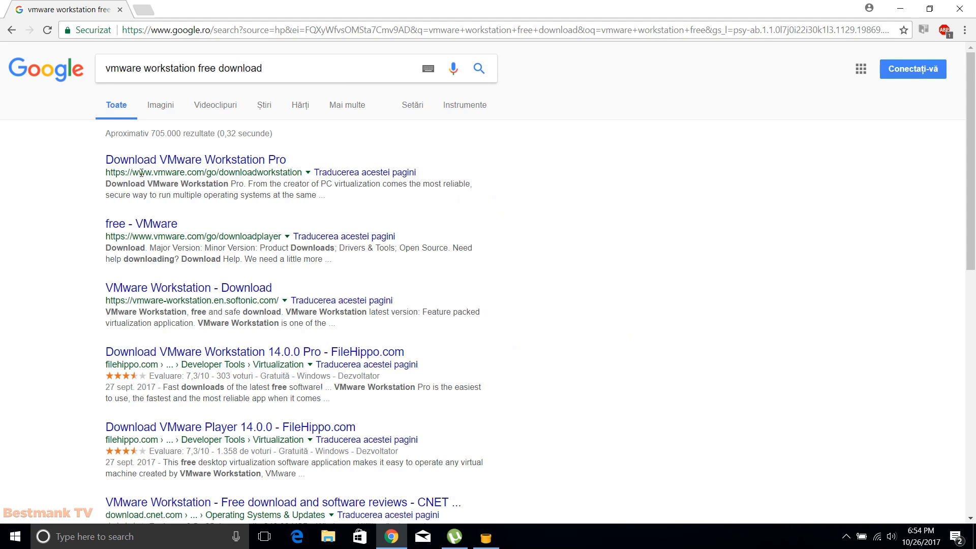
pyautogui.moveTo(150, 224)
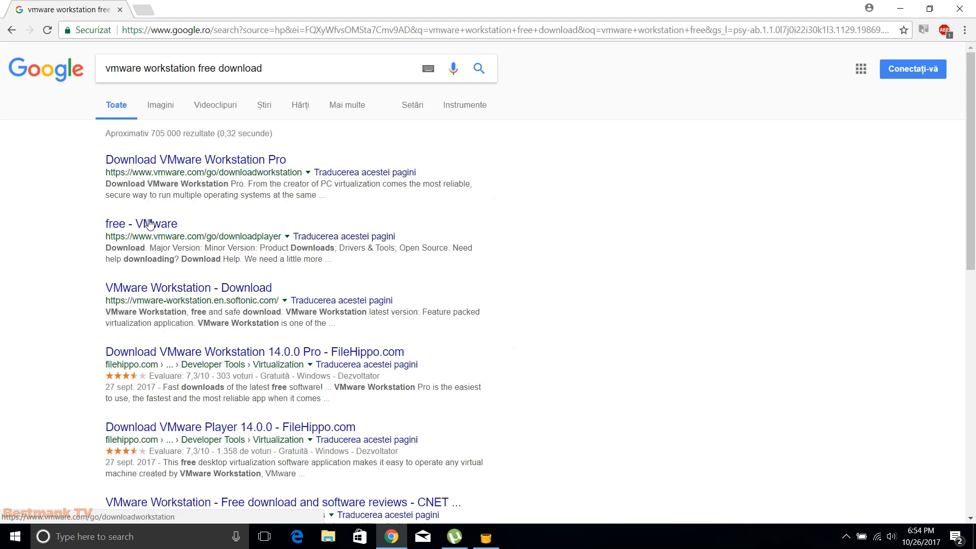
# - Open the free - VMware result and download Workstation 12.5.7 Player for Windows 64-bit
pyautogui.click(140, 224)
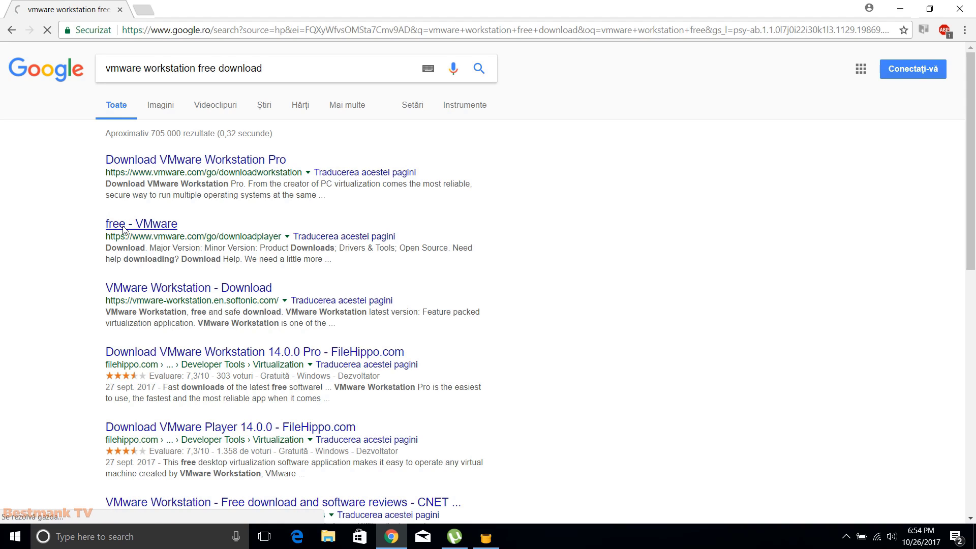
pyautogui.click(127, 224)
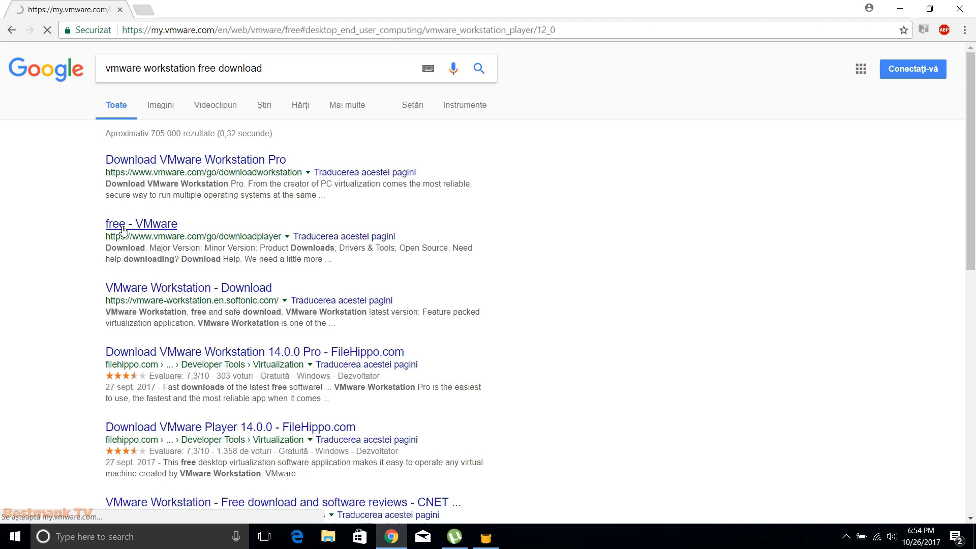
pyautogui.click(140, 223)
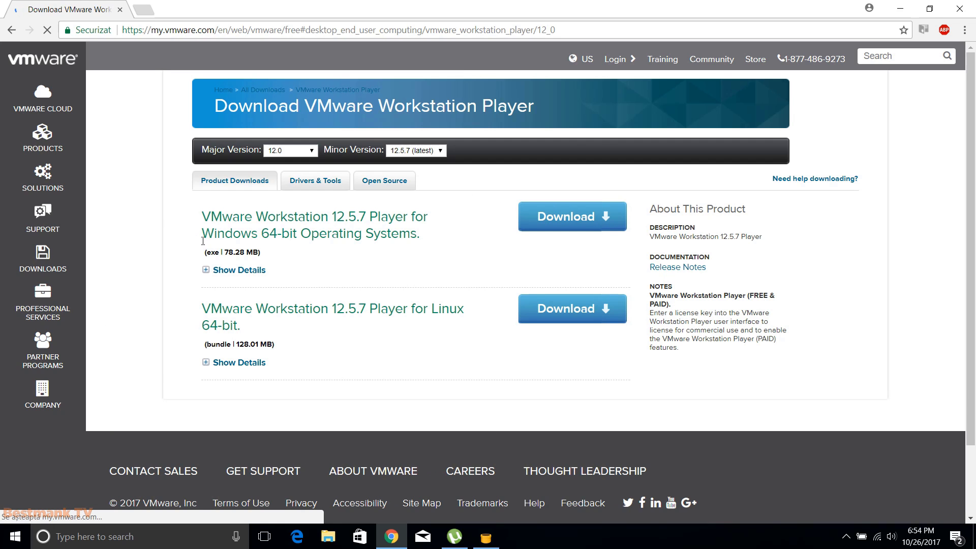
pyautogui.moveTo(534, 221)
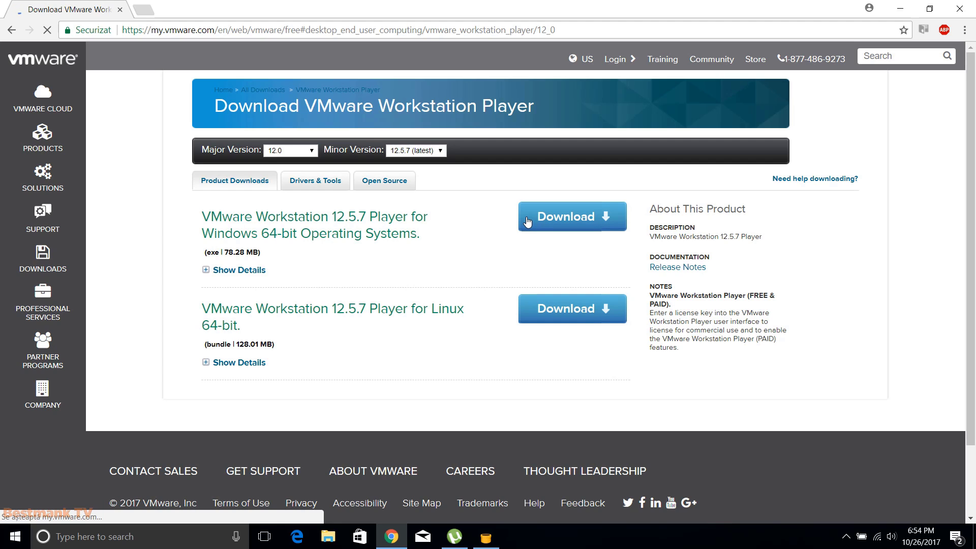
pyautogui.click(565, 217)
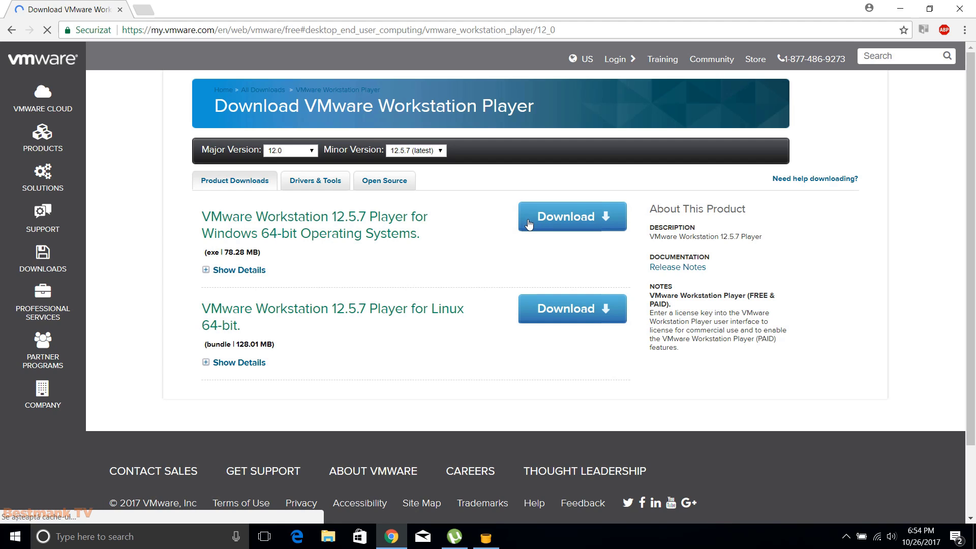
pyautogui.click(572, 216)
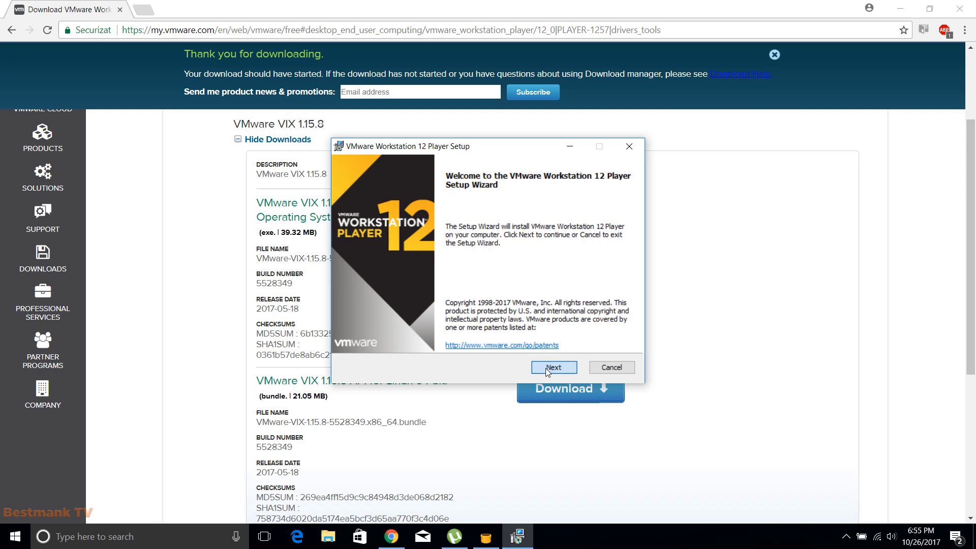
# - Pass the welcome and license screens and install VMware Workstation 12 Player with defaults
pyautogui.click(553, 367)
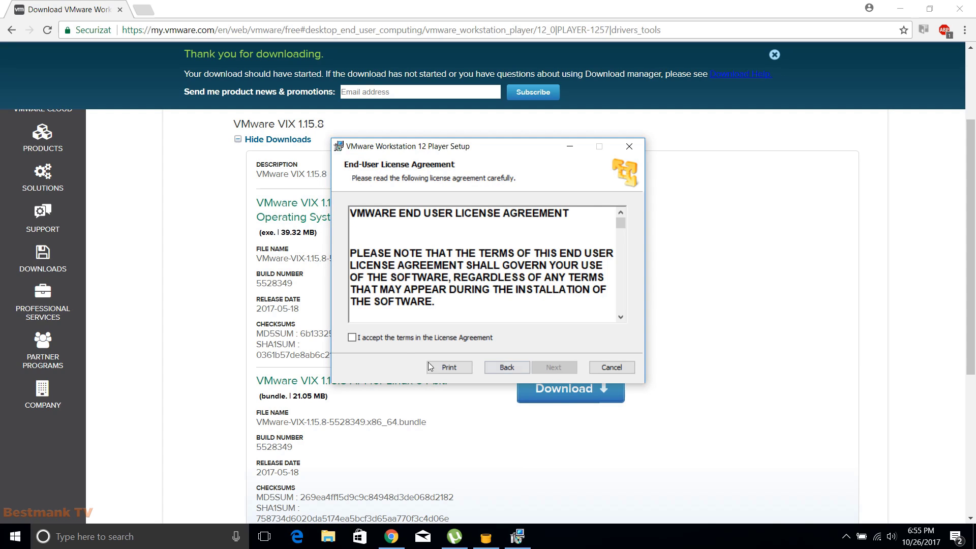
pyautogui.click(554, 367)
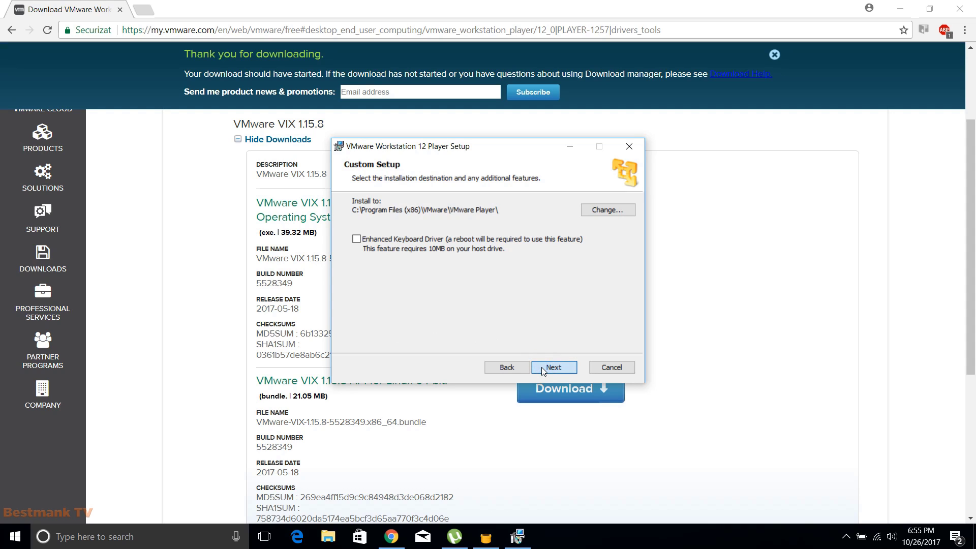
pyautogui.click(554, 367)
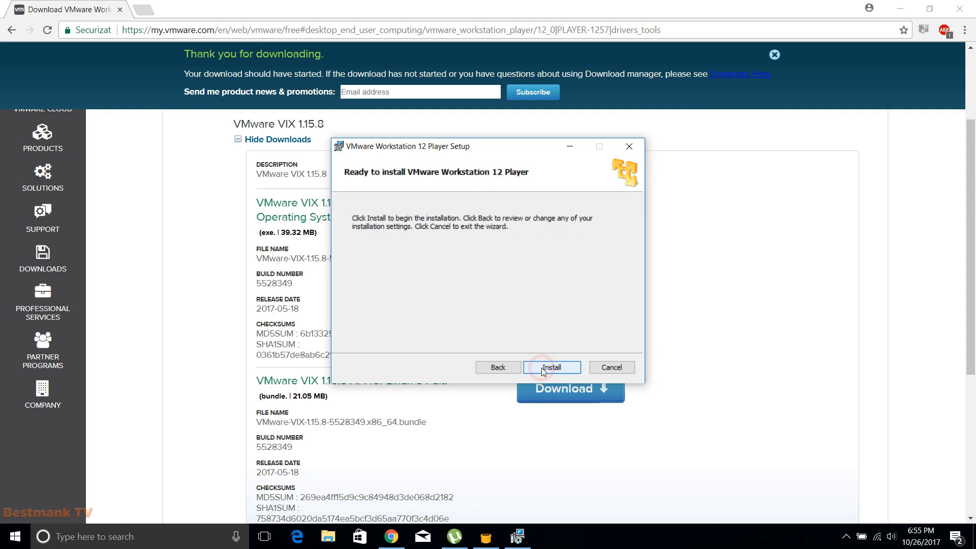
pyautogui.click(551, 366)
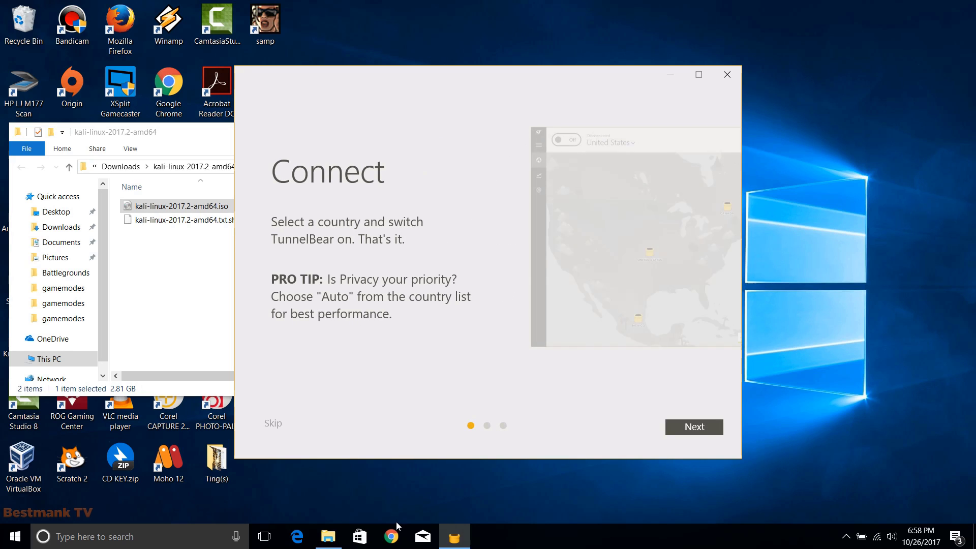
# - Skip TunnelBear's welcome tour and scroll through the Auto dropdown's country list
pyautogui.click(565, 139)
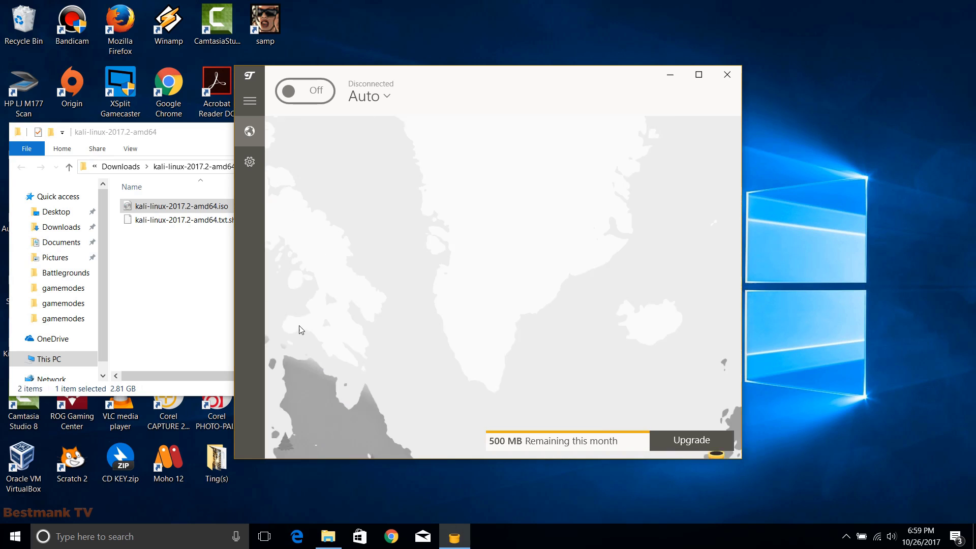
pyautogui.click(384, 102)
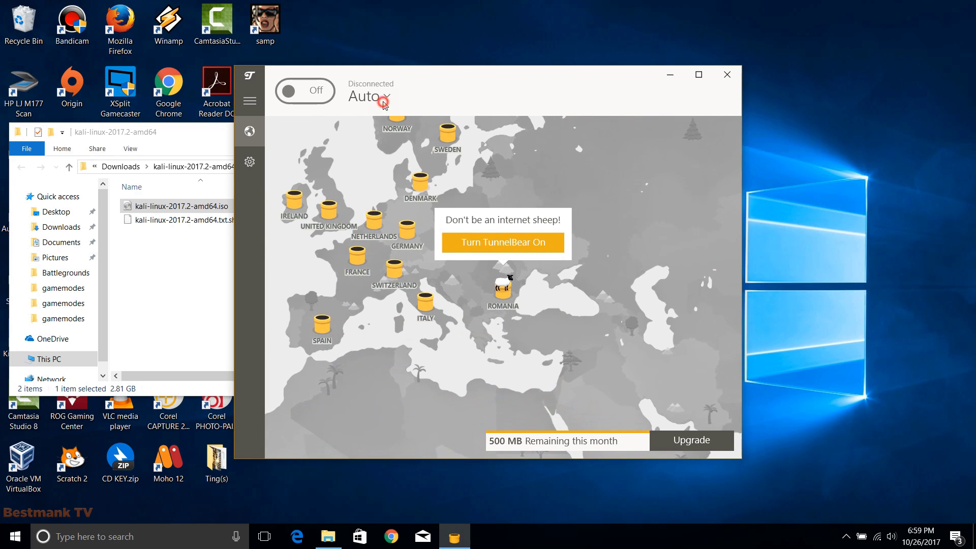
pyautogui.click(368, 97)
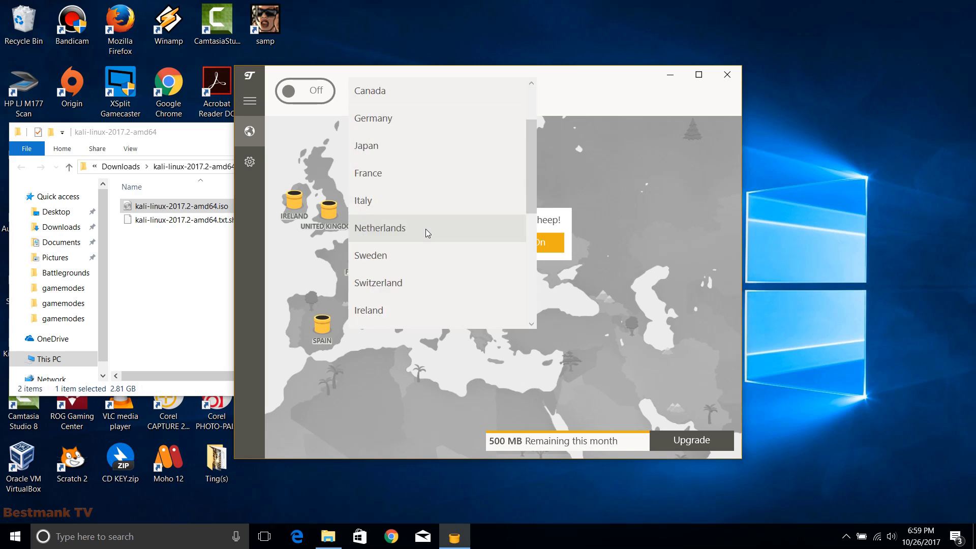
pyautogui.scroll(-3)
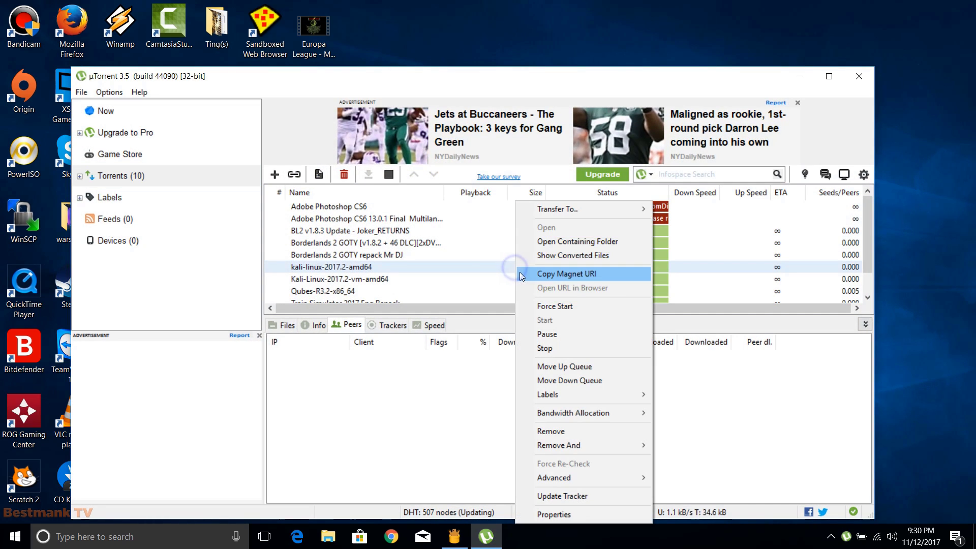
pyautogui.moveTo(328, 279)
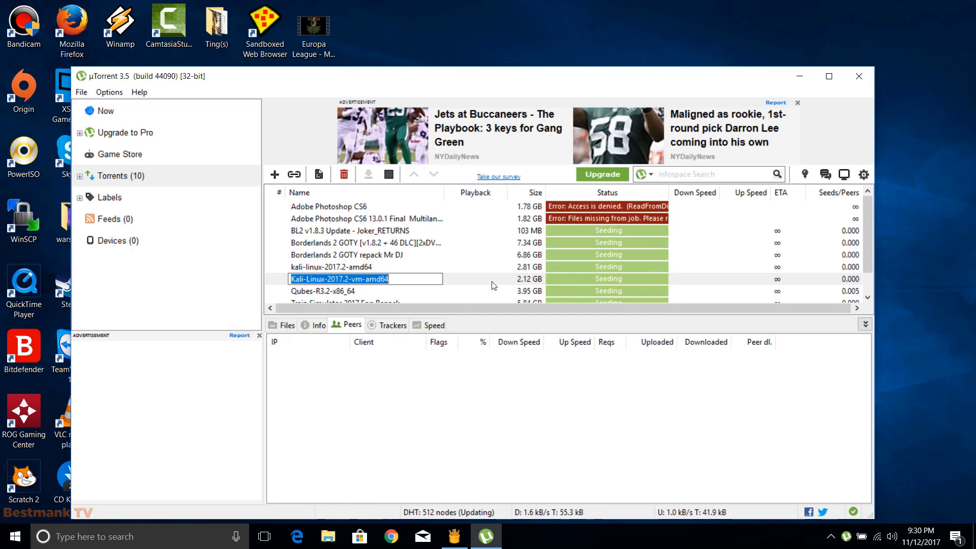
# - Open the Kali-Linux-2017.2-vm-amd64 torrent's containing folder from µTorrent
pyautogui.rightClick(340, 278)
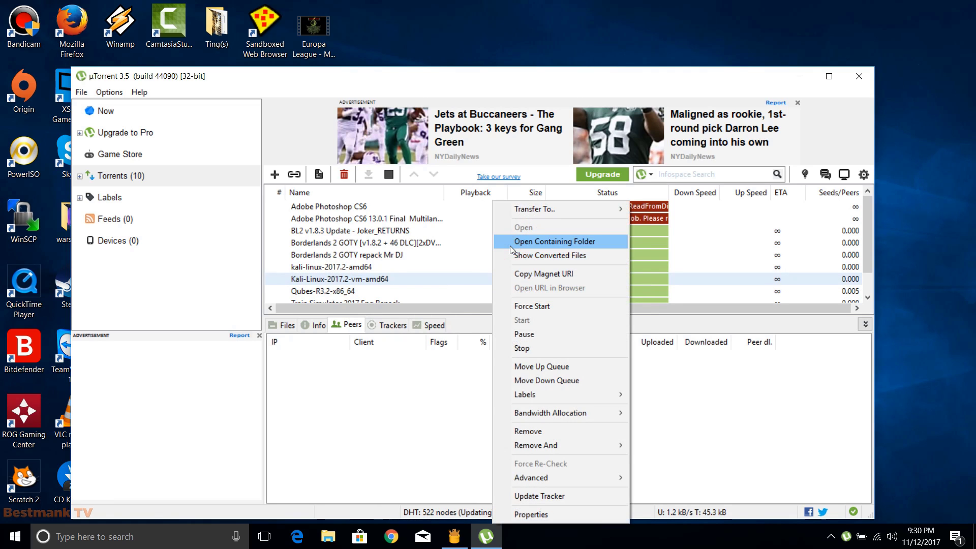
pyautogui.click(553, 241)
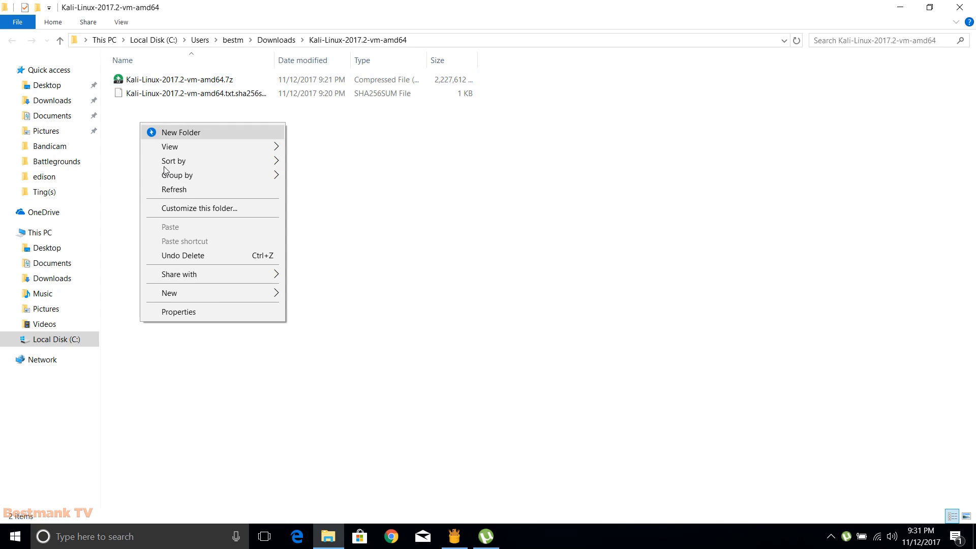
# - Create a KaliOS folder and extract the .7z archive to Kali-Linux-2017.2-vm-amd64\
pyautogui.click(181, 132)
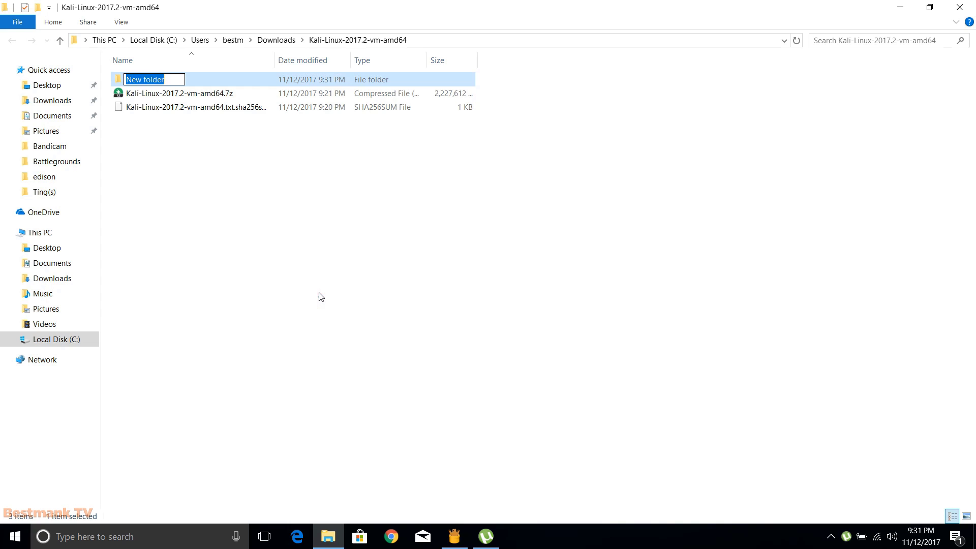
pyautogui.write('Kali')
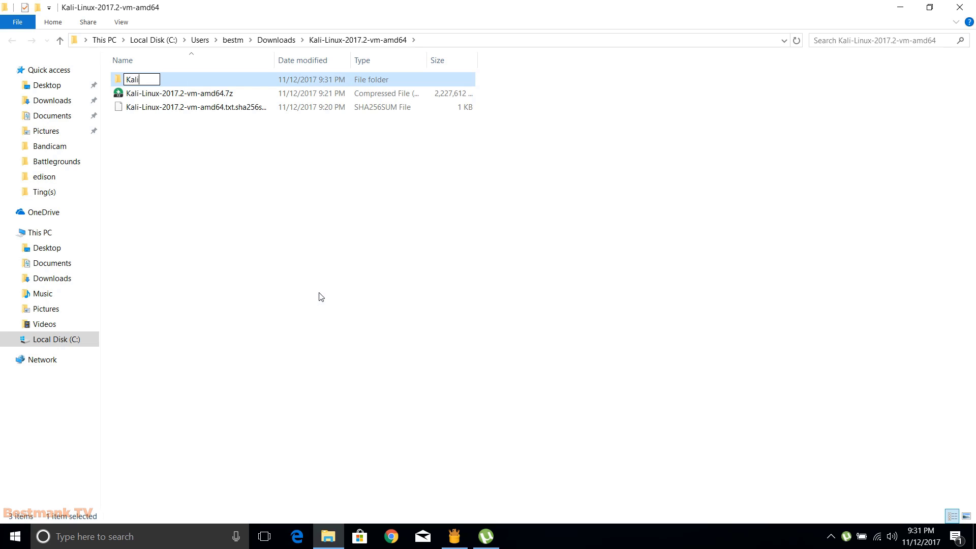
pyautogui.write('OS')
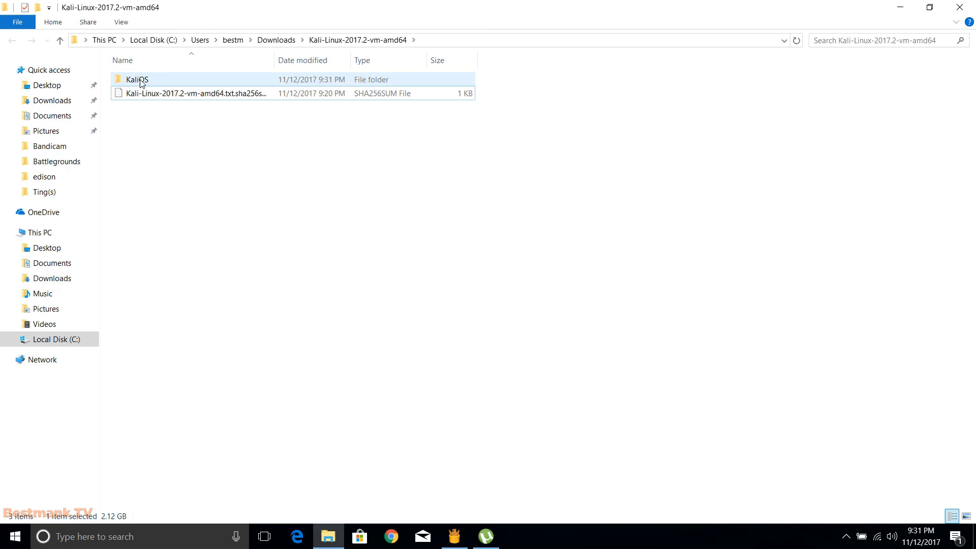
pyautogui.rightClick(131, 80)
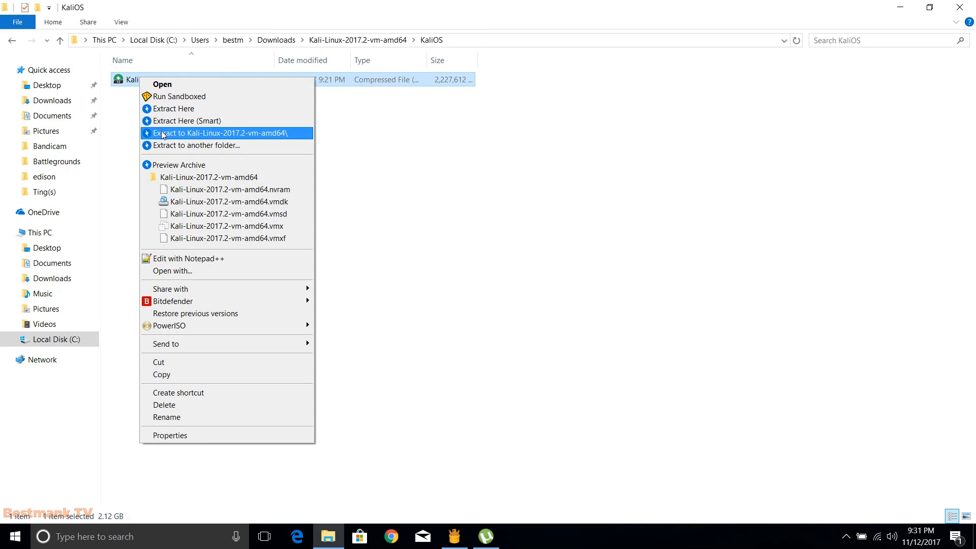
pyautogui.click(221, 133)
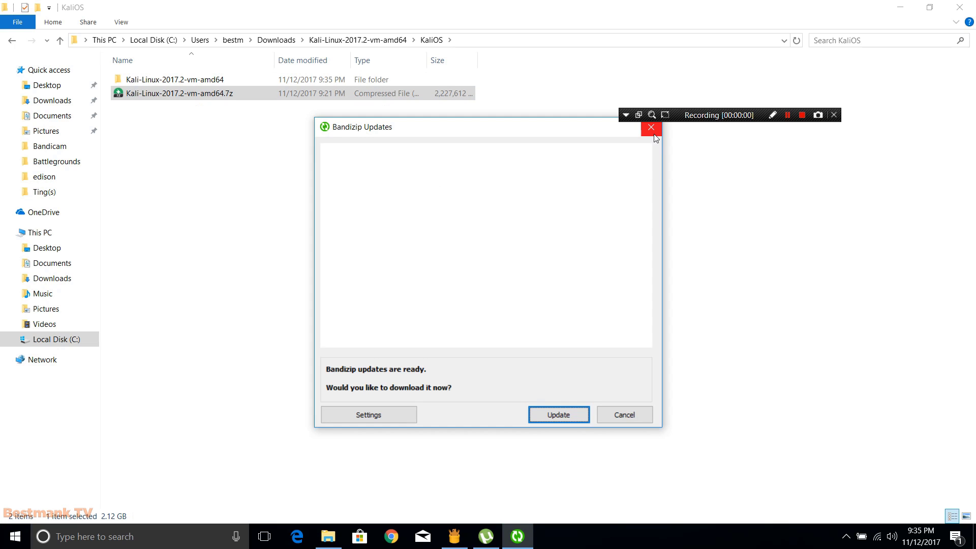
# - Close the Bandizip Updates dialog and launch VMware Workstation 12 Player from Start
pyautogui.click(650, 127)
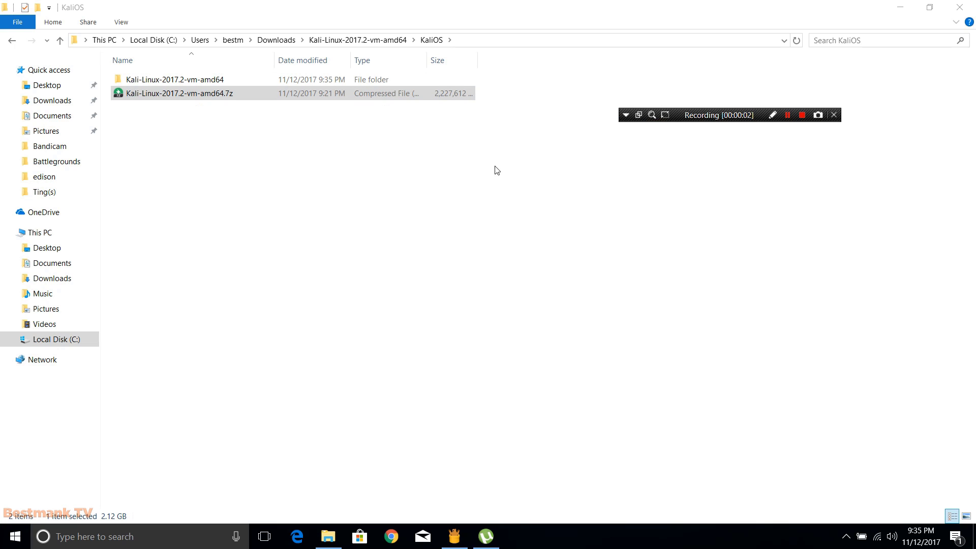
pyautogui.click(17, 537)
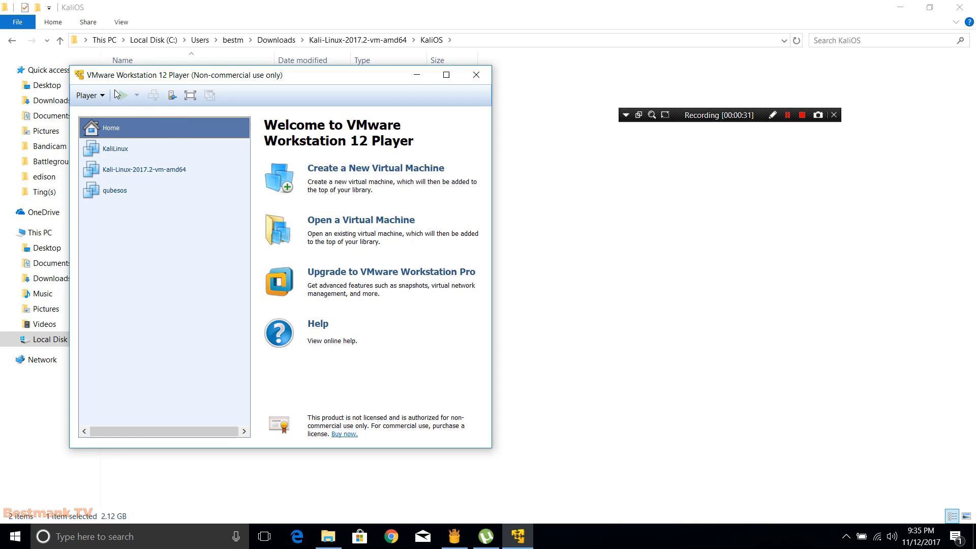
# - Open the extracted Kali-Linux-2017.2-vm-amd64 .vmx file as an existing virtual machine
pyautogui.click(87, 95)
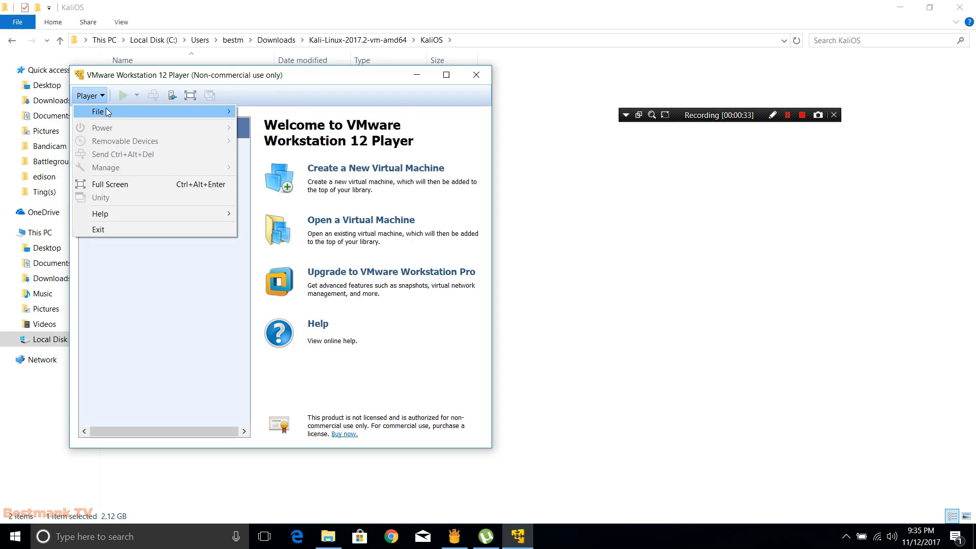
pyautogui.click(98, 111)
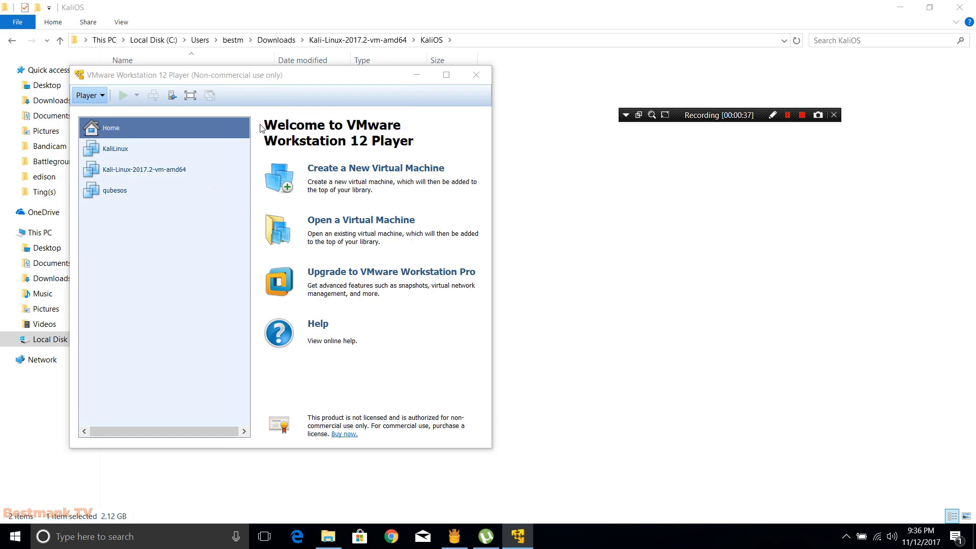
pyautogui.click(361, 220)
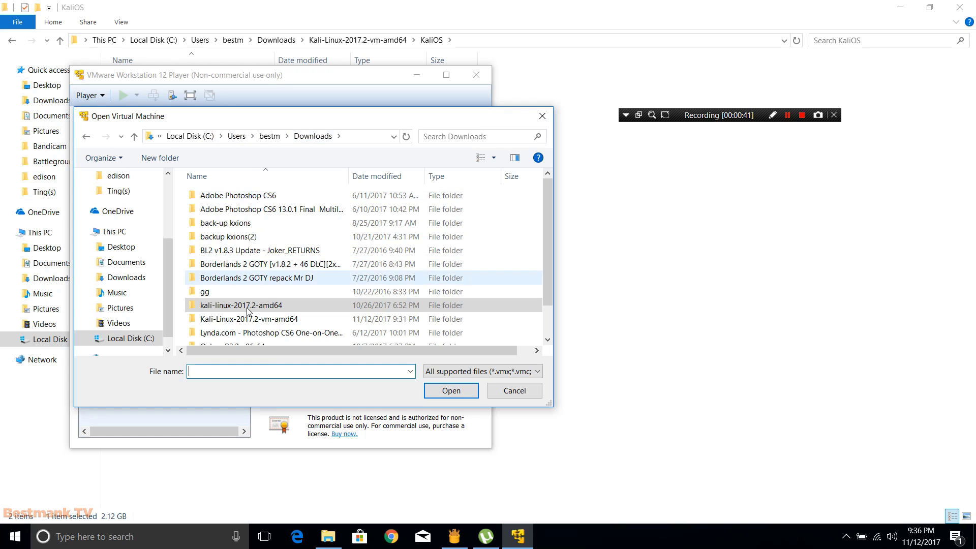
pyautogui.click(249, 318)
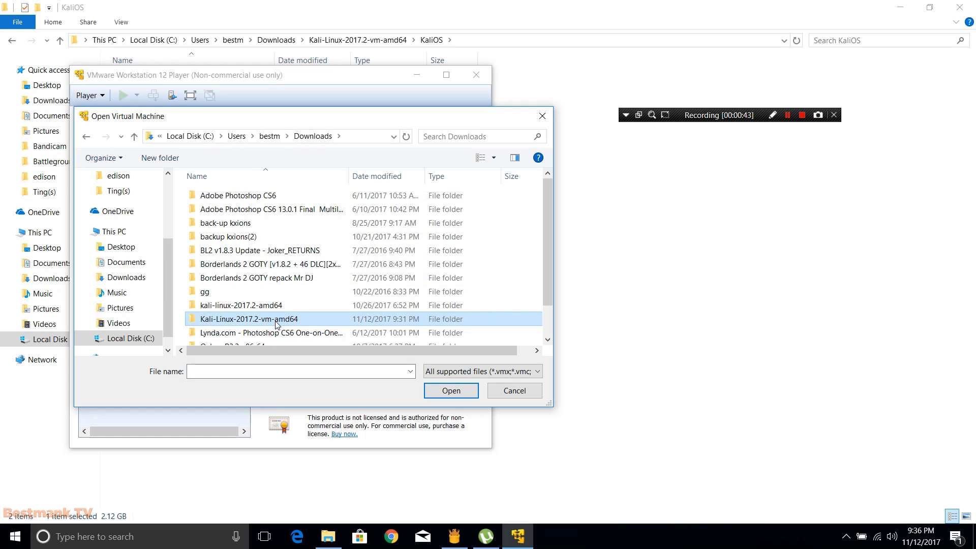
pyautogui.doubleClick(248, 318)
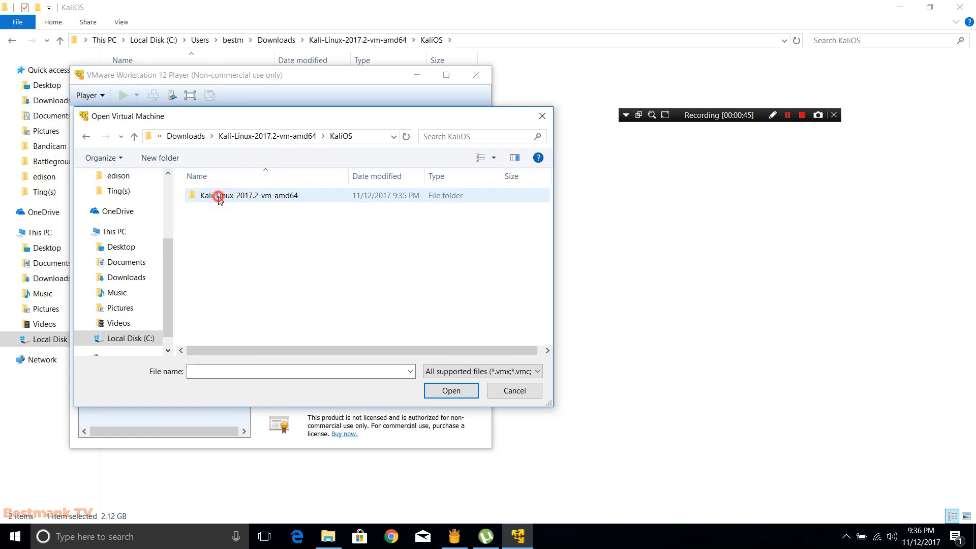
pyautogui.doubleClick(219, 196)
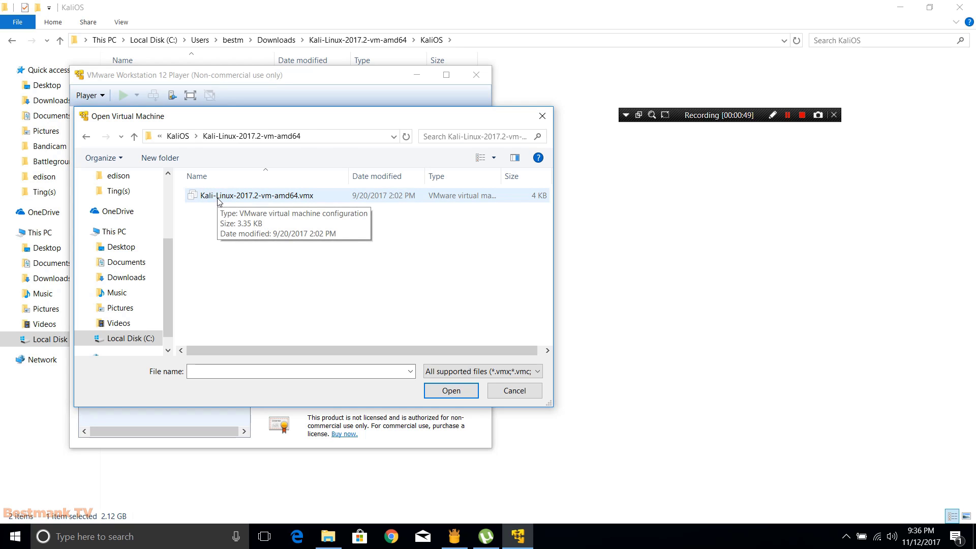
pyautogui.click(450, 391)
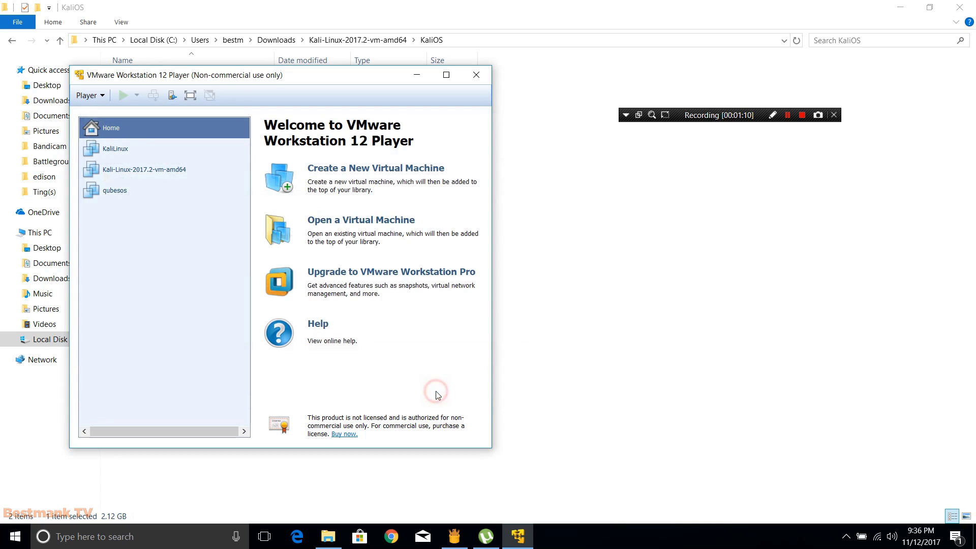
pyautogui.moveTo(184, 264)
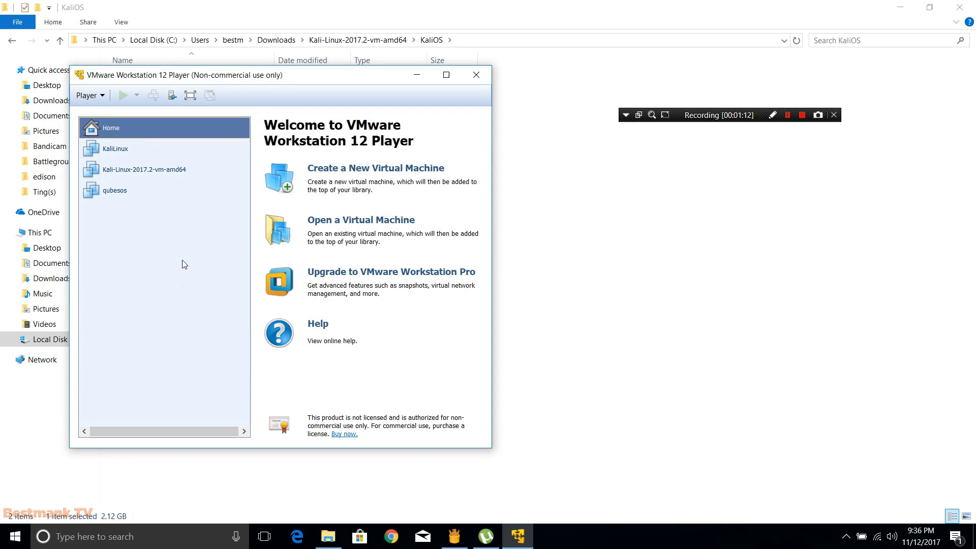
# - Start Kali-Linux-2017.2-vm-amd64, answer 'I Moved It', dismiss the devices hint, and maximize
pyautogui.doubleClick(144, 169)
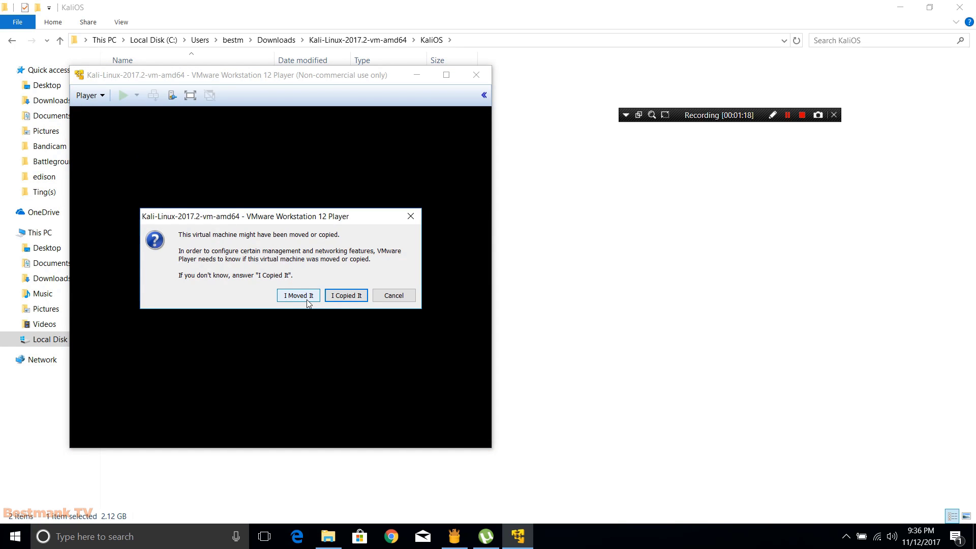
pyautogui.click(346, 295)
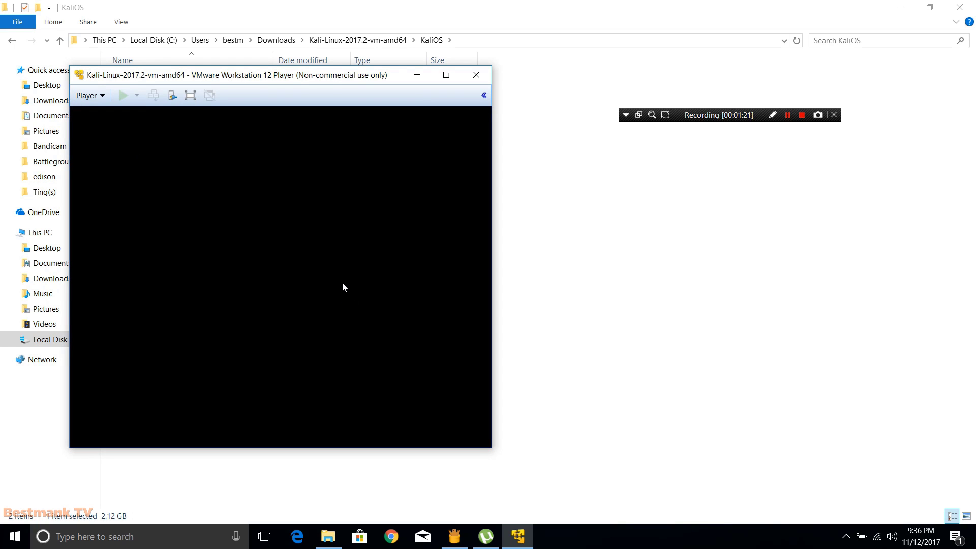
pyautogui.click(122, 95)
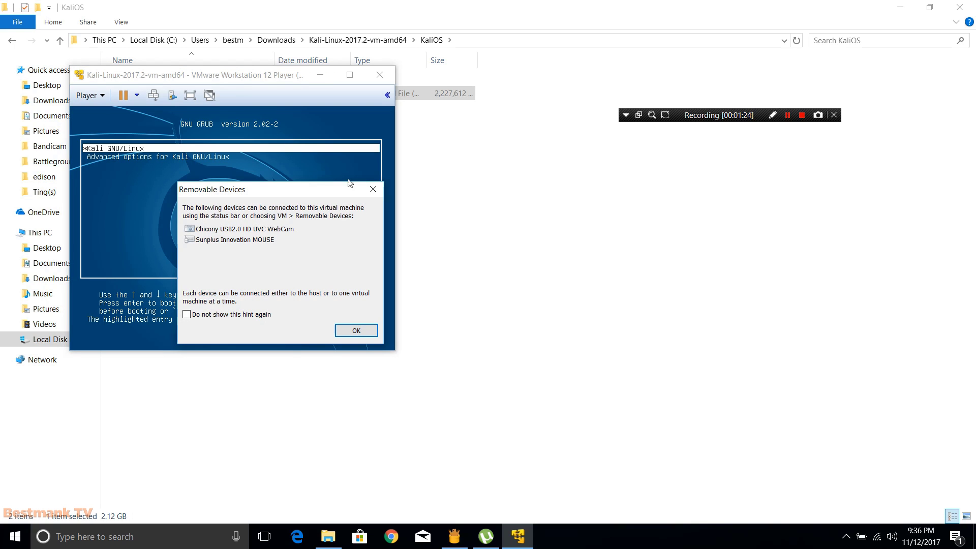
pyautogui.click(356, 330)
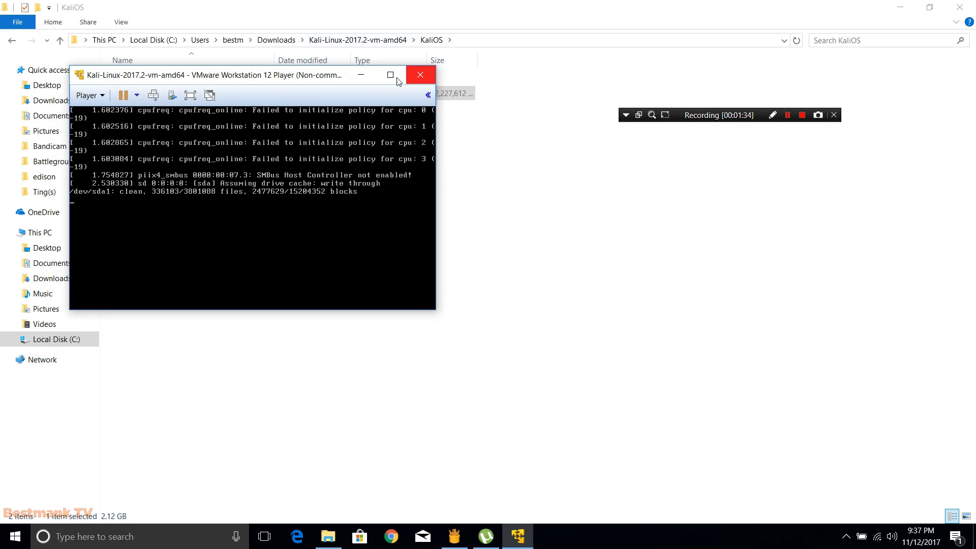
pyautogui.click(390, 75)
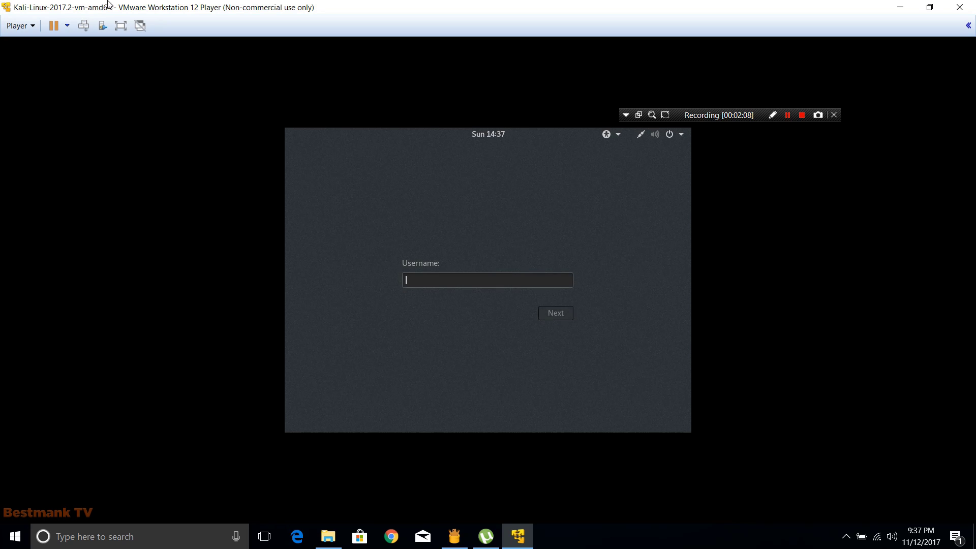
pyautogui.moveTo(446, 276)
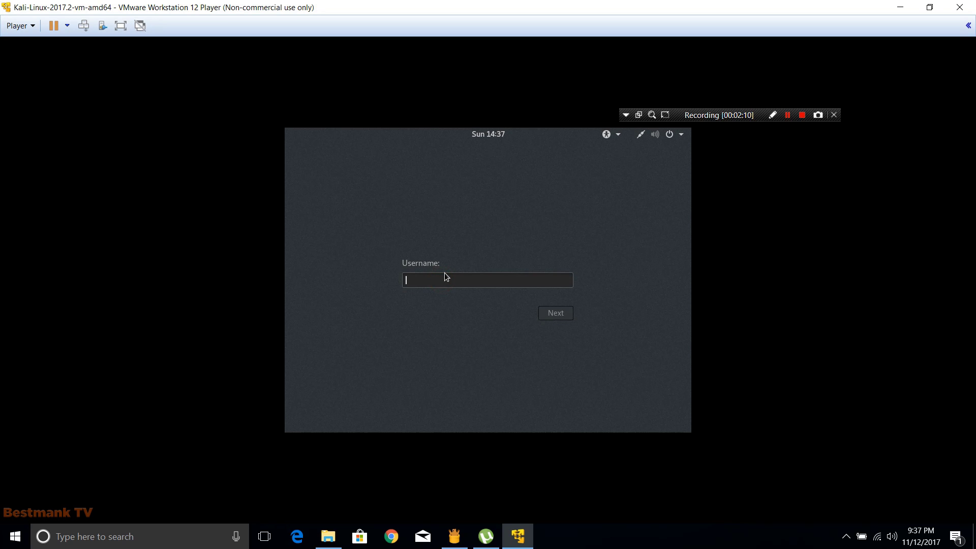
# - Click into the Kali login screen to begin entering the username
pyautogui.click(556, 313)
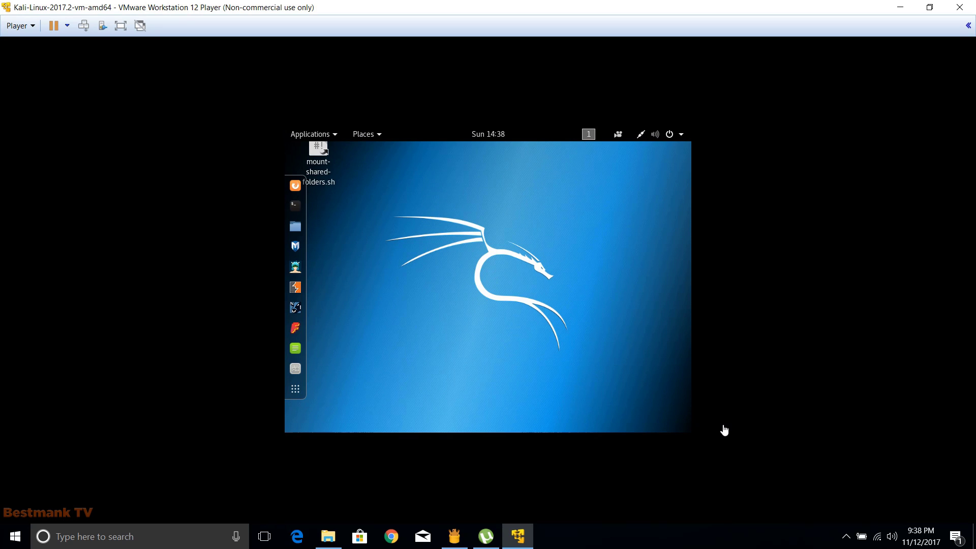
pyautogui.moveTo(726, 427)
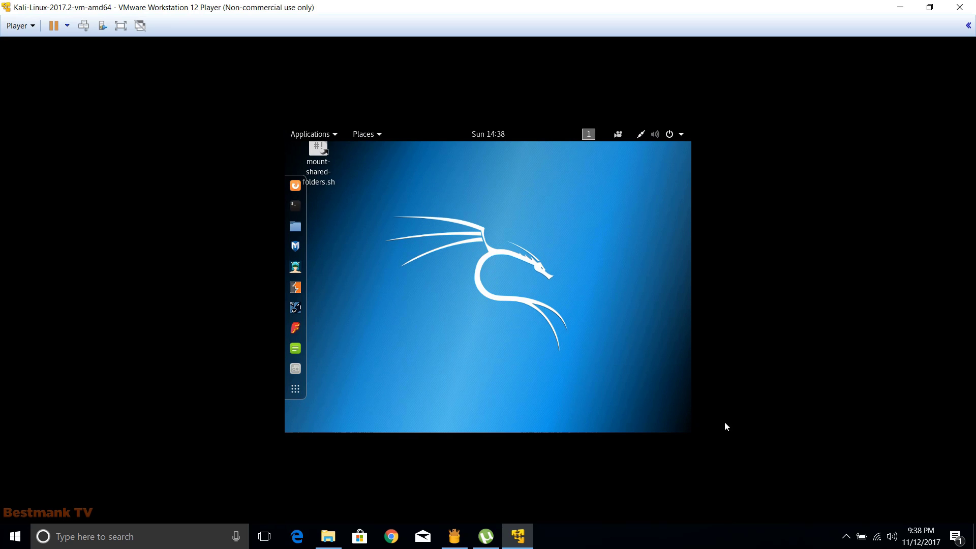
# - Open Kali's Settings from the system menu and go to the Users page
pyautogui.click(681, 134)
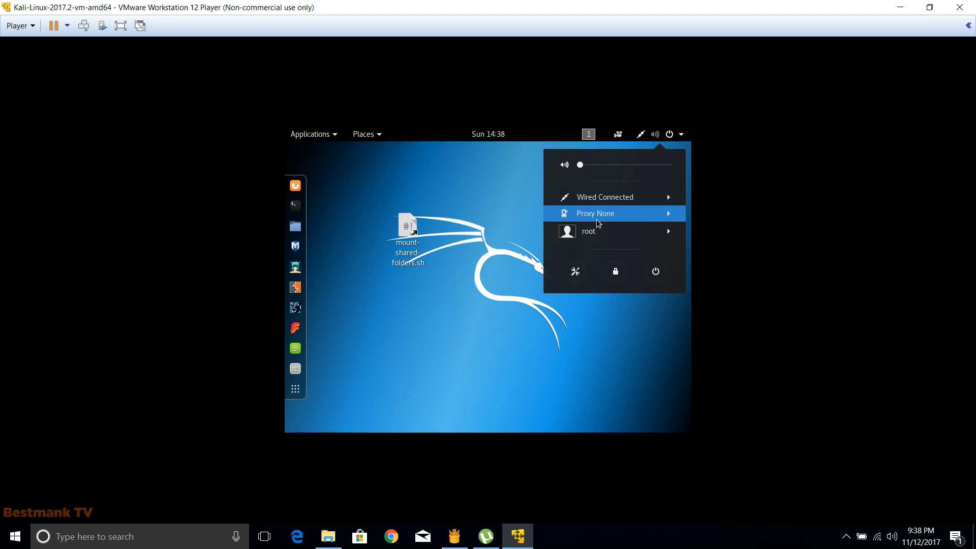
pyautogui.click(608, 232)
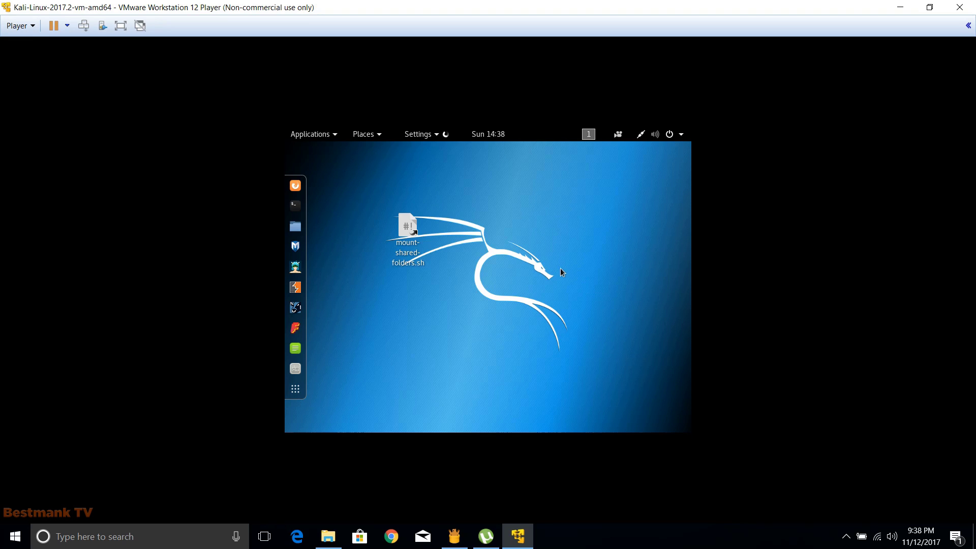
pyautogui.moveTo(552, 270)
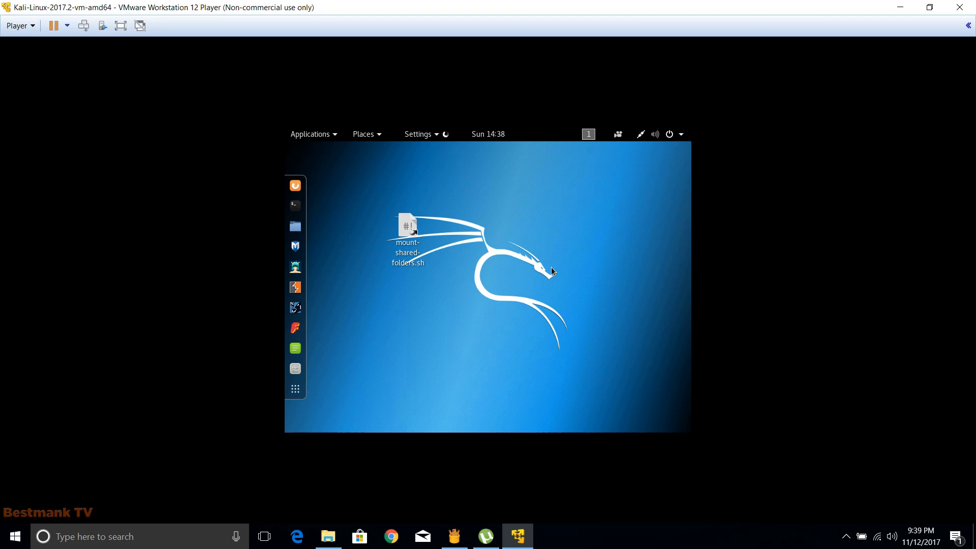
pyautogui.click(418, 134)
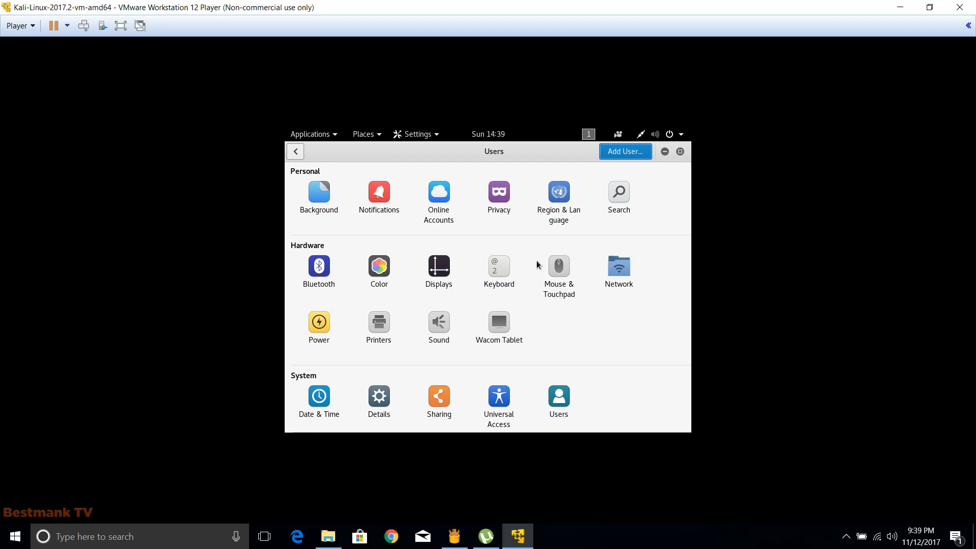
pyautogui.click(558, 397)
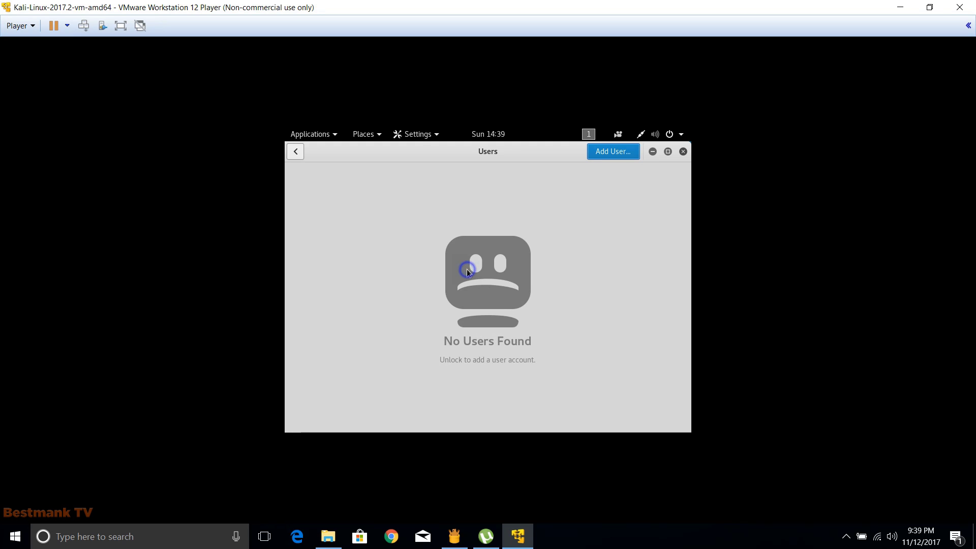
pyautogui.moveTo(613, 157)
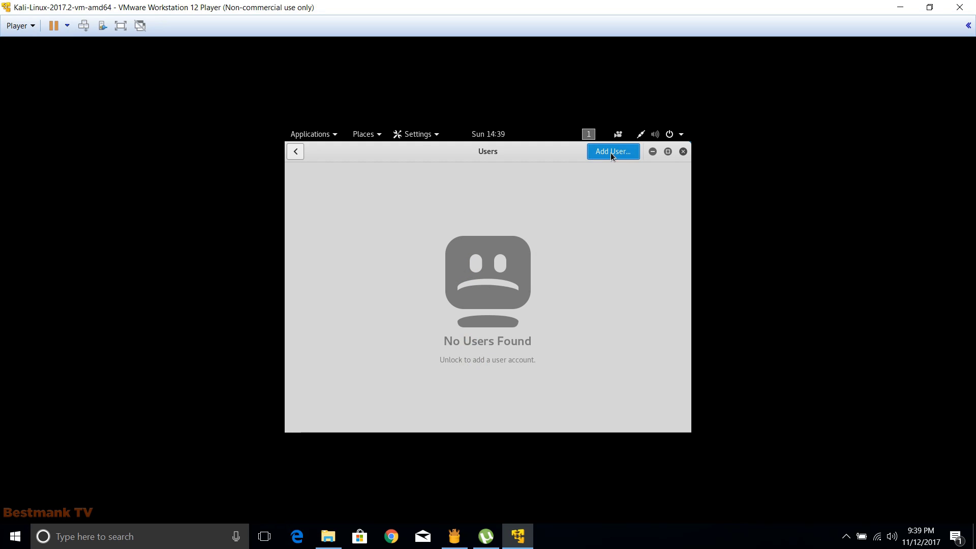
# - Add user 'test', choosing password set at next login, and submit
pyautogui.click(613, 151)
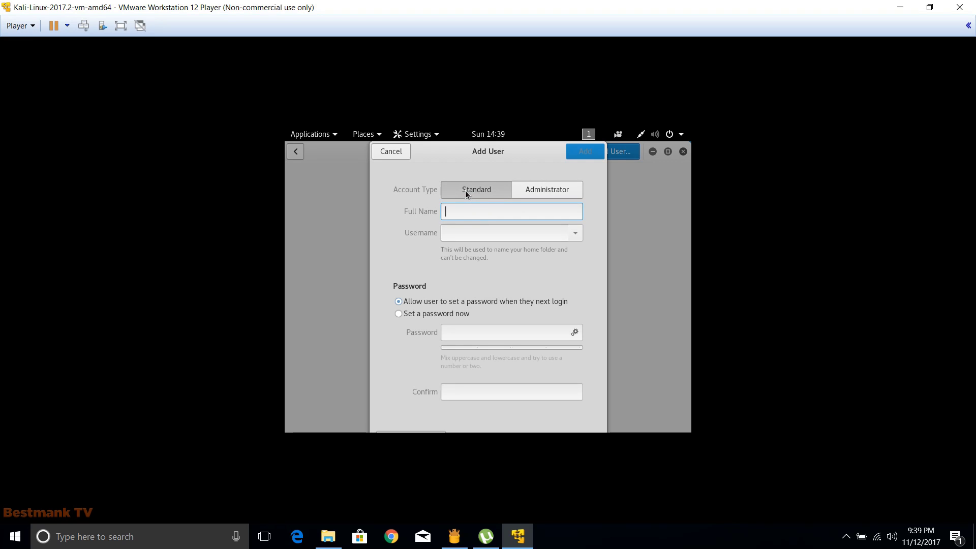
pyautogui.write('test')
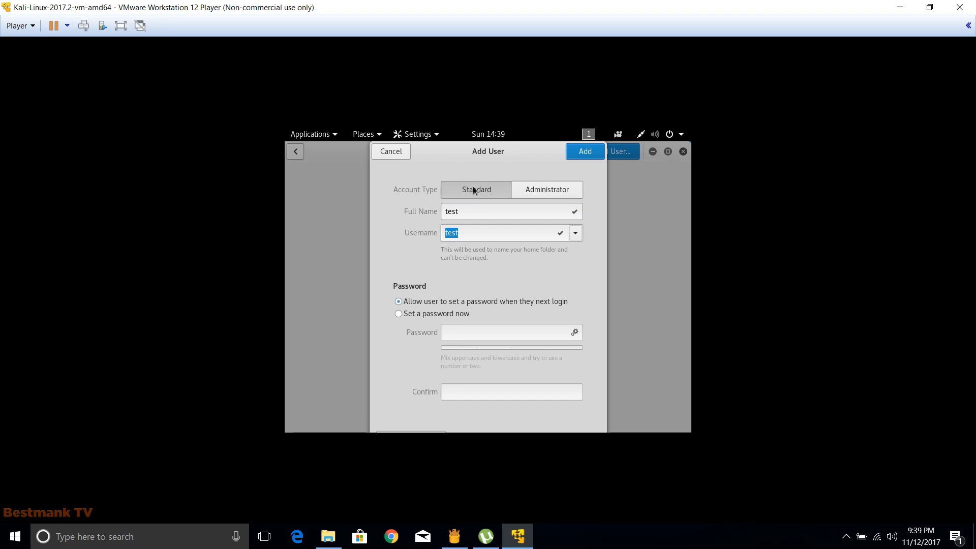
pyautogui.click(398, 314)
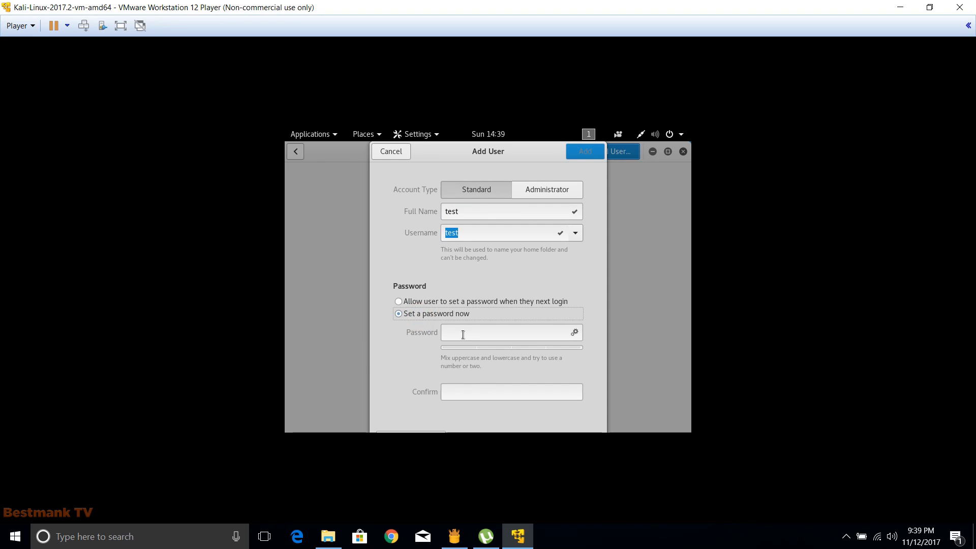
pyautogui.click(503, 333)
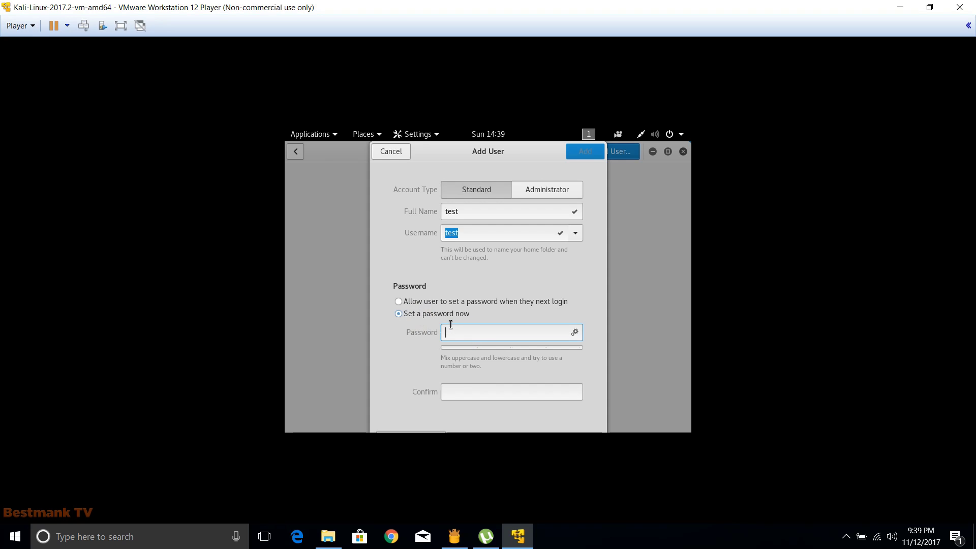
pyautogui.write('password')
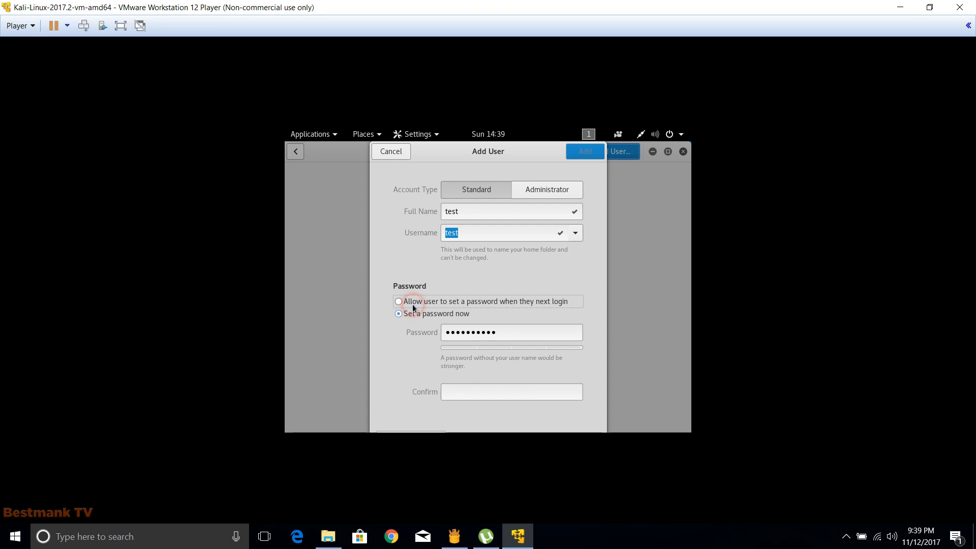
pyautogui.click(398, 302)
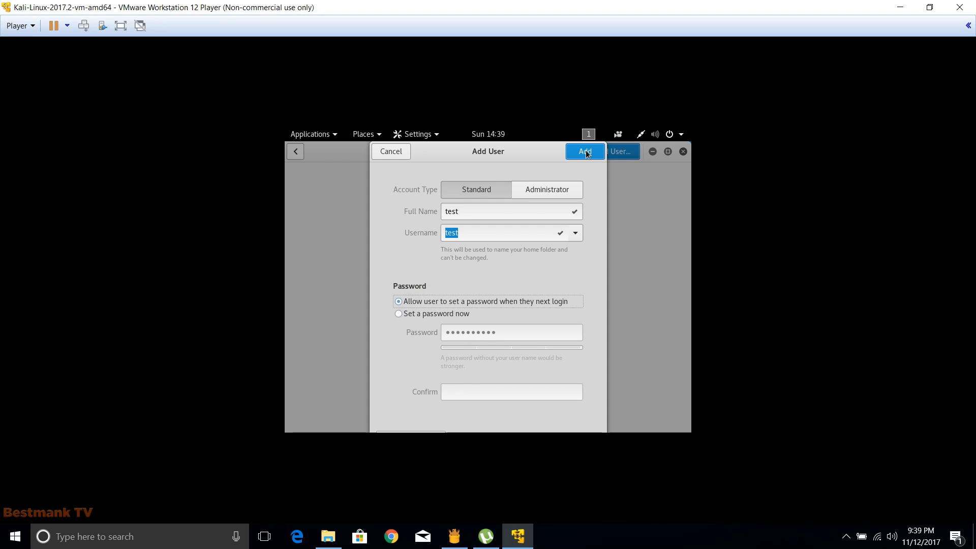
pyautogui.click(585, 151)
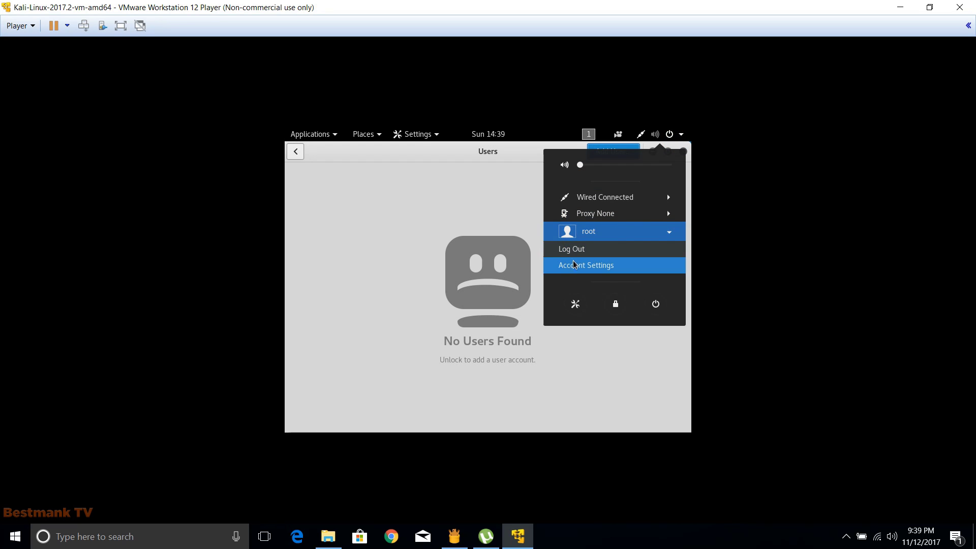
# - Log out of the root session and confirm
pyautogui.click(571, 249)
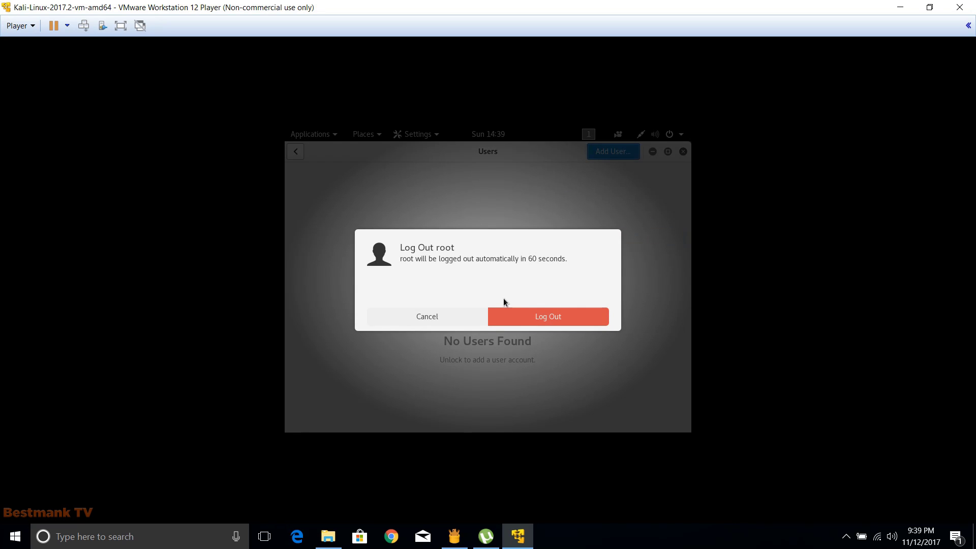
pyautogui.moveTo(468, 319)
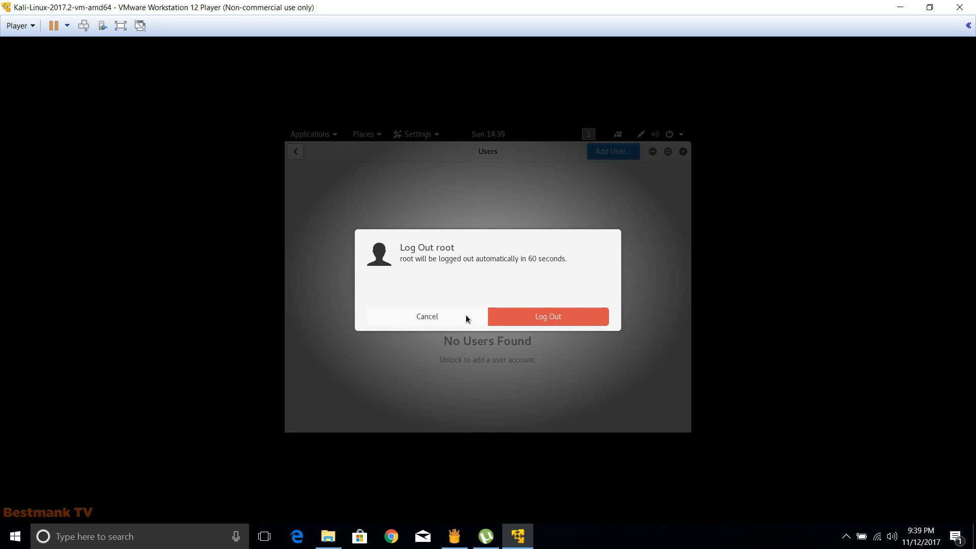
pyautogui.click(548, 316)
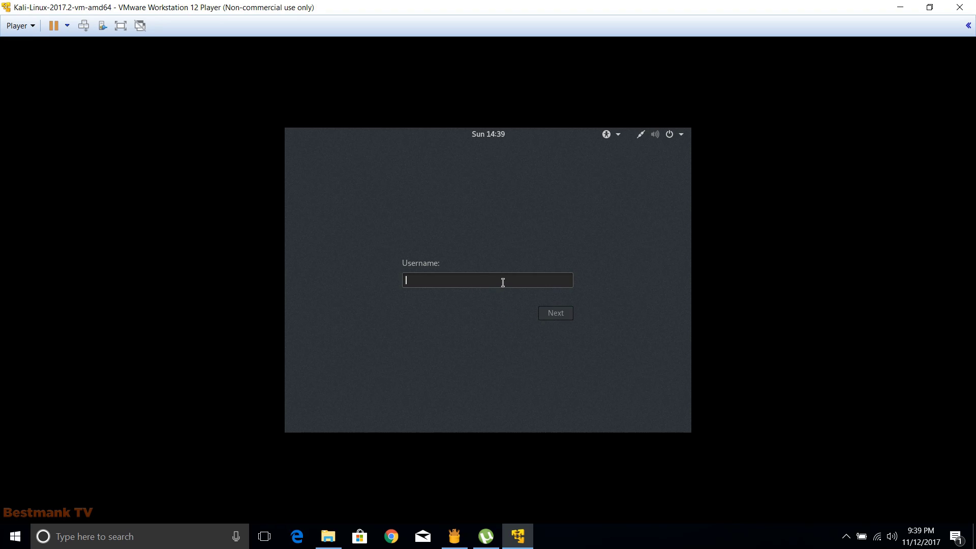
# - Sign in to Kali as the test user, setting its new UNIX password
pyautogui.click(556, 313)
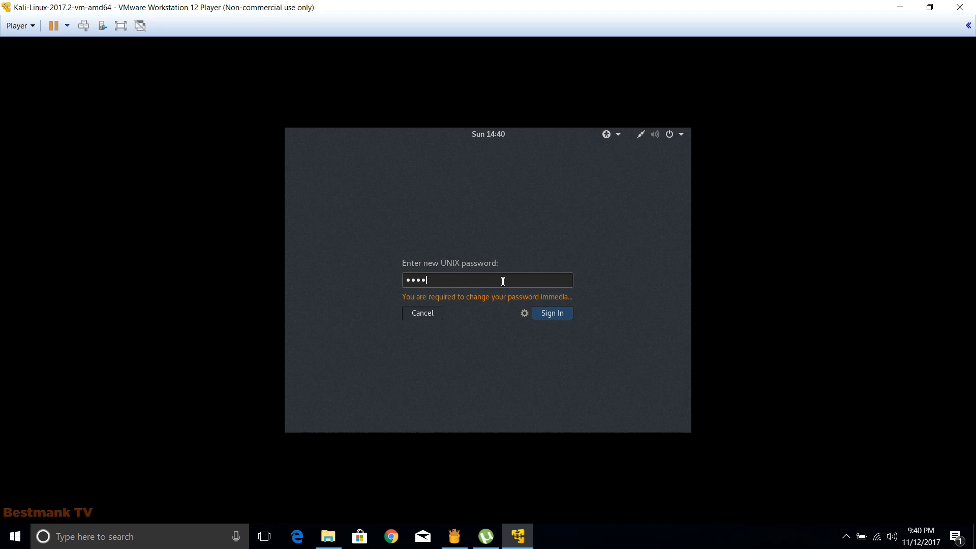
pyautogui.write('password')
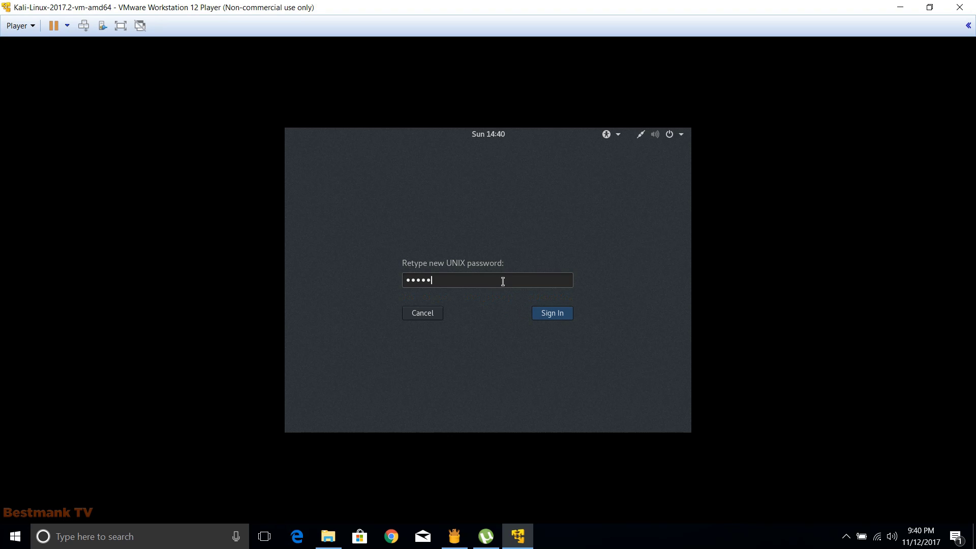
pyautogui.click(552, 312)
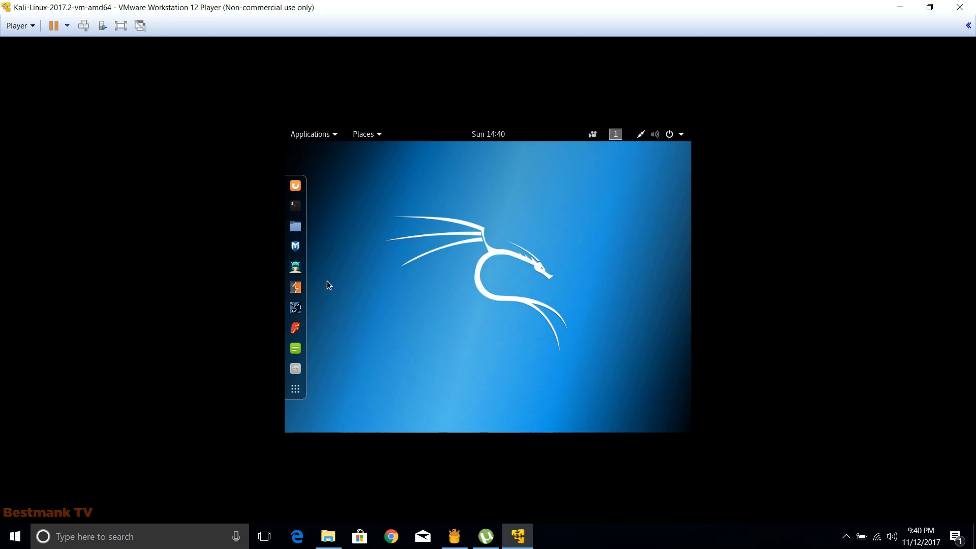
pyautogui.moveTo(295, 226)
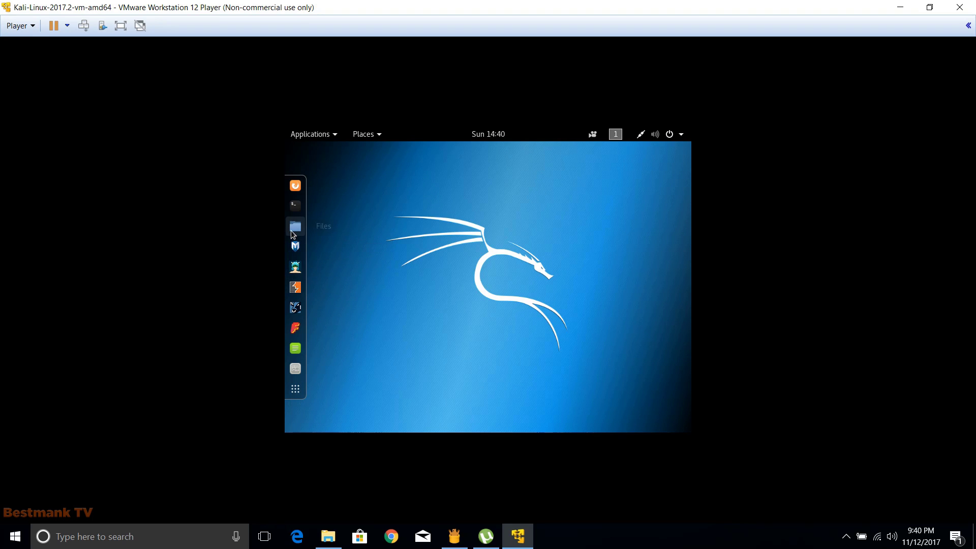
pyautogui.moveTo(304, 191)
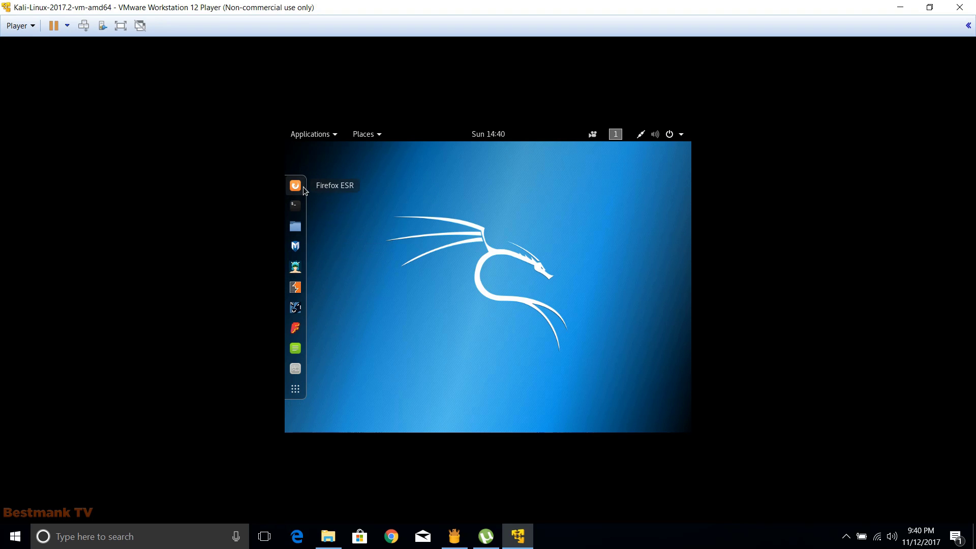
# - Launch Firefox ESR from the Kali dock and maximize the VMware window
pyautogui.click(295, 185)
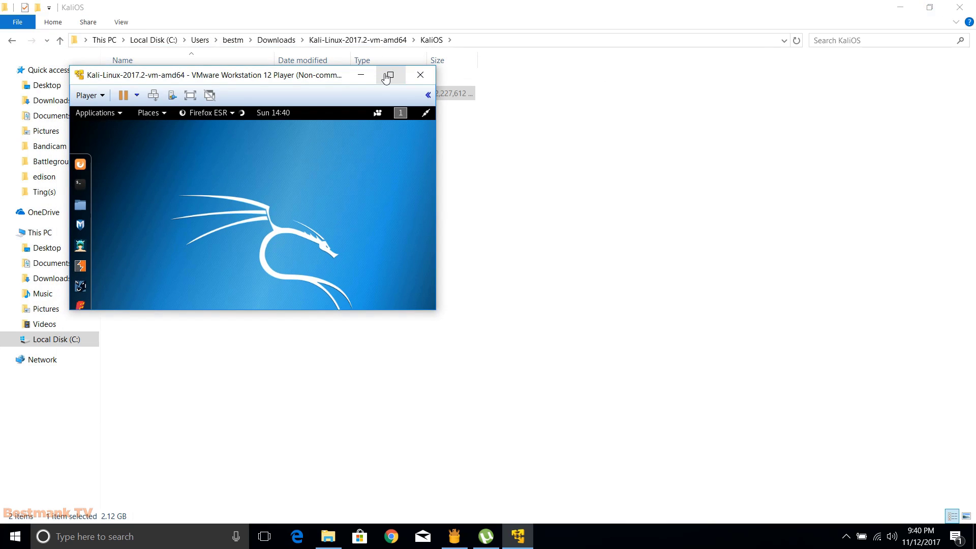
pyautogui.click(390, 74)
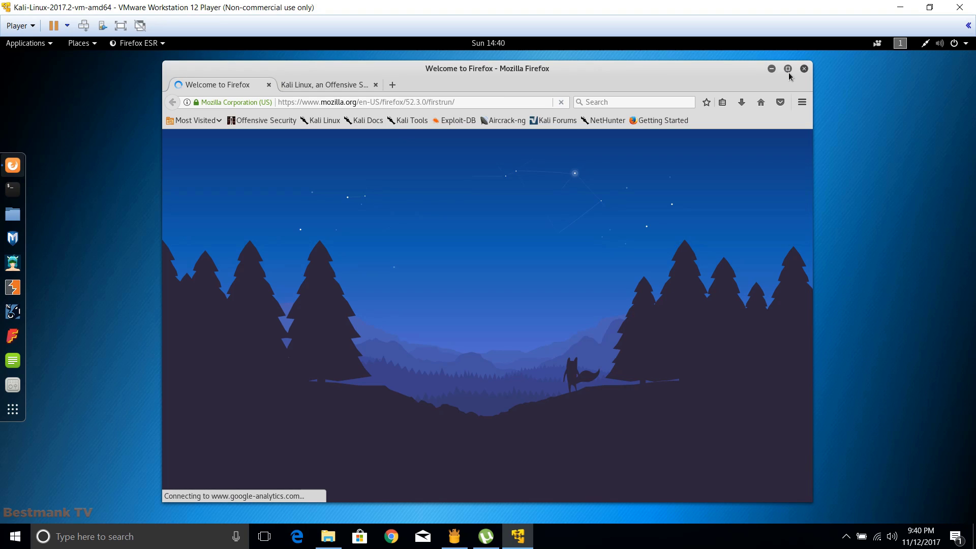
# - Maximize Firefox, close the Kali Linux homepage tab, and go to google.com
pyautogui.click(788, 68)
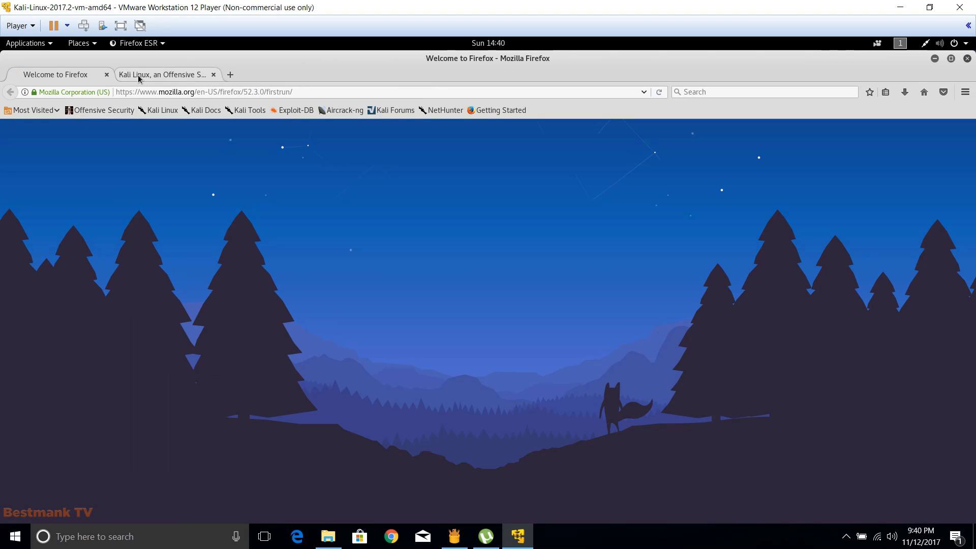
pyautogui.click(163, 74)
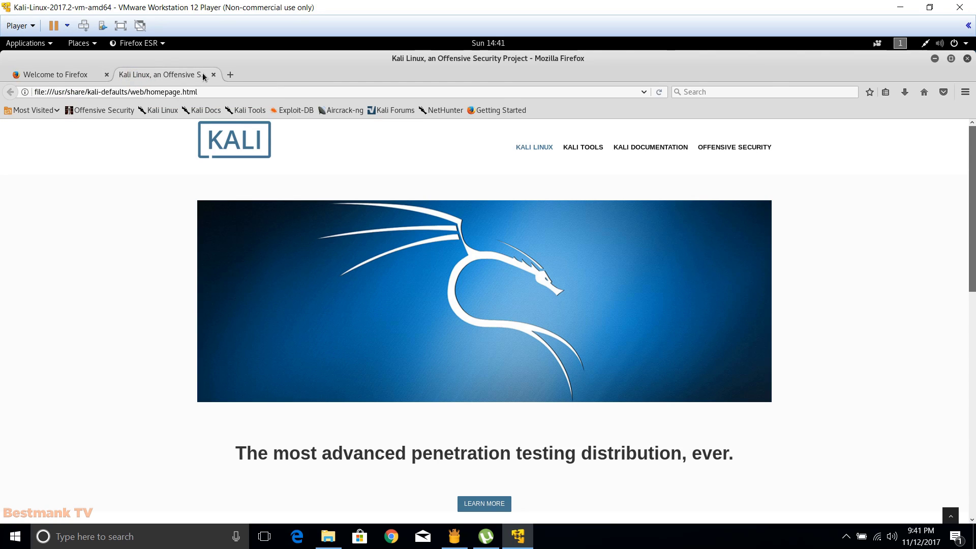
pyautogui.click(213, 75)
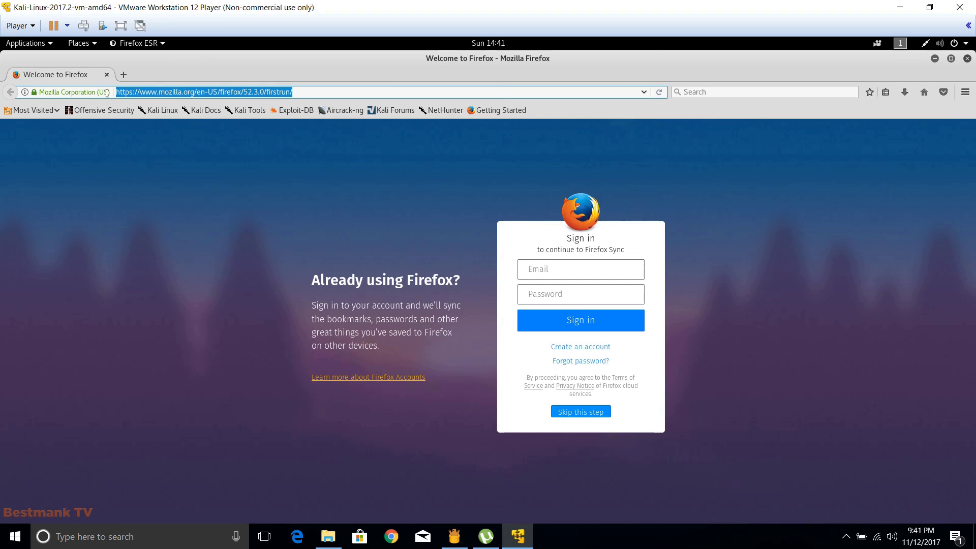
pyautogui.write('google.com/?gws_rd=ssl')
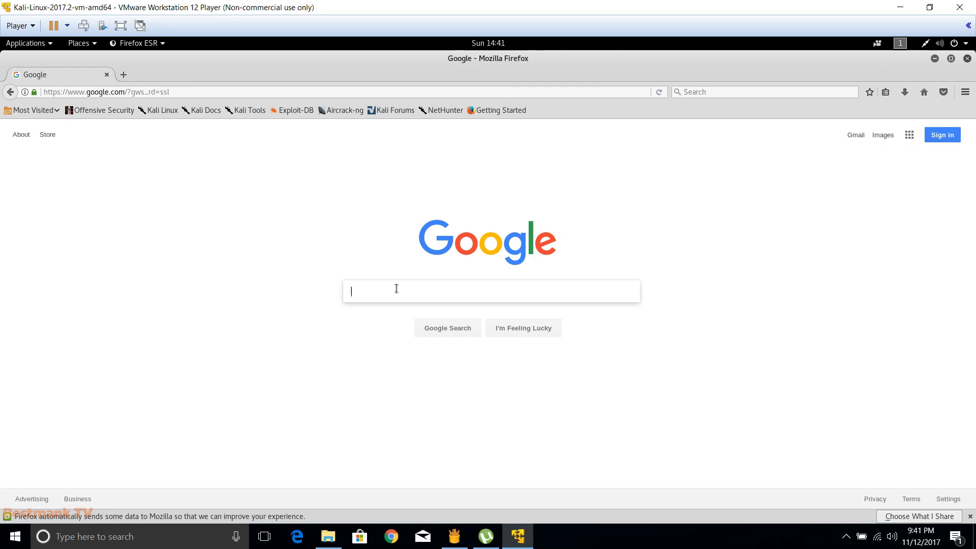
# - Search Google for tor and reach the Tor Browser downloads table
pyautogui.write('toor')
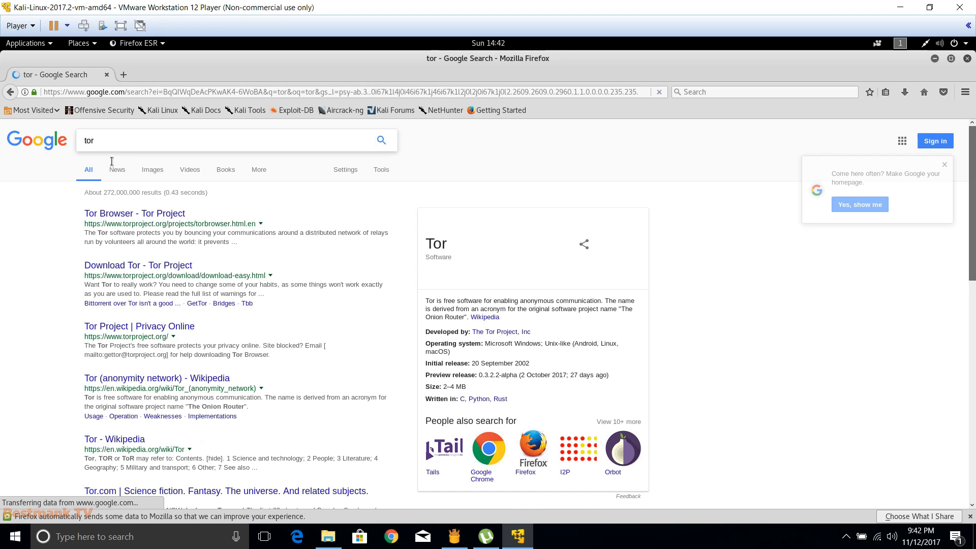
pyautogui.moveTo(129, 214)
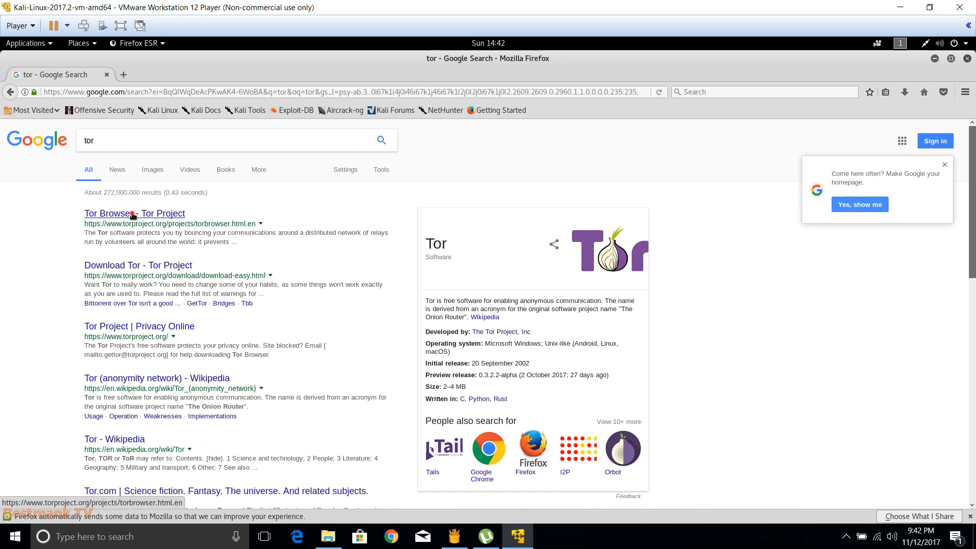
pyautogui.click(108, 213)
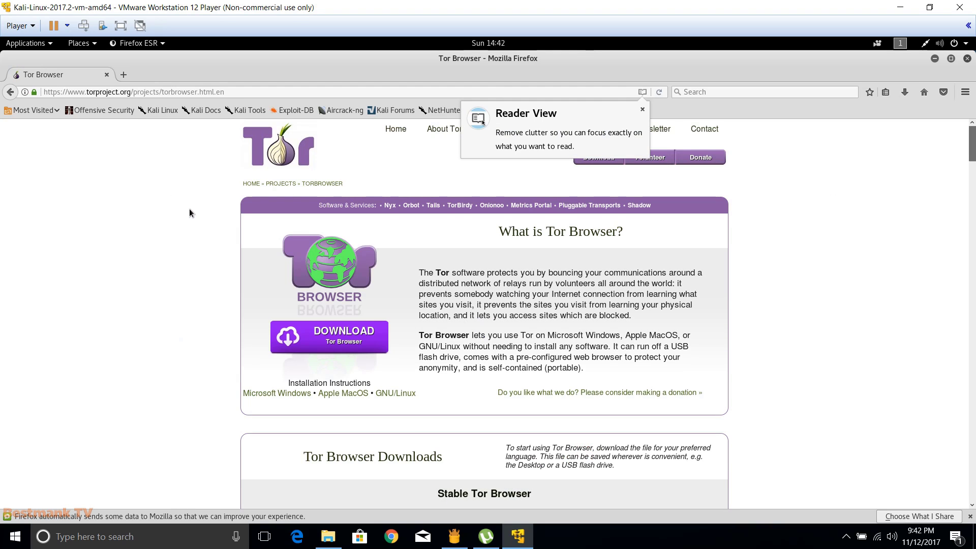
pyautogui.click(329, 337)
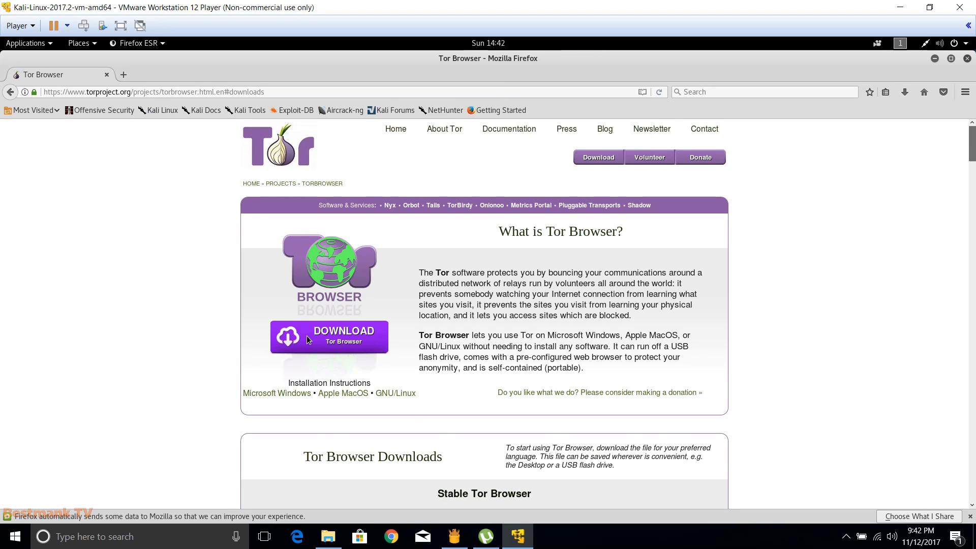
pyautogui.scroll(-3)
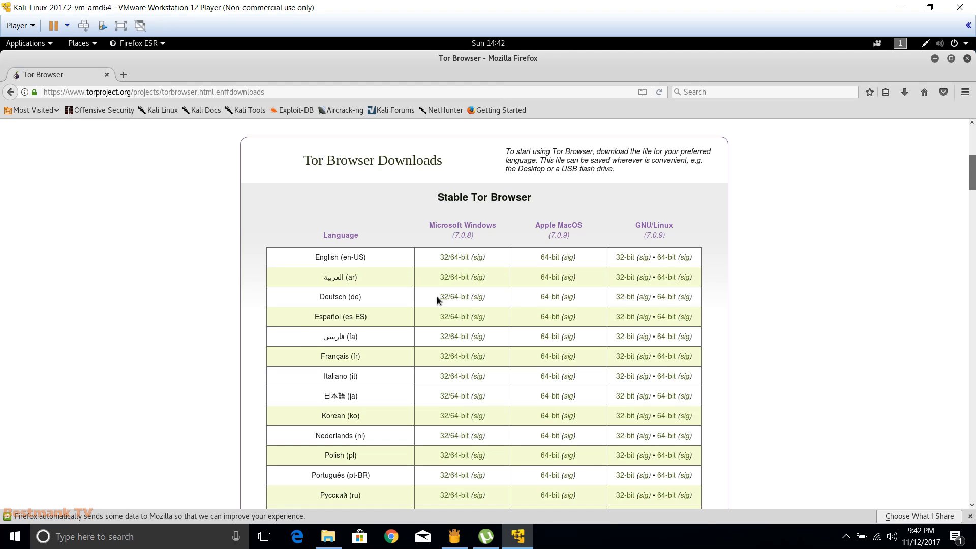
pyautogui.scroll(-3)
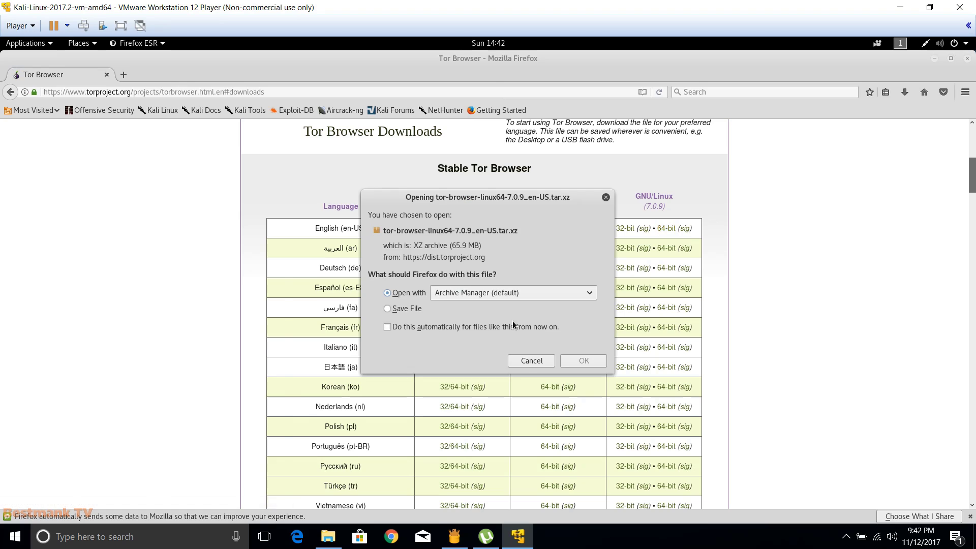
# - Download the Tor Browser archive with 'Open with Archive Manager (default)' selected
pyautogui.click(584, 361)
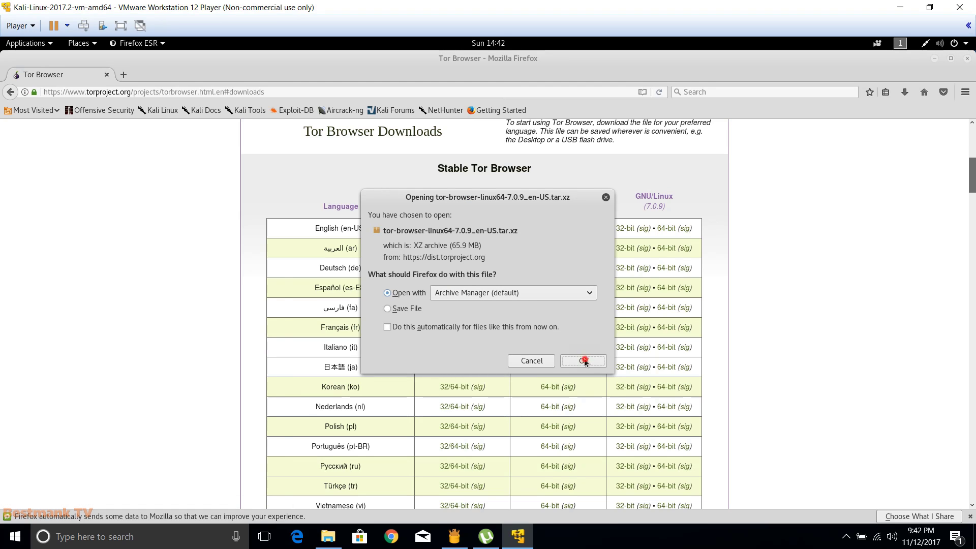
pyautogui.click(583, 360)
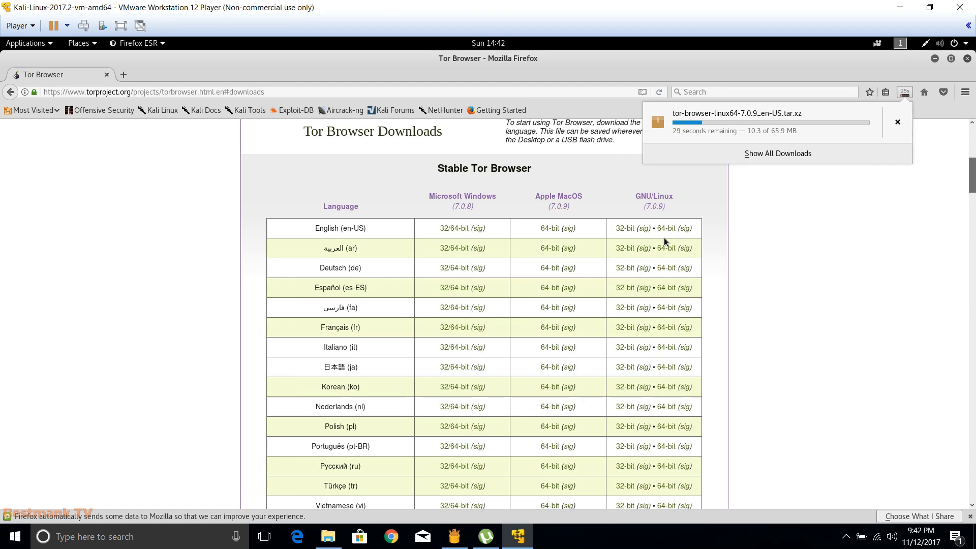
pyautogui.moveTo(872, 198)
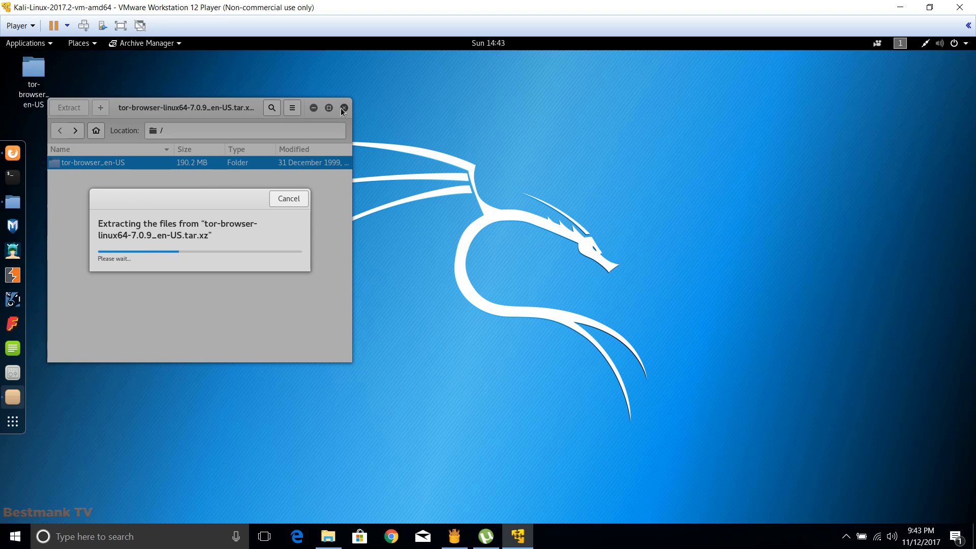
pyautogui.moveTo(329, 89)
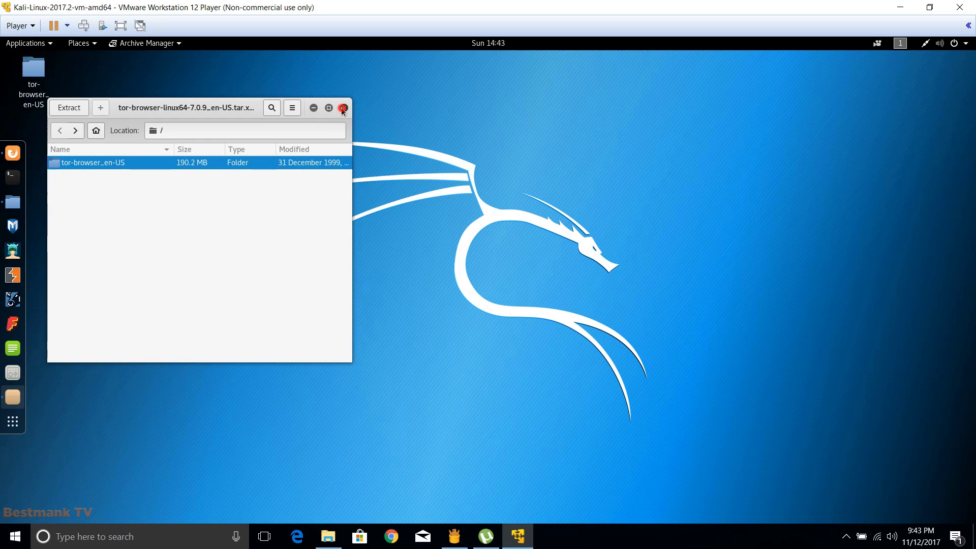
# - Close Archive Manager after tor-browser_en-US finishes extracting to the desktop
pyautogui.click(342, 108)
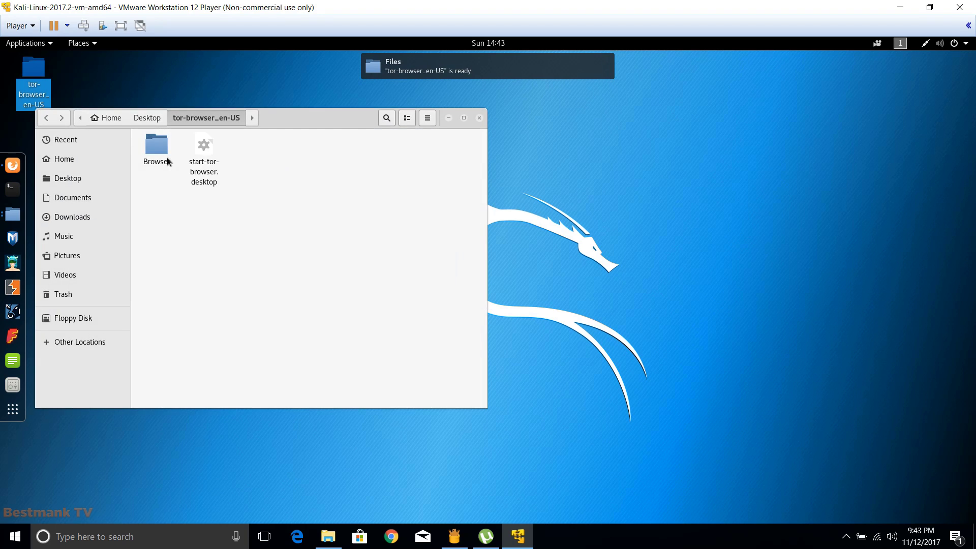
# - Trust and launch start-tor-browser.desktop, then connect directly to the Tor network
pyautogui.doubleClick(204, 144)
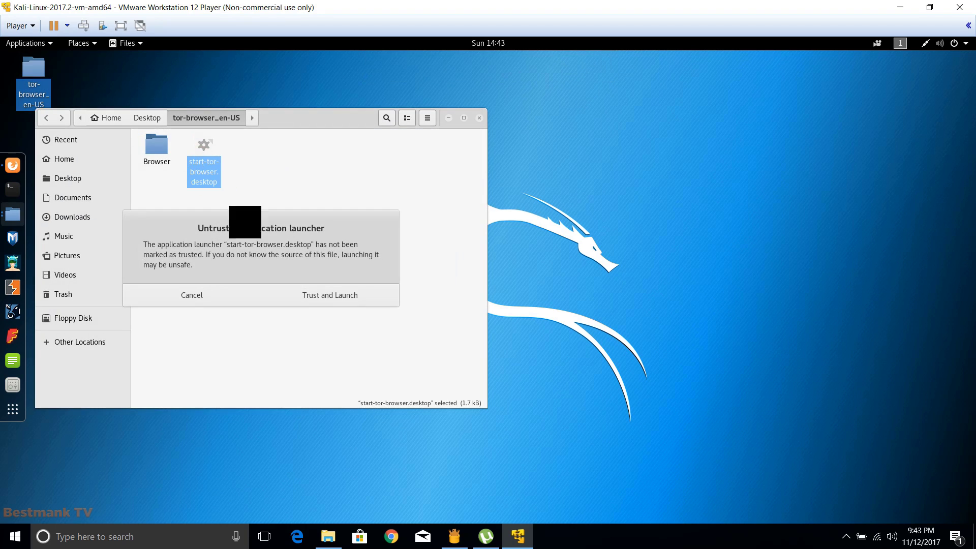
pyautogui.click(330, 295)
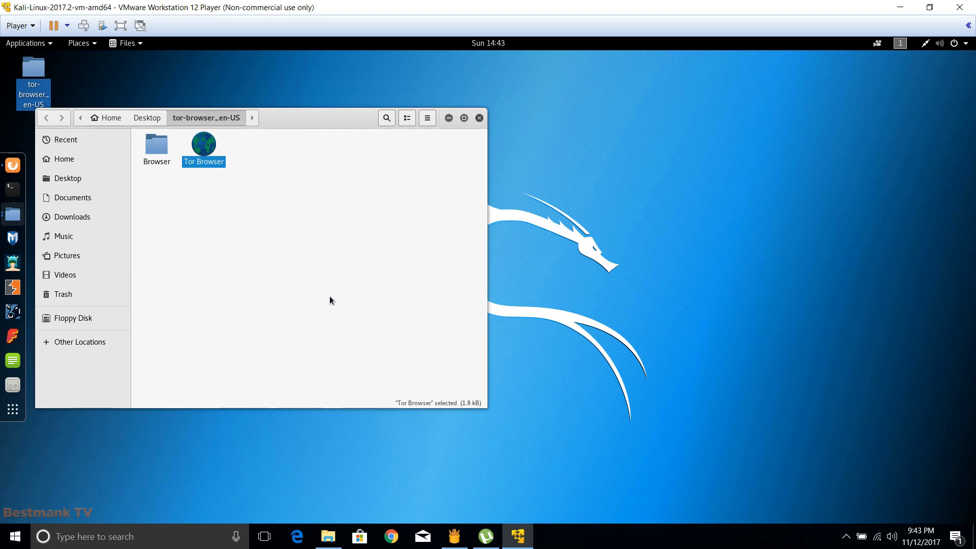
pyautogui.moveTo(330, 296)
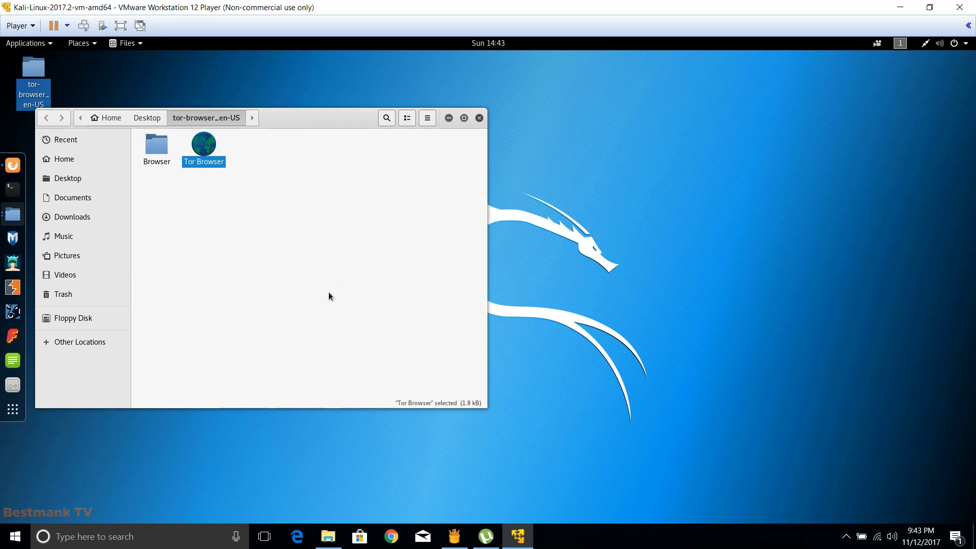
pyautogui.doubleClick(203, 144)
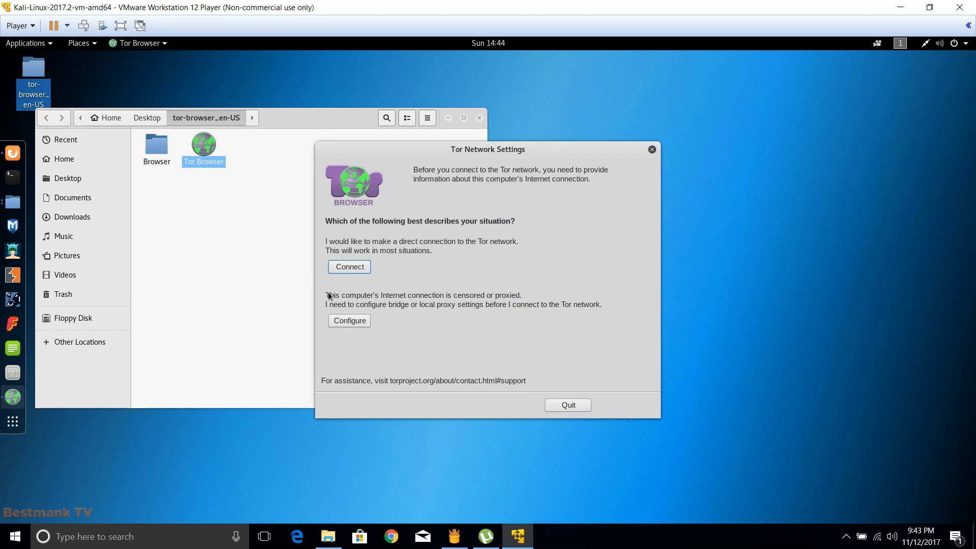
pyautogui.click(350, 266)
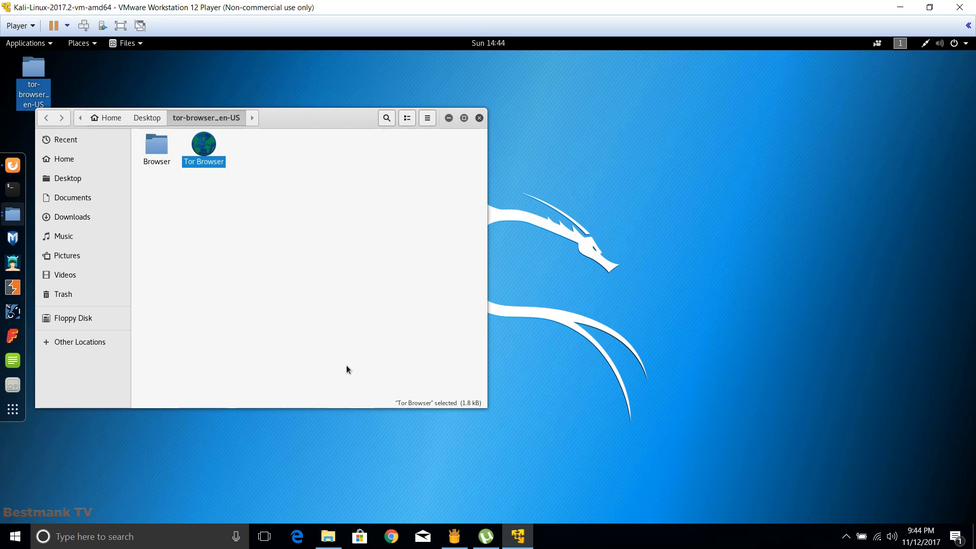
pyautogui.doubleClick(204, 144)
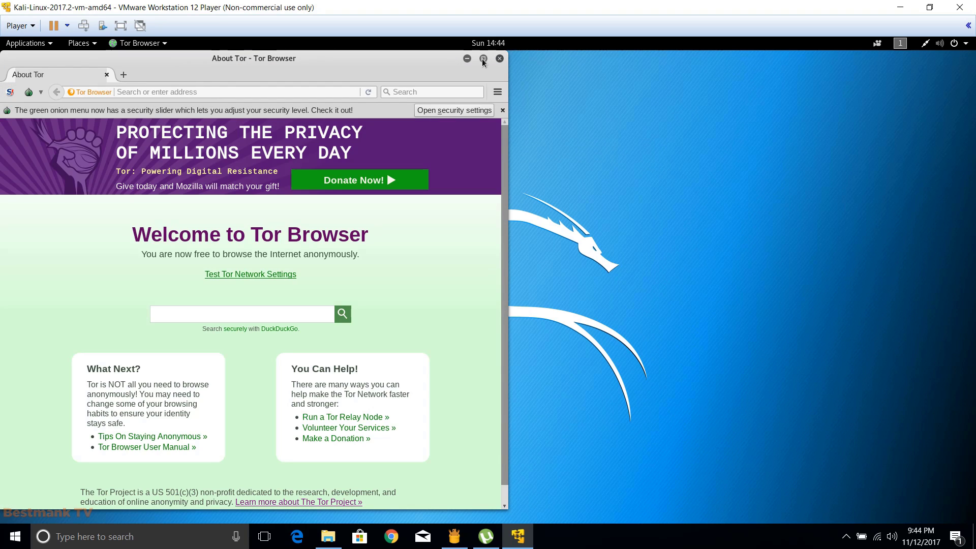
# - Maximize Tor Browser and enter thehiddenwiki.org in the address bar
pyautogui.click(483, 59)
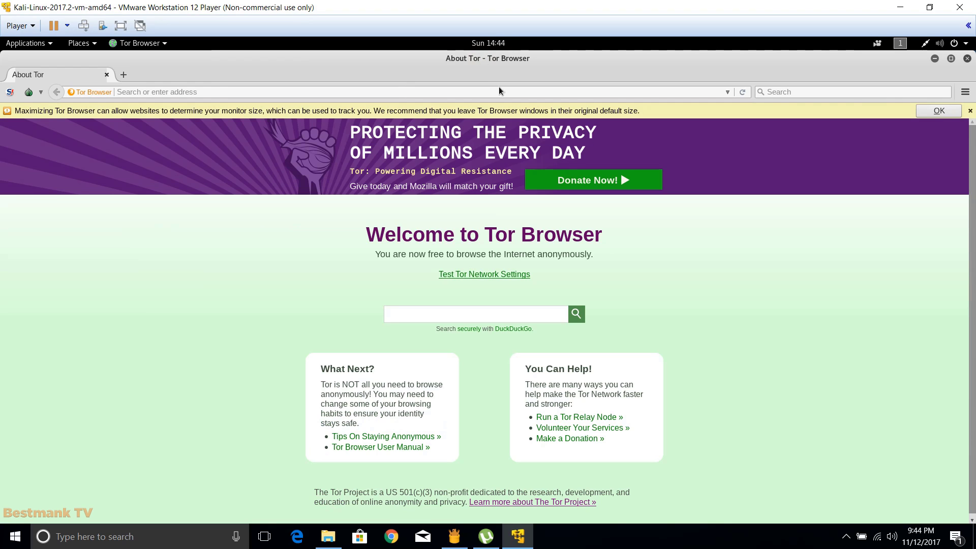
pyautogui.click(938, 111)
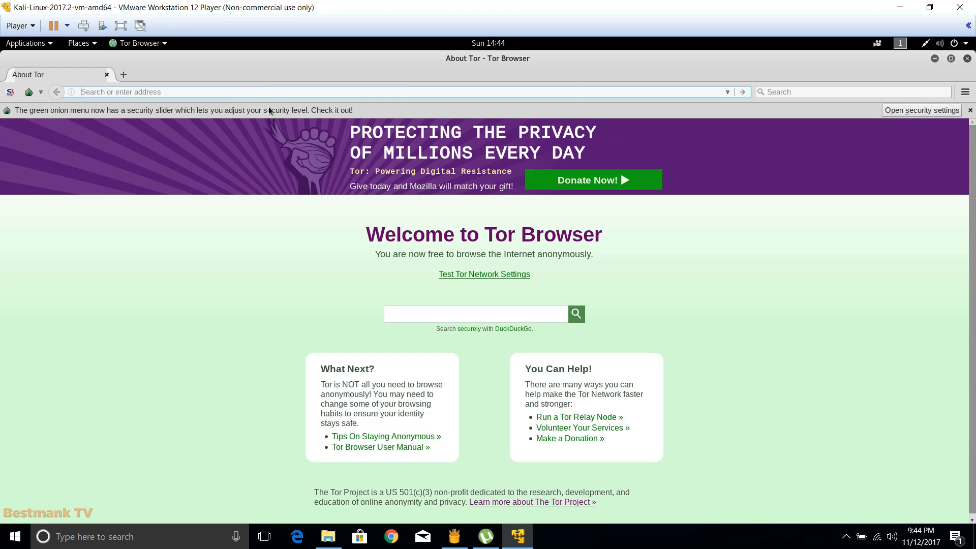
pyautogui.write('thehiddenwiki.org')
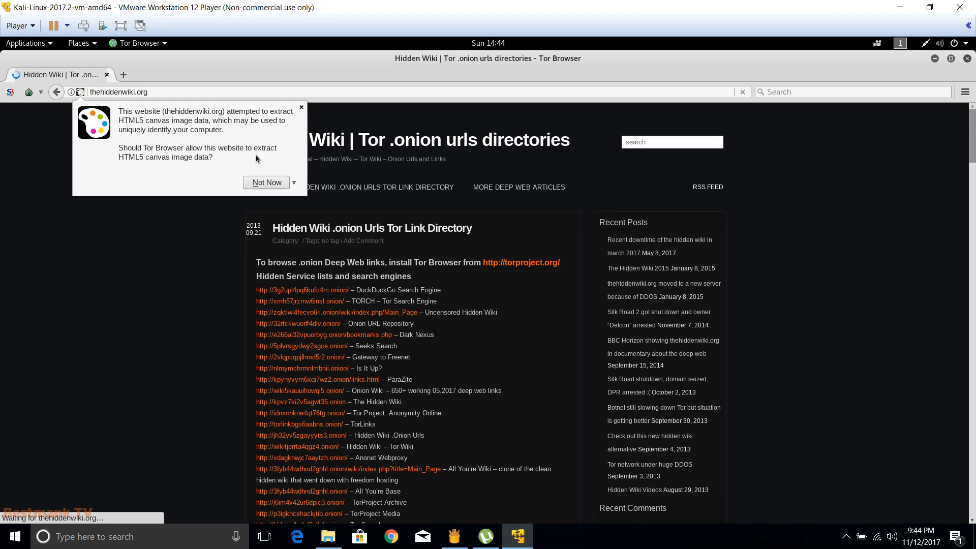
# - Decline the canvas data prompt and open the TORCH link in a new tab
pyautogui.click(266, 182)
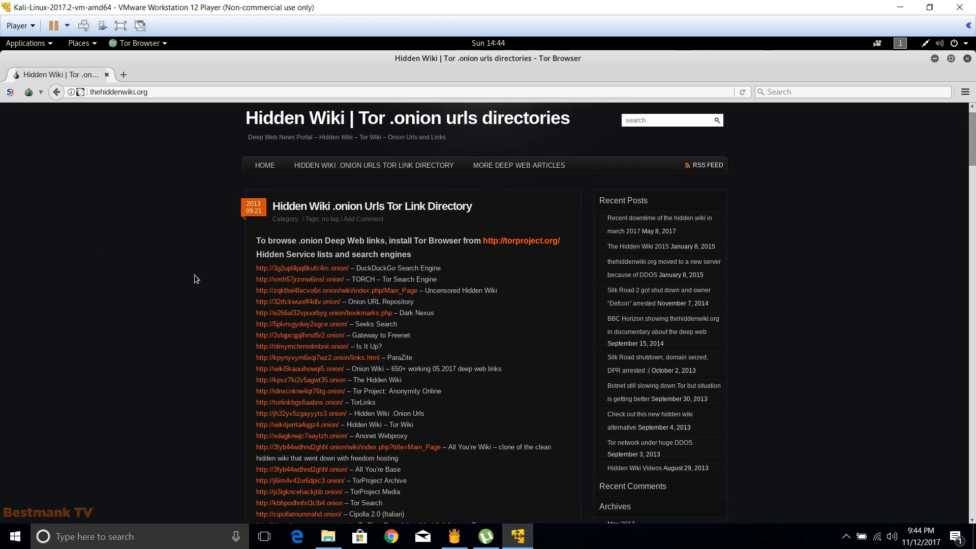
pyautogui.scroll(-3)
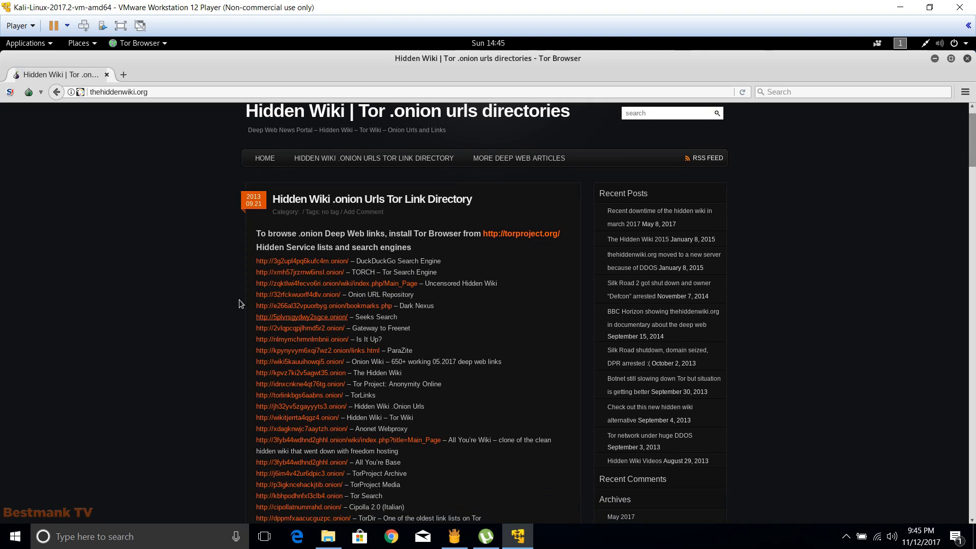
pyautogui.moveTo(293, 275)
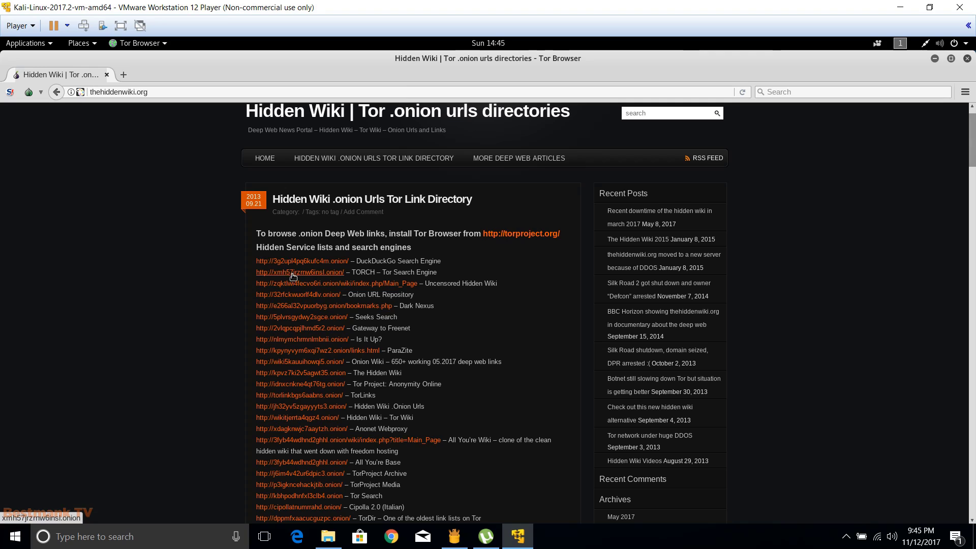
pyautogui.click(299, 272)
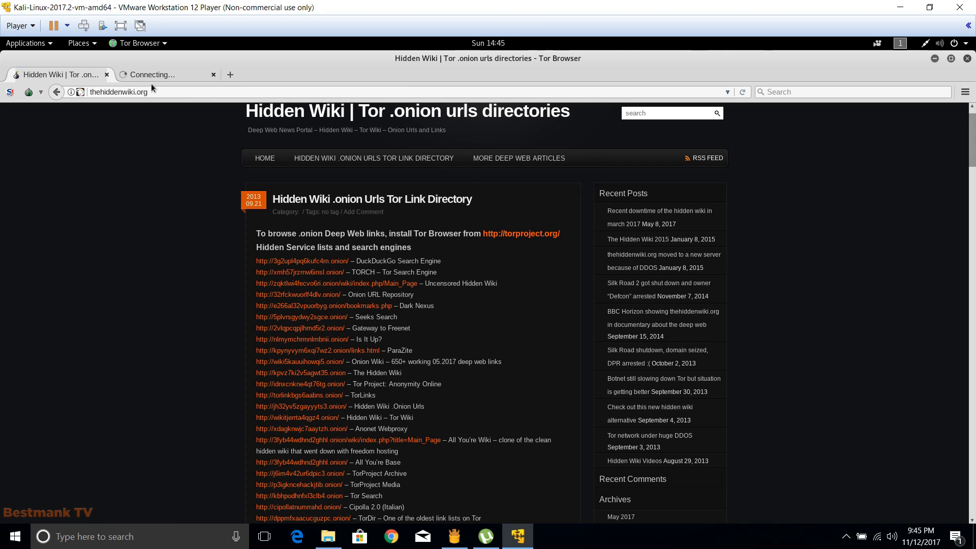
pyautogui.moveTo(330, 274)
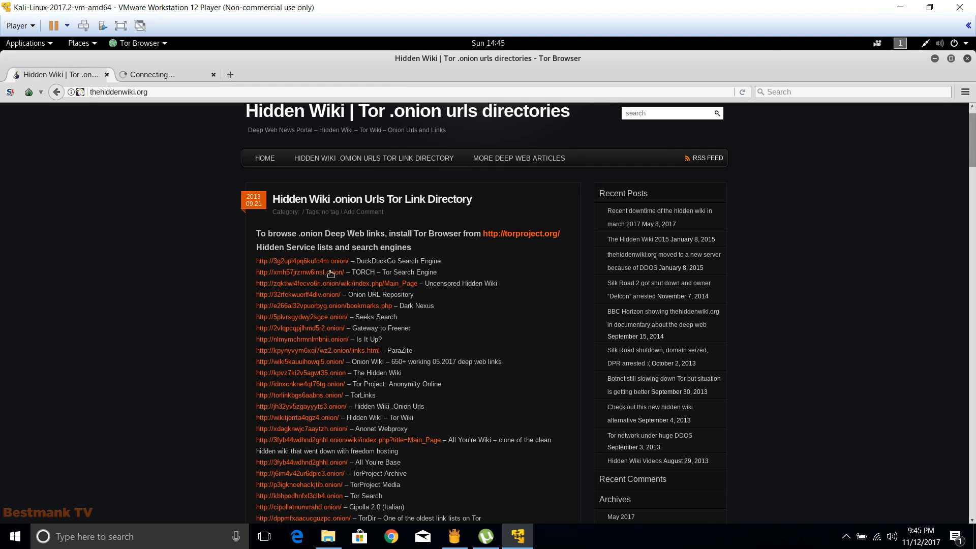
# - Open TorLinks and The Hidden Wiki in new tabs, then view TorLinks
pyautogui.scroll(-3)
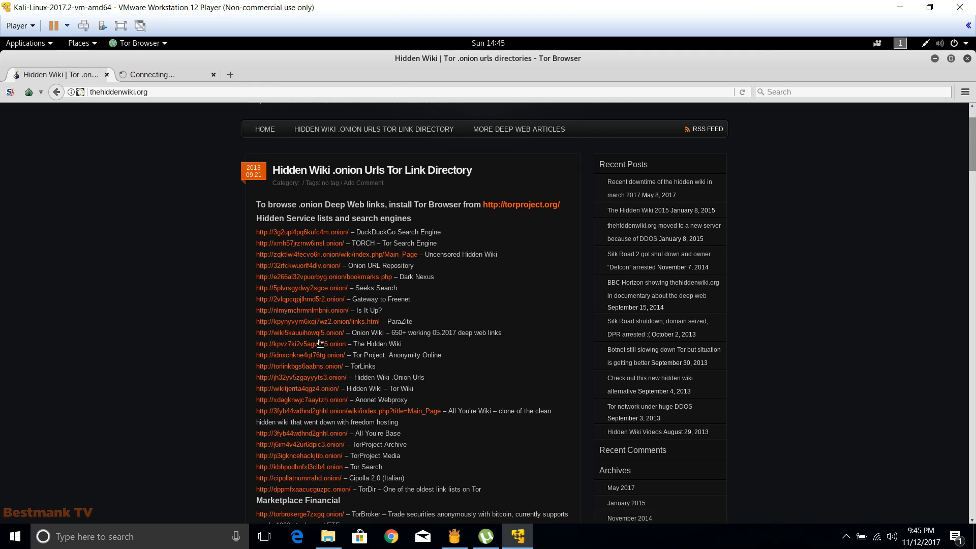
pyautogui.moveTo(328, 372)
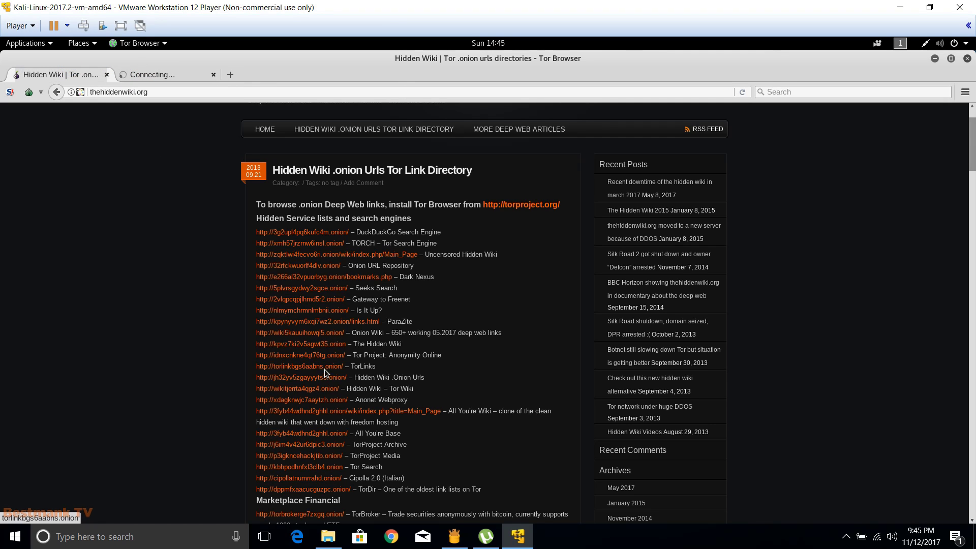
pyautogui.click(316, 355)
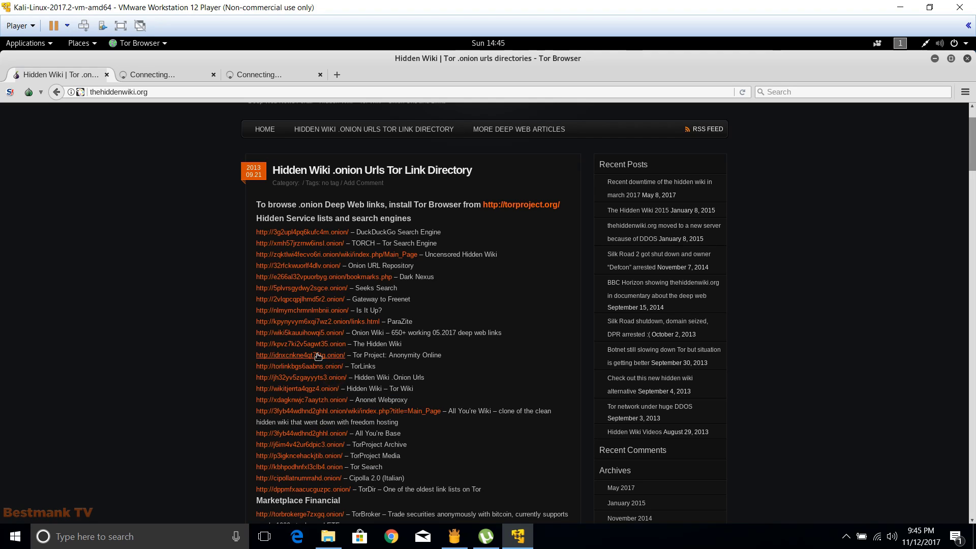
pyautogui.rightClick(300, 354)
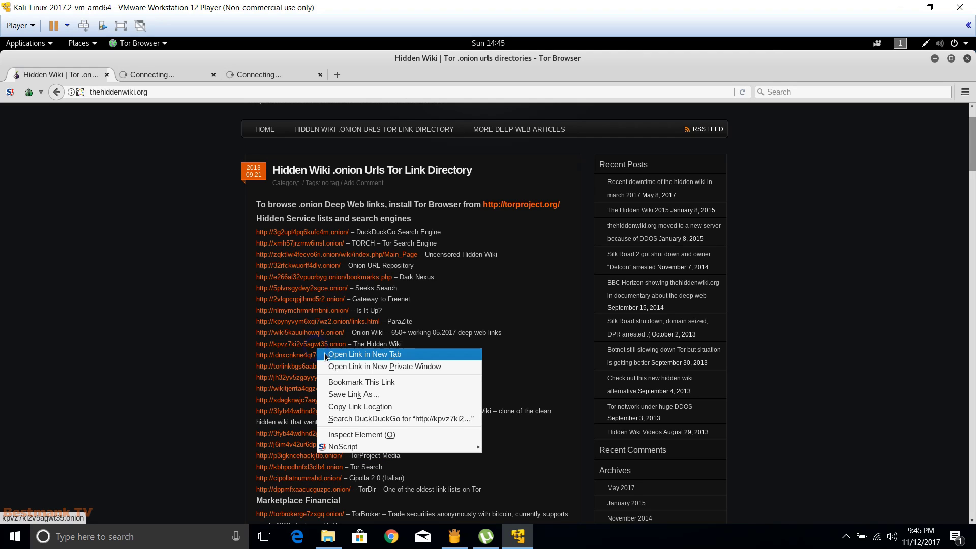
pyautogui.click(359, 354)
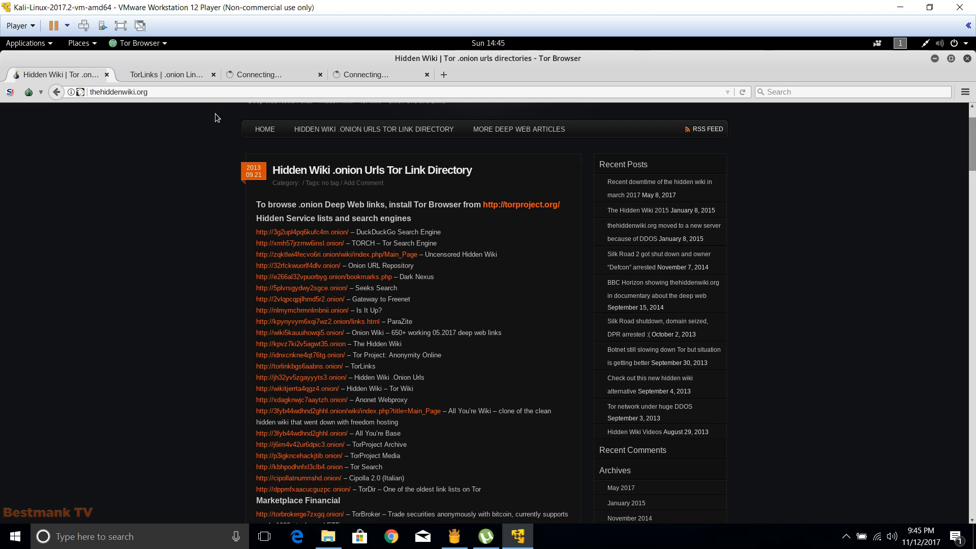
pyautogui.click(168, 74)
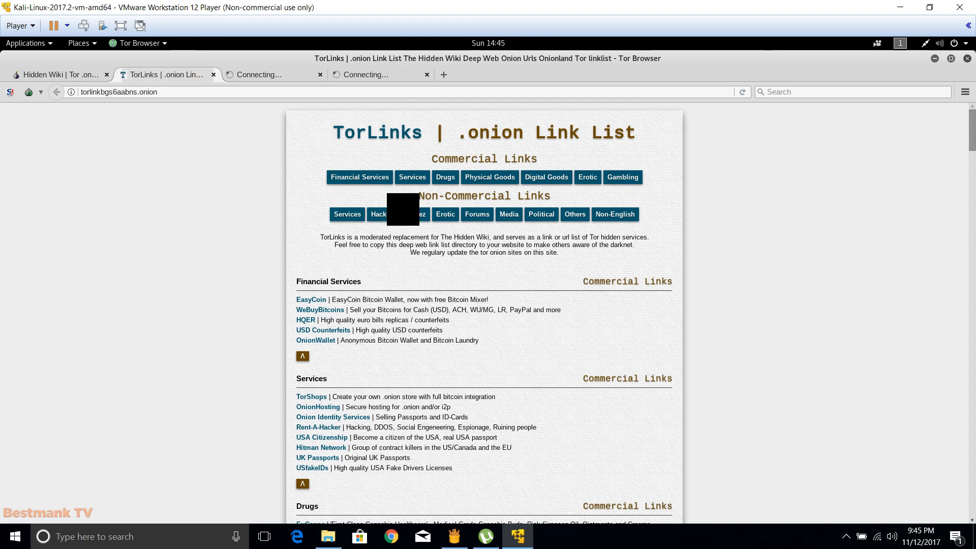